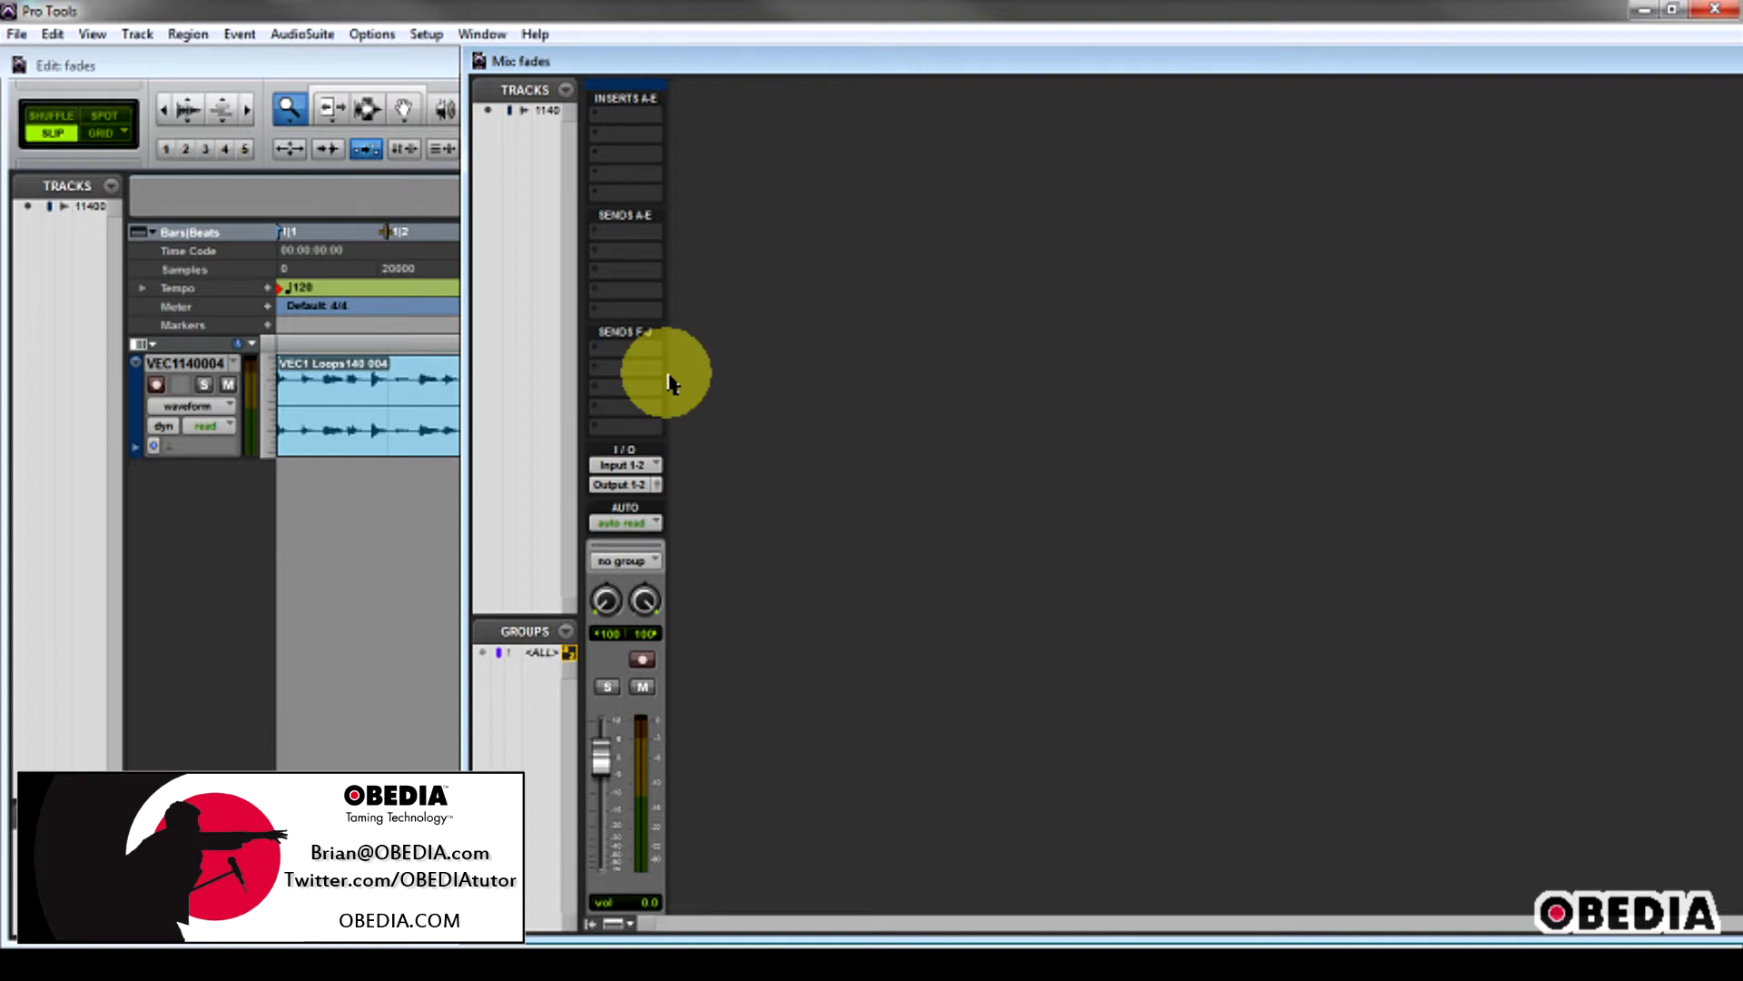
mouse_move(718, 398)
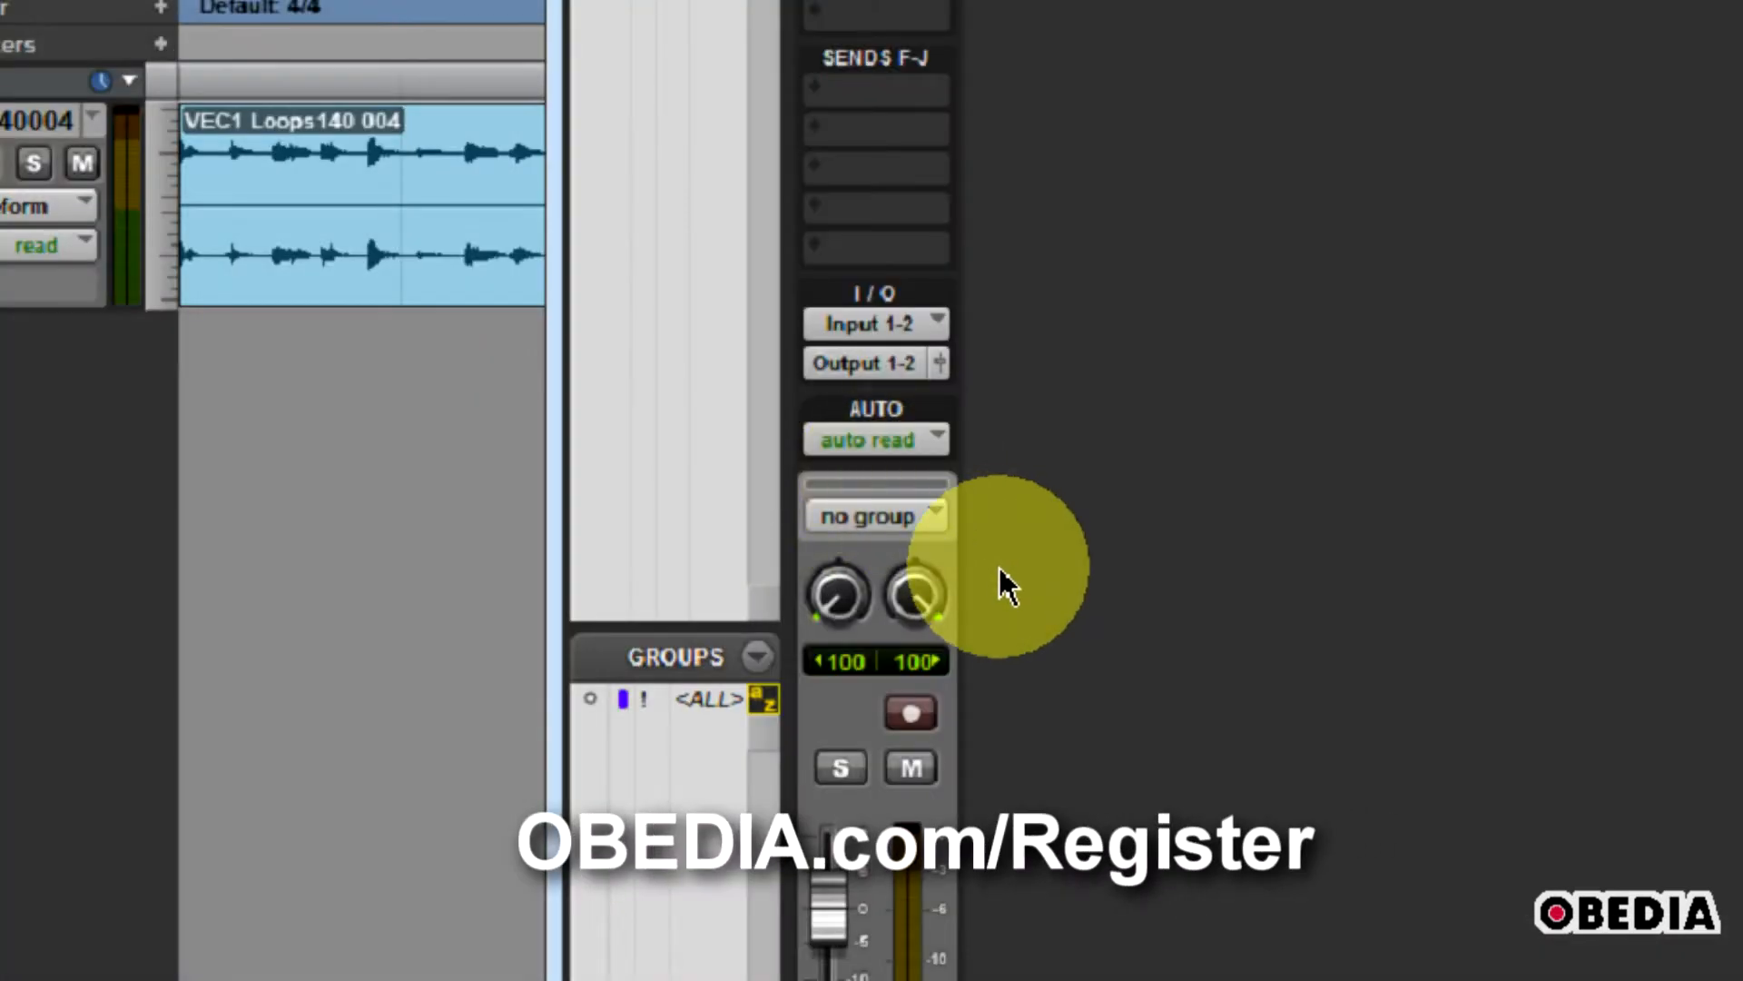
mouse_move(1006, 606)
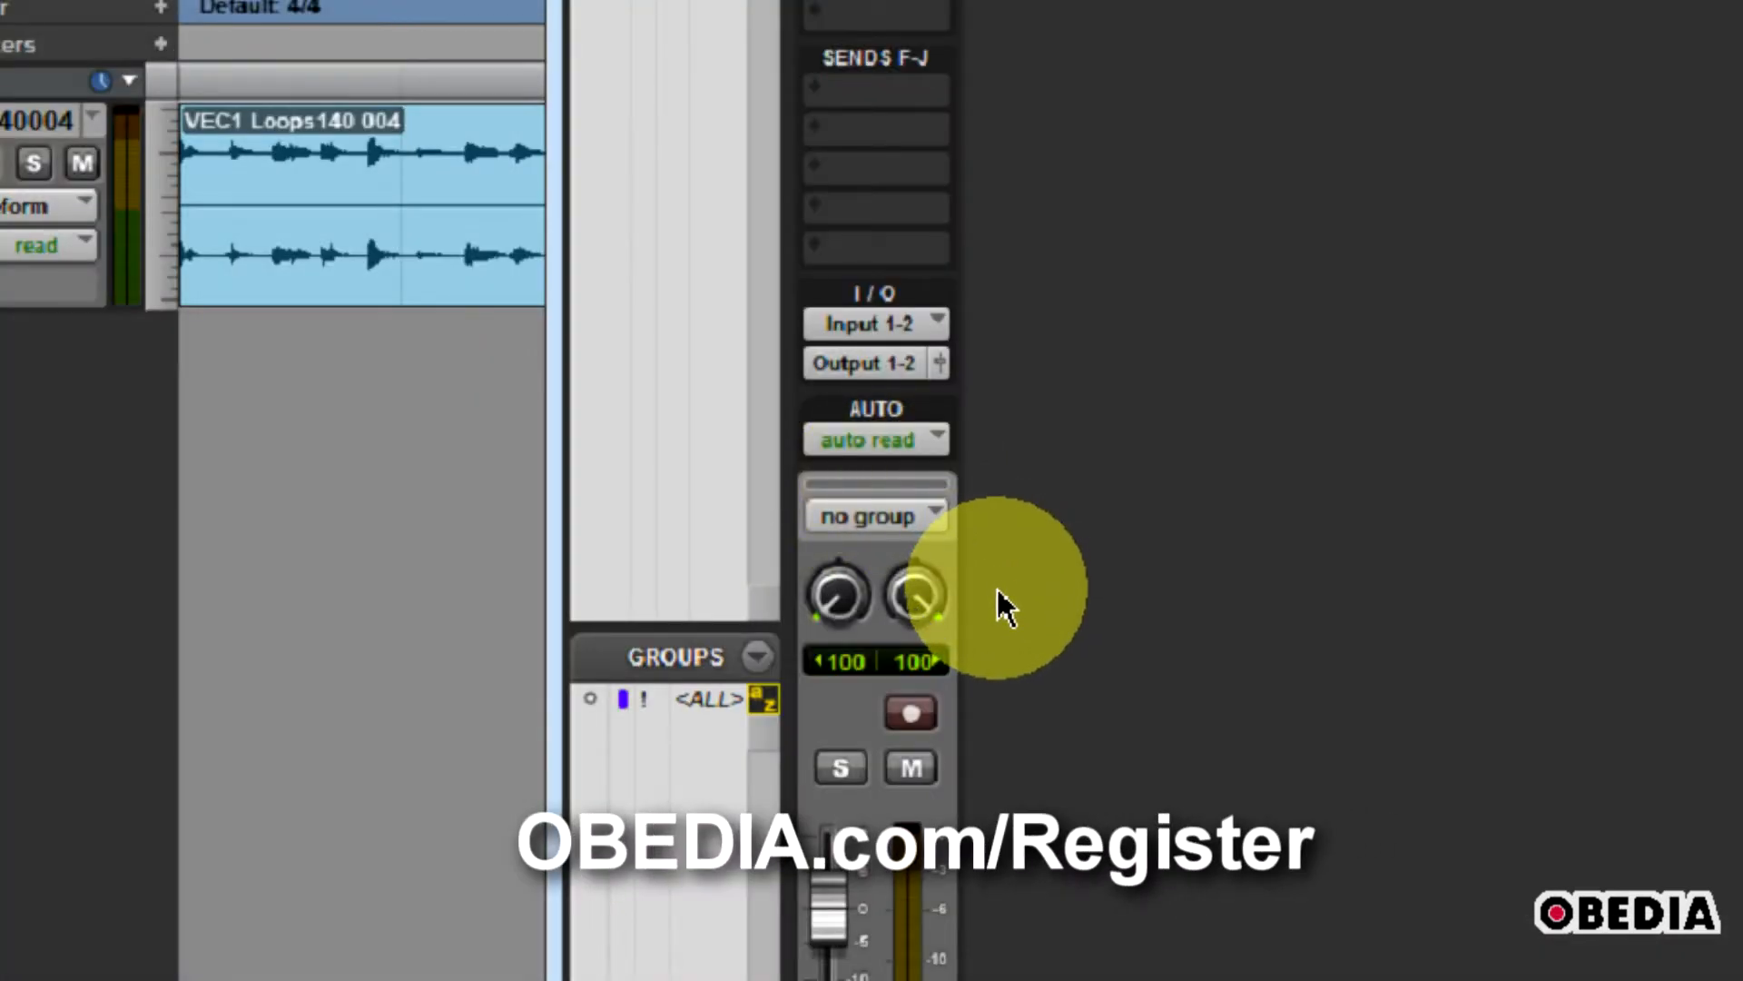
mouse_move(1006, 523)
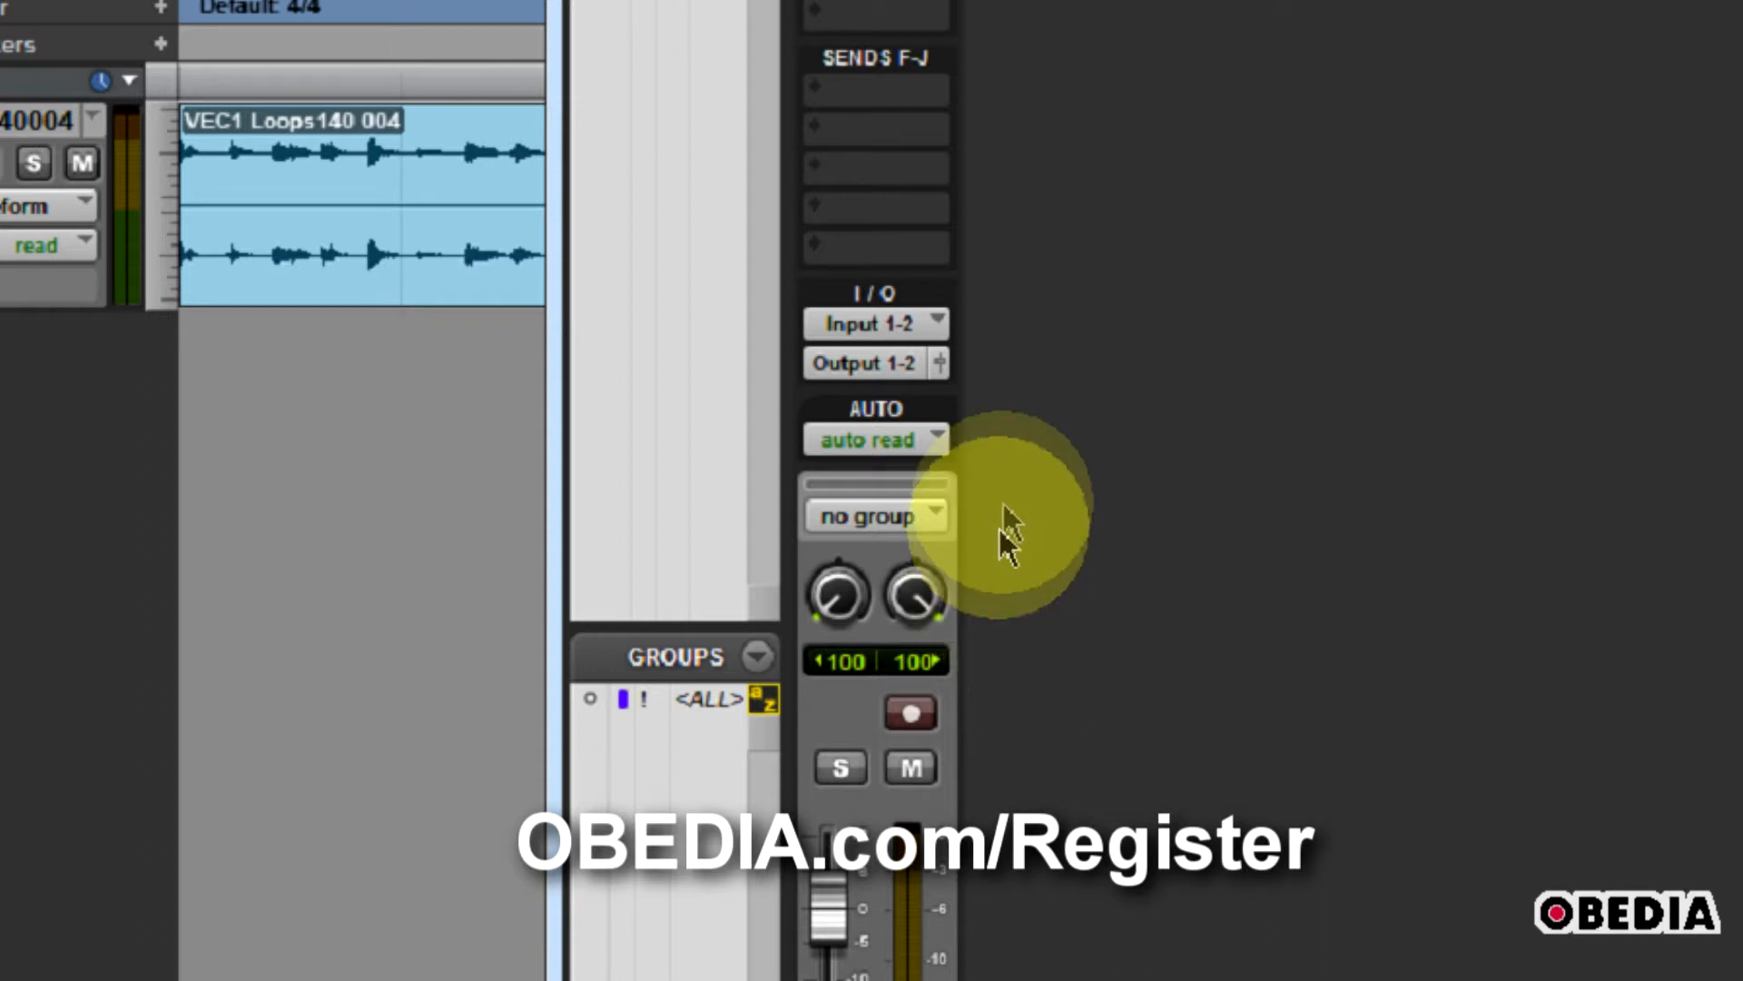
mouse_move(1023, 305)
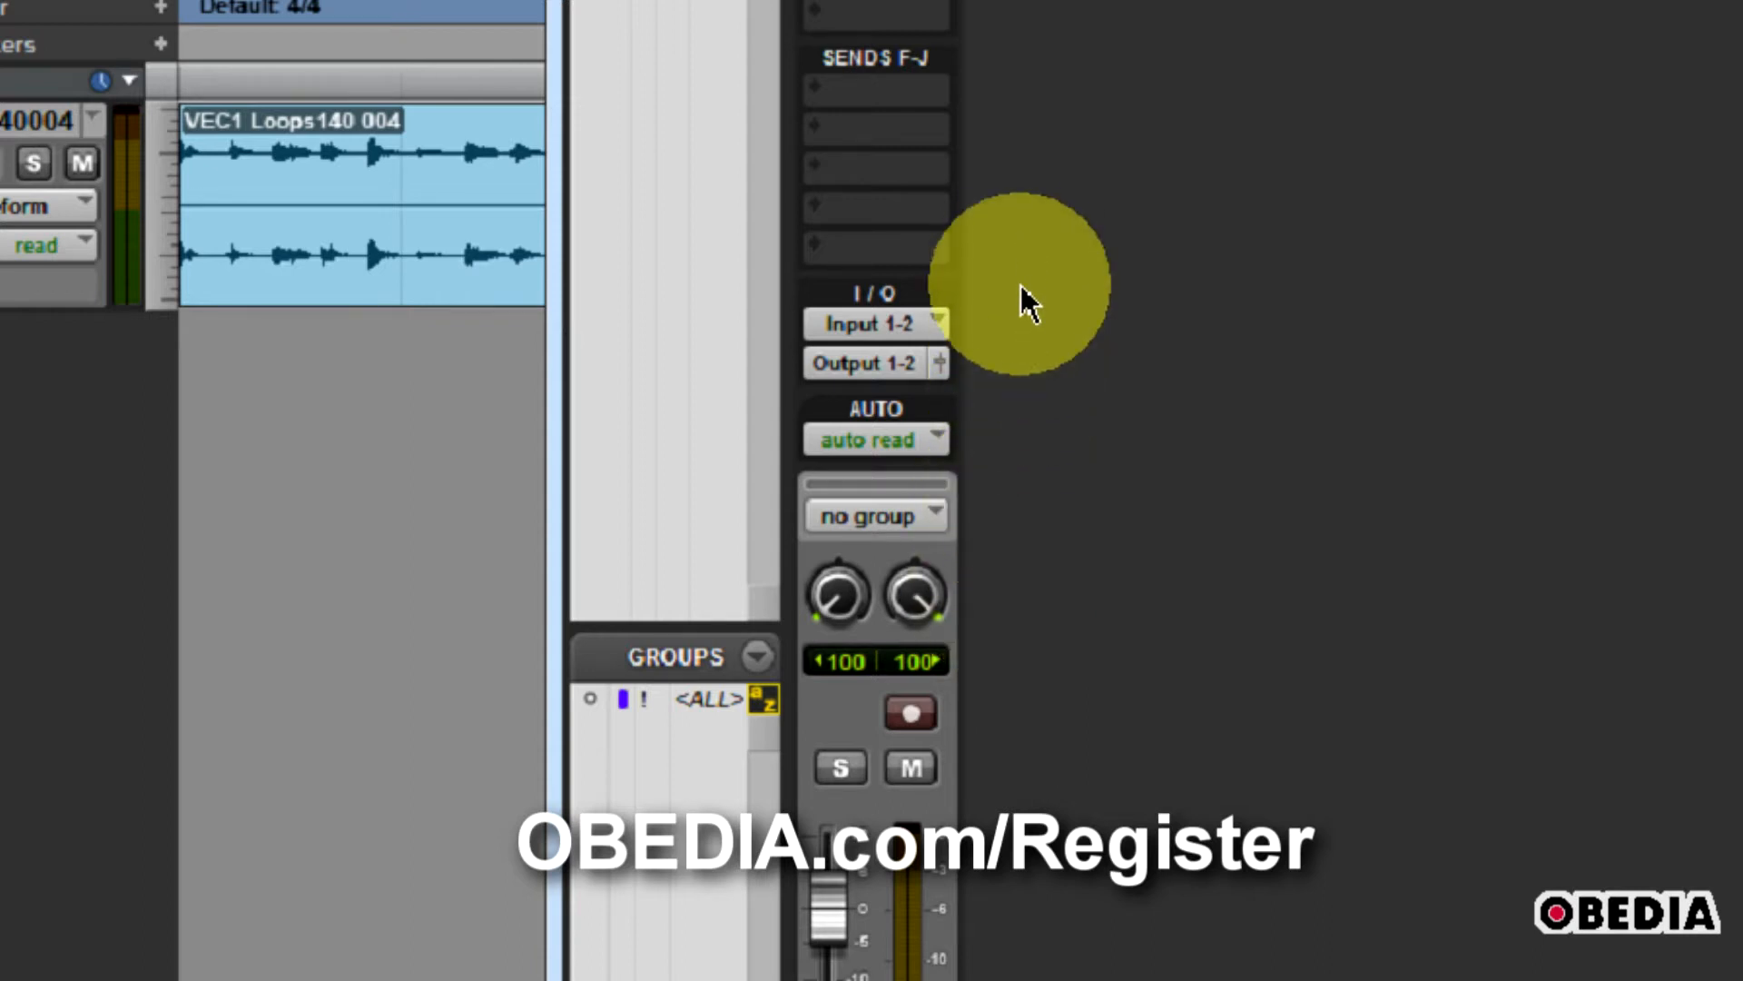
mouse_move(1028, 287)
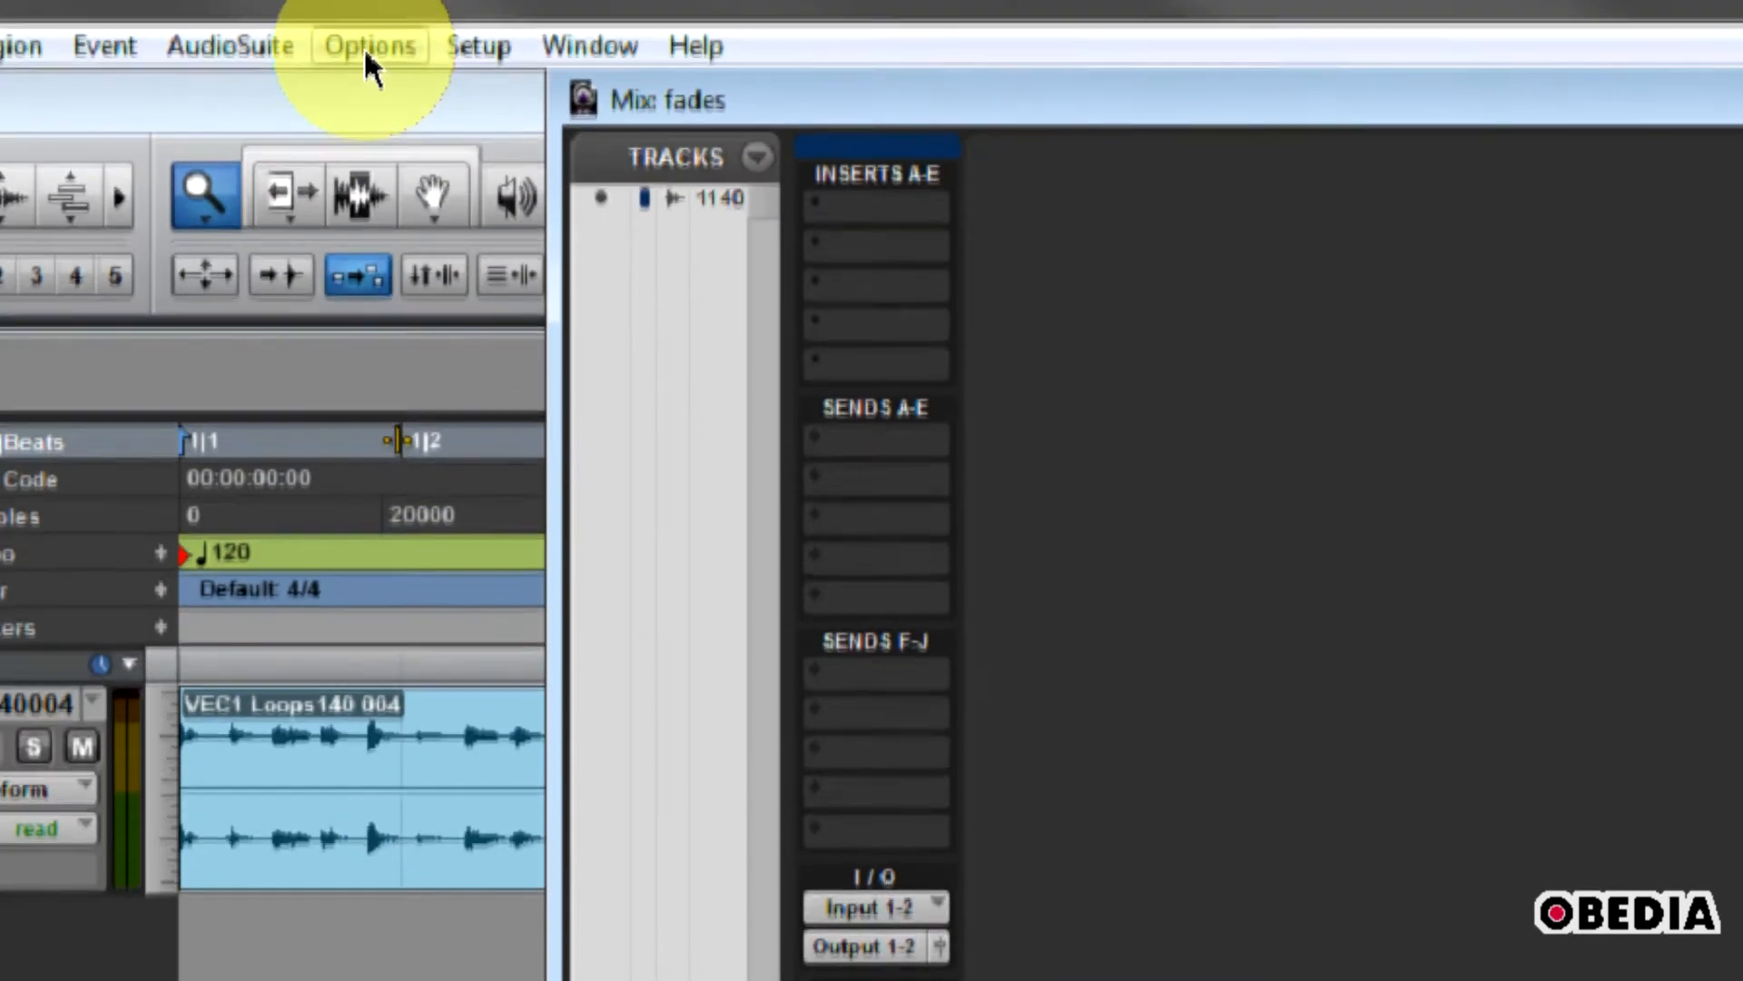
- Open the I/O Setup dialog showing the Output 1-2 and 3-4 paths
click(369, 46)
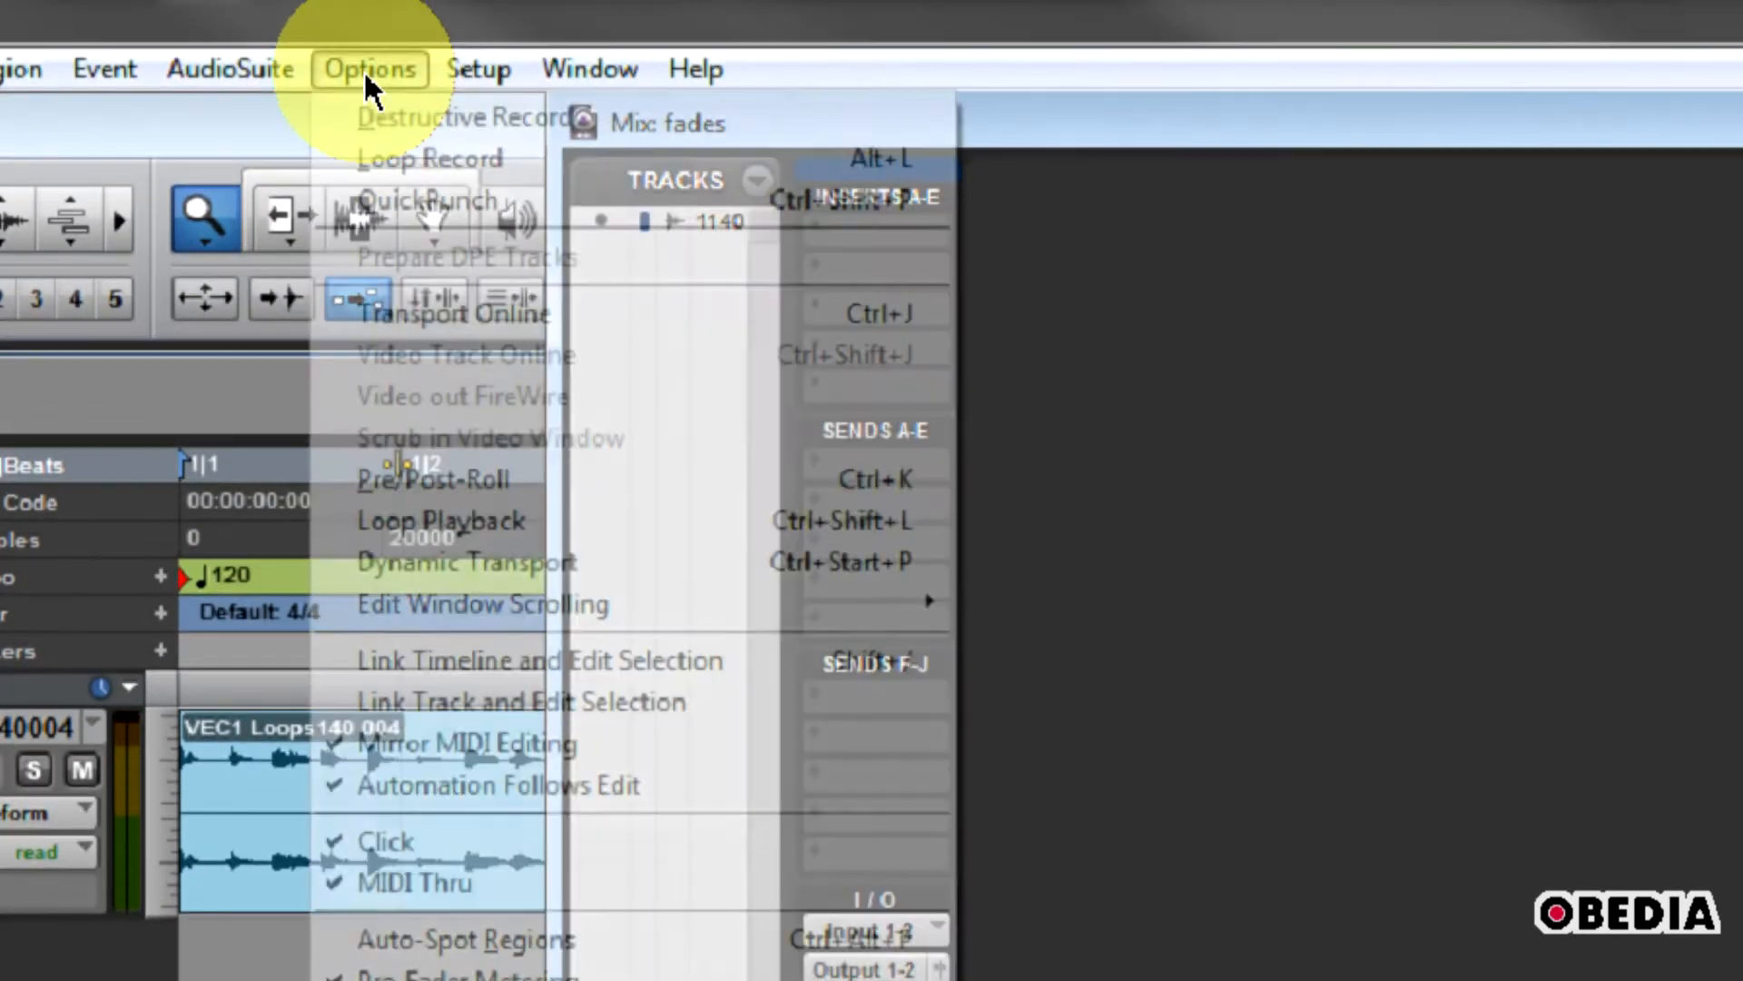
click(477, 69)
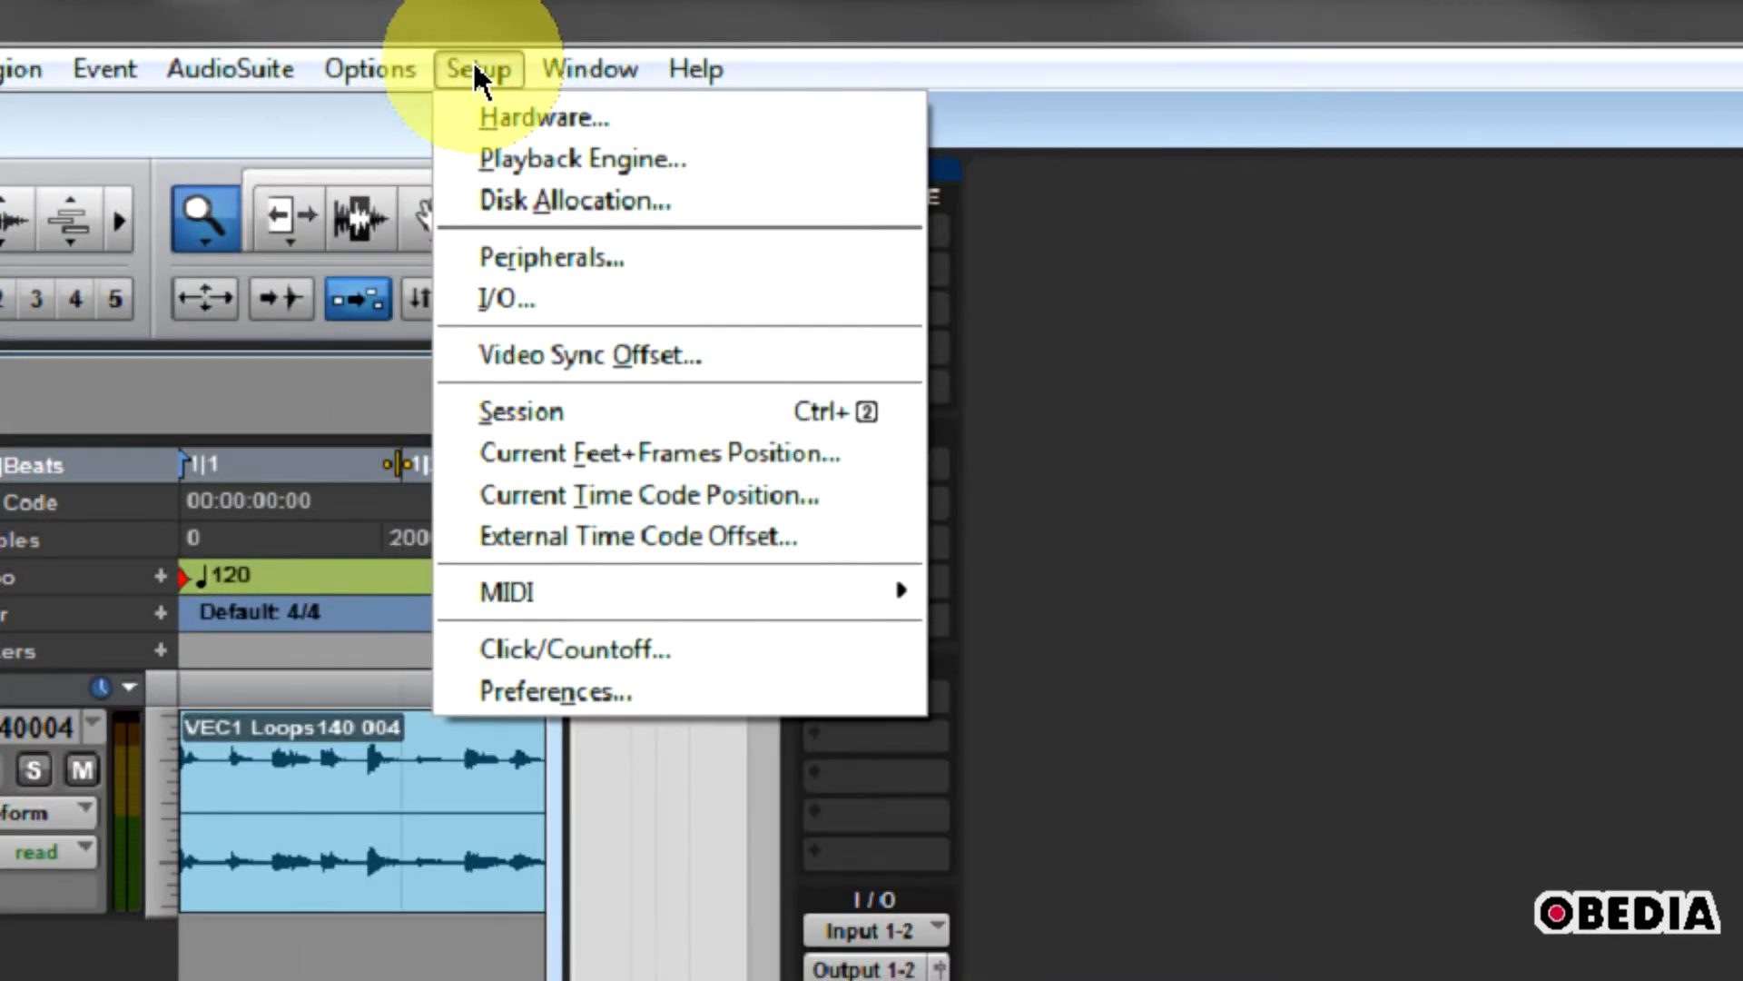
click(506, 298)
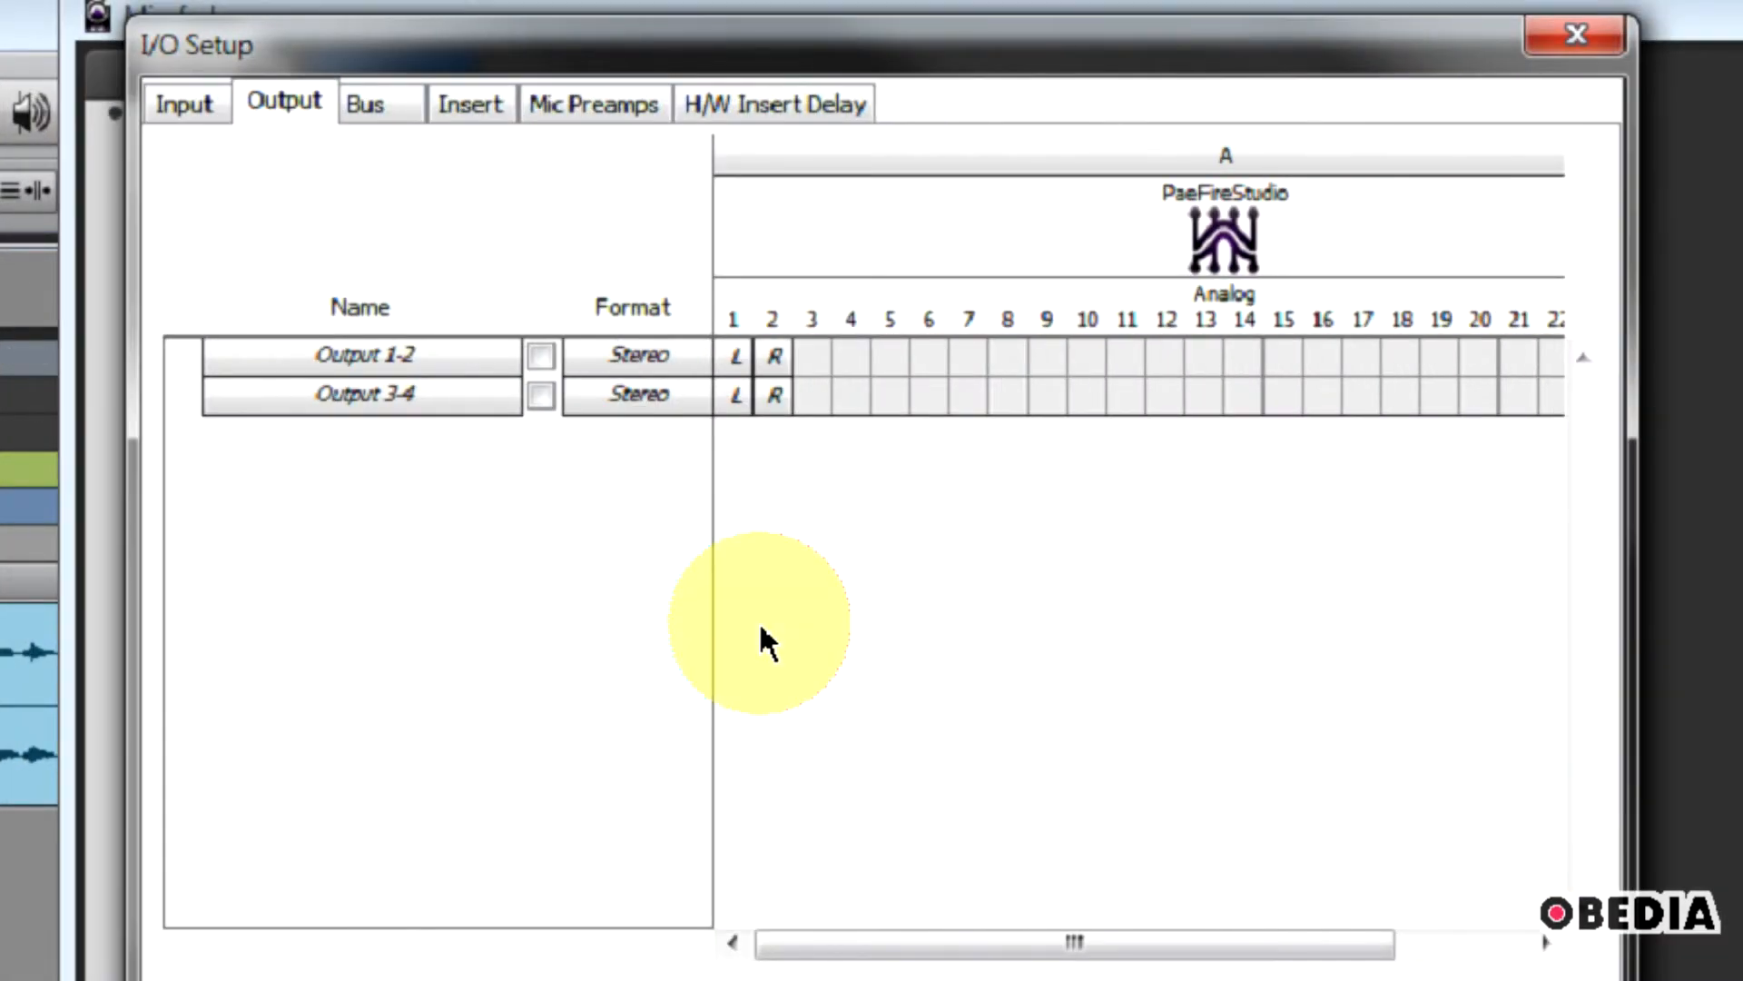
mouse_move(656, 501)
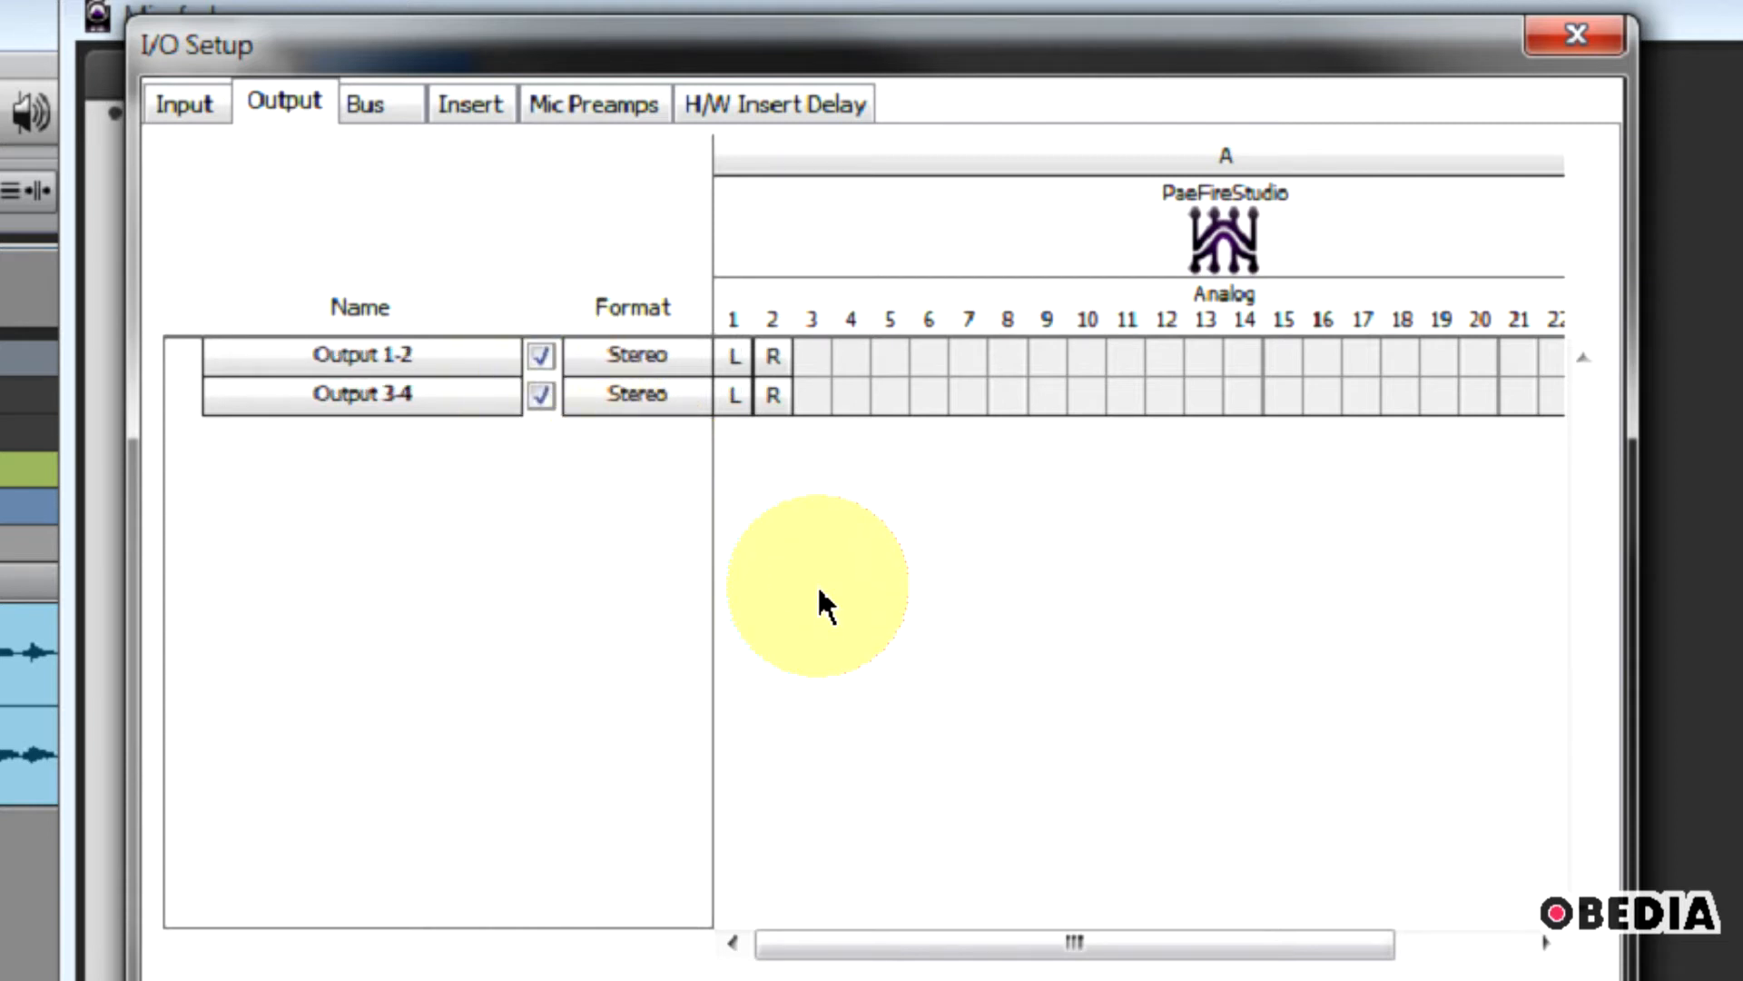
mouse_move(896, 668)
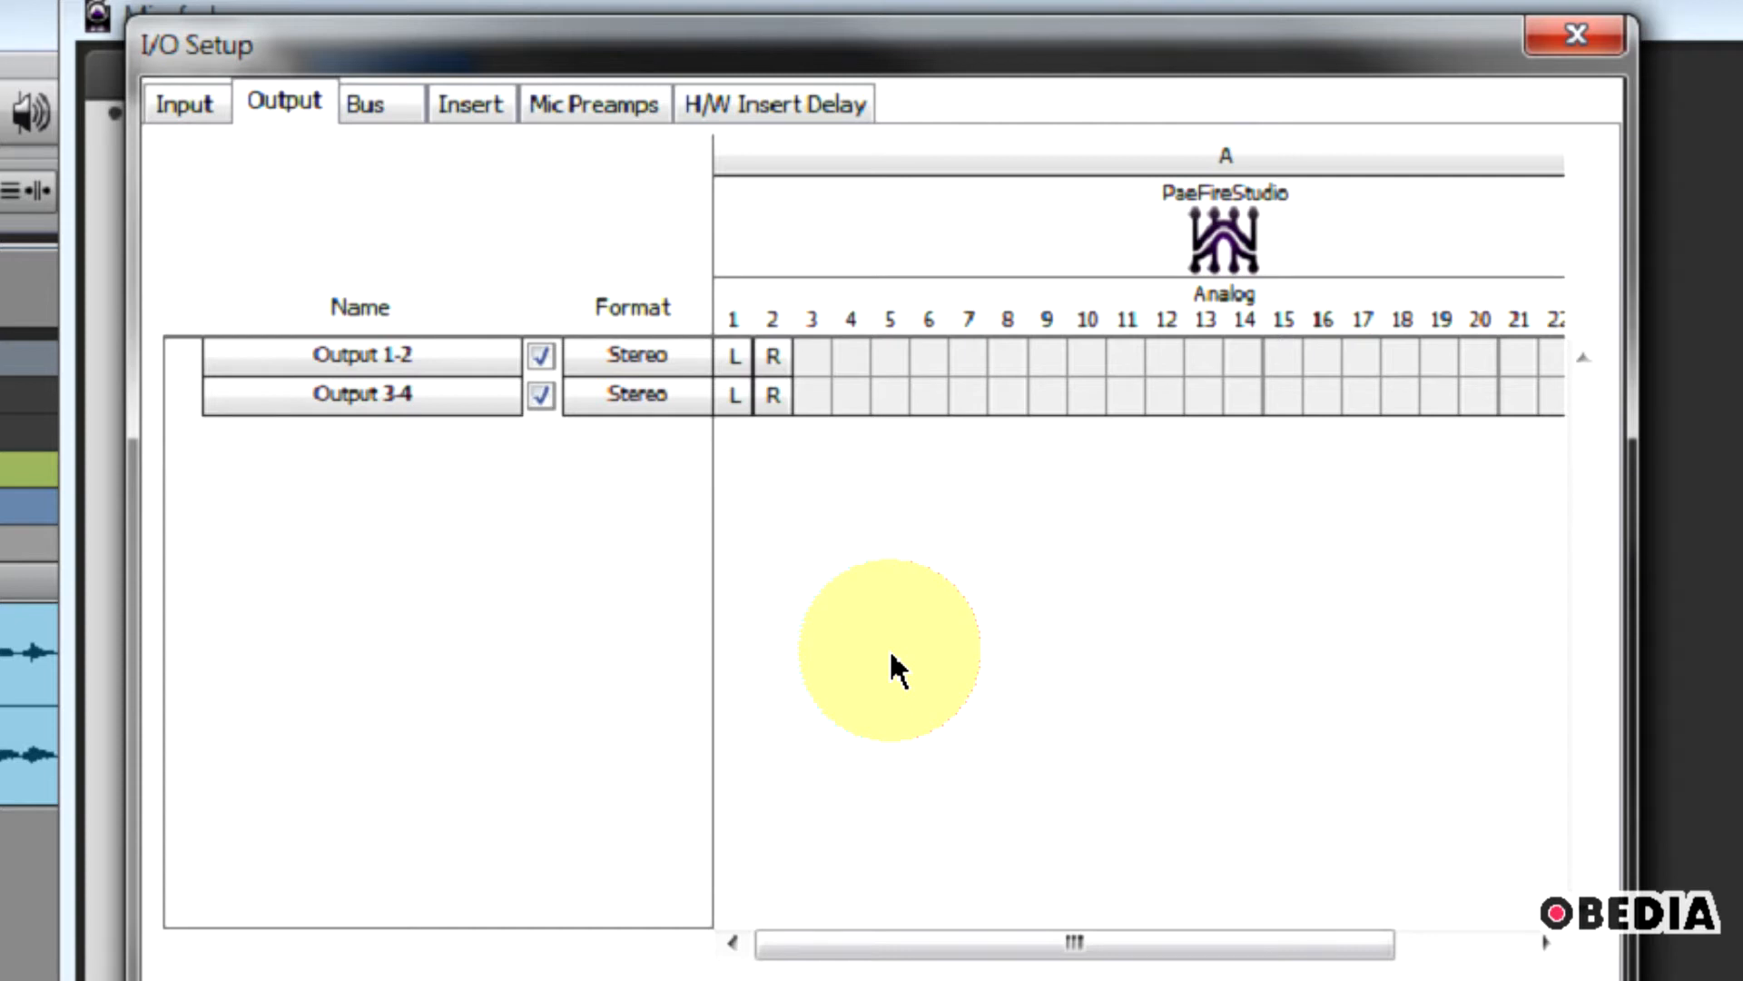
mouse_move(365, 403)
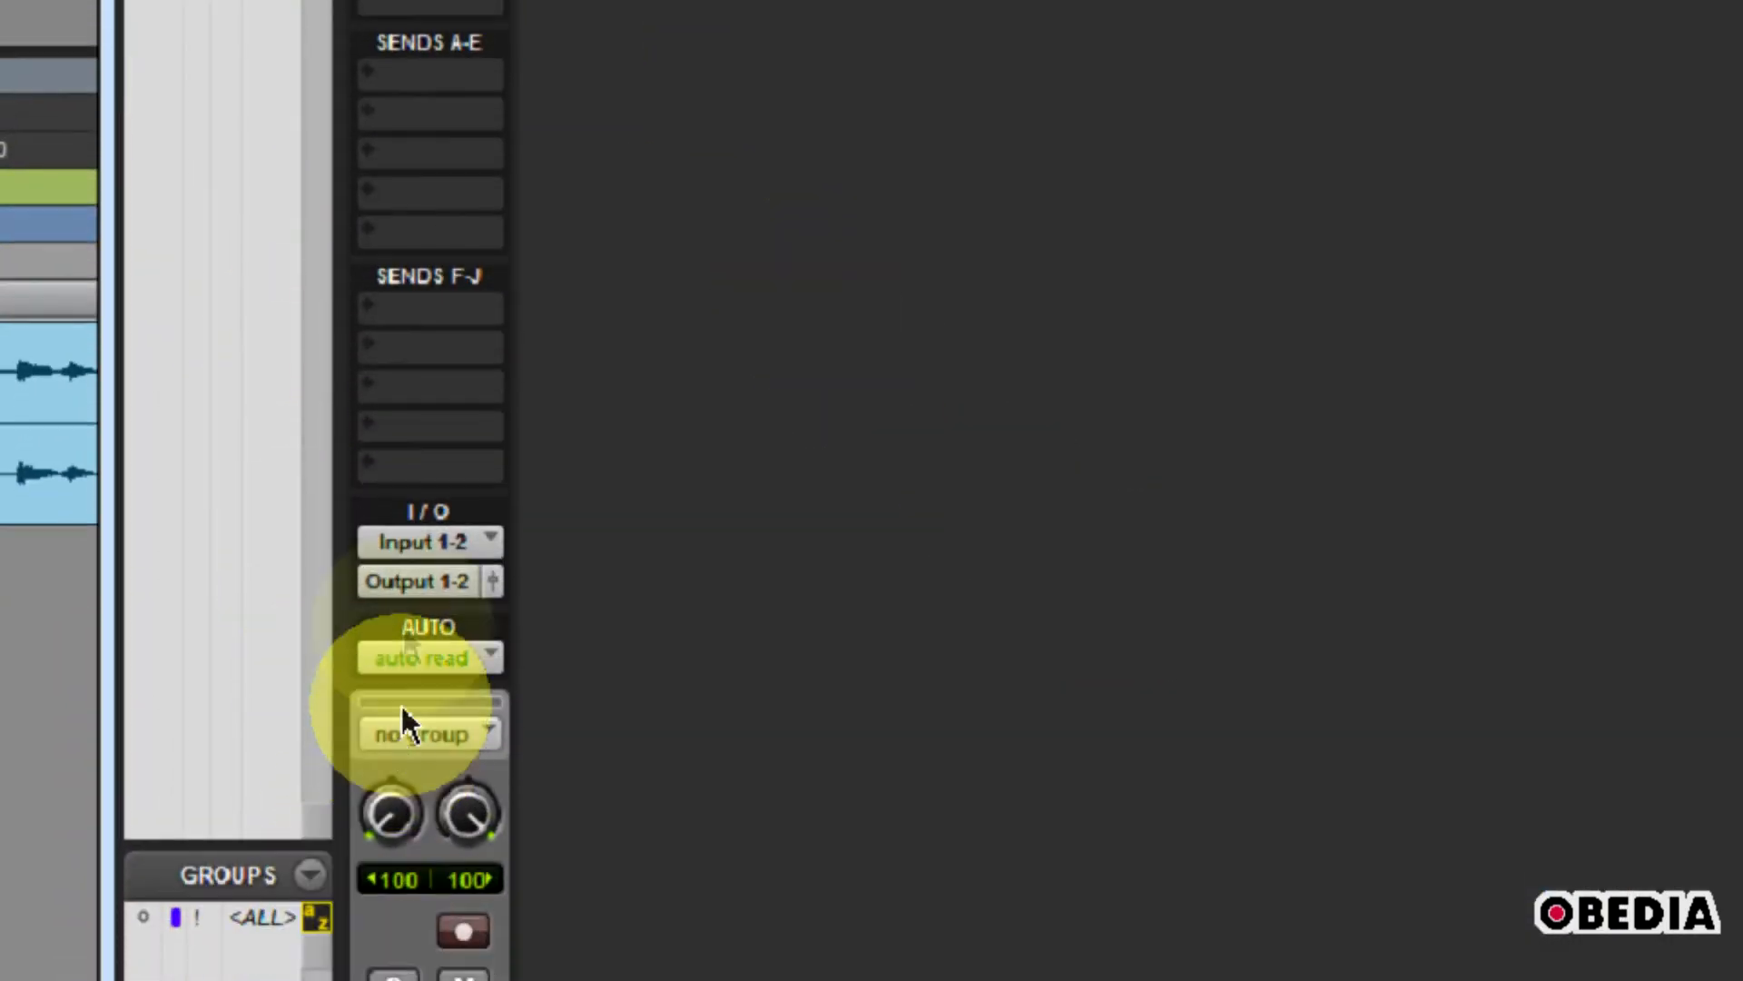
mouse_move(417, 580)
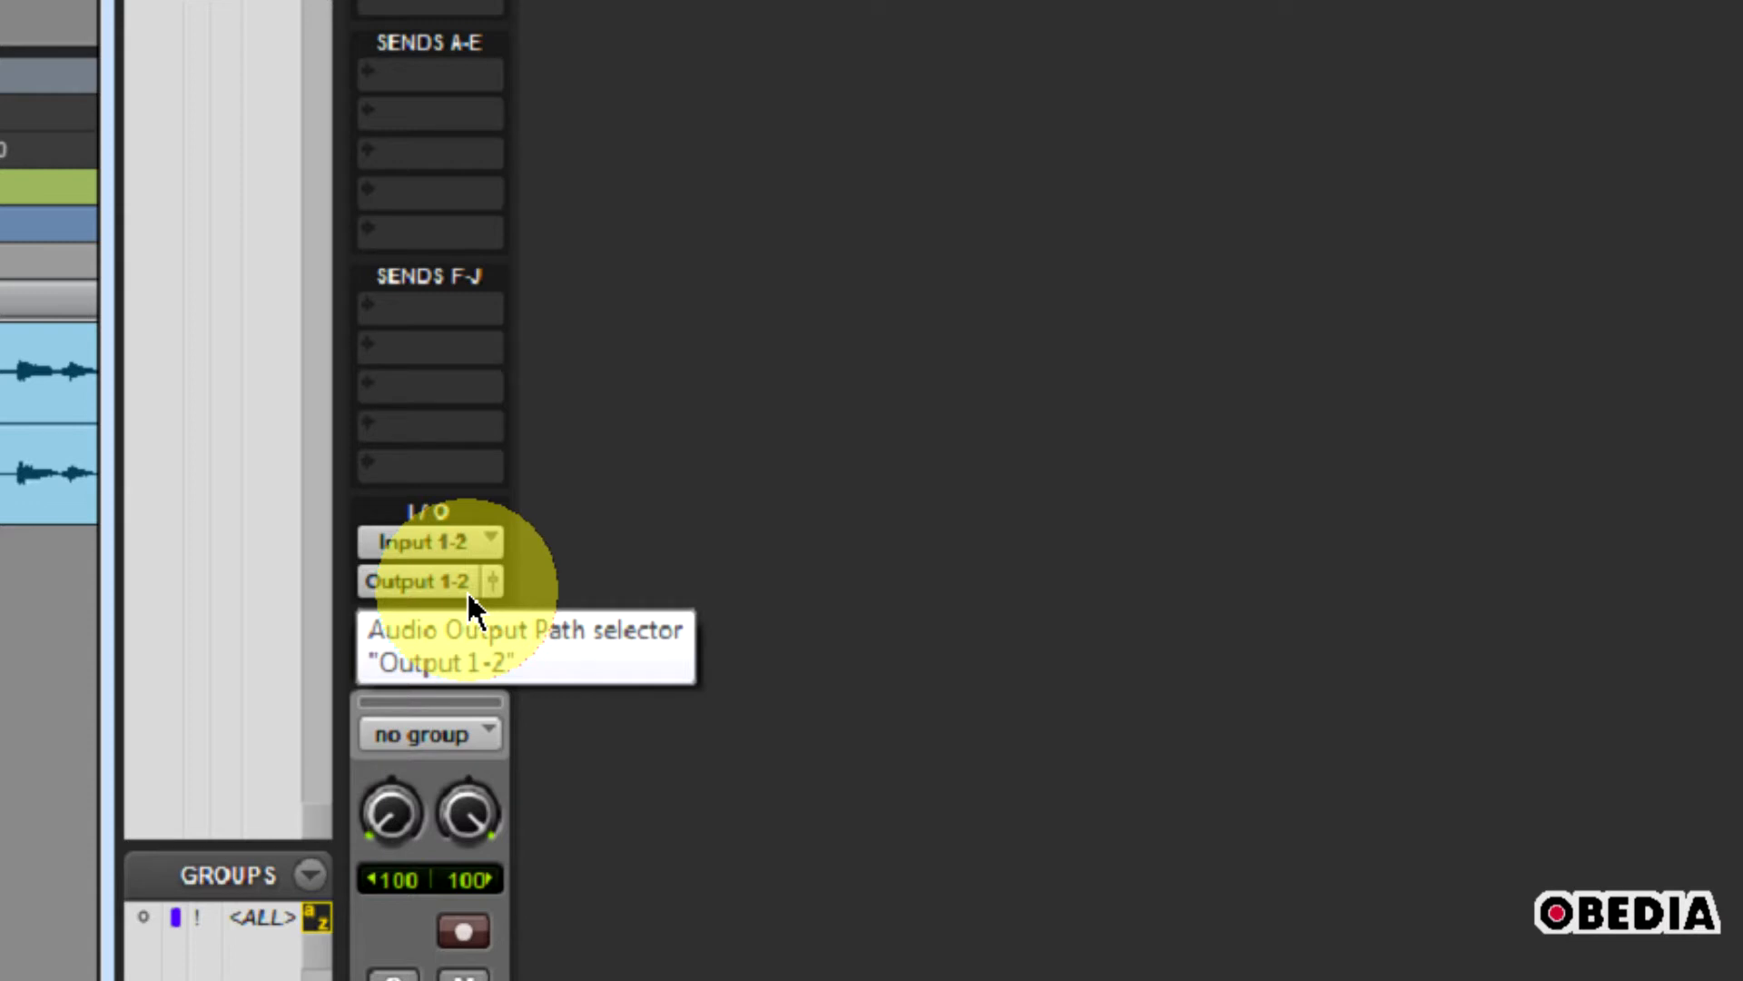
mouse_move(475, 600)
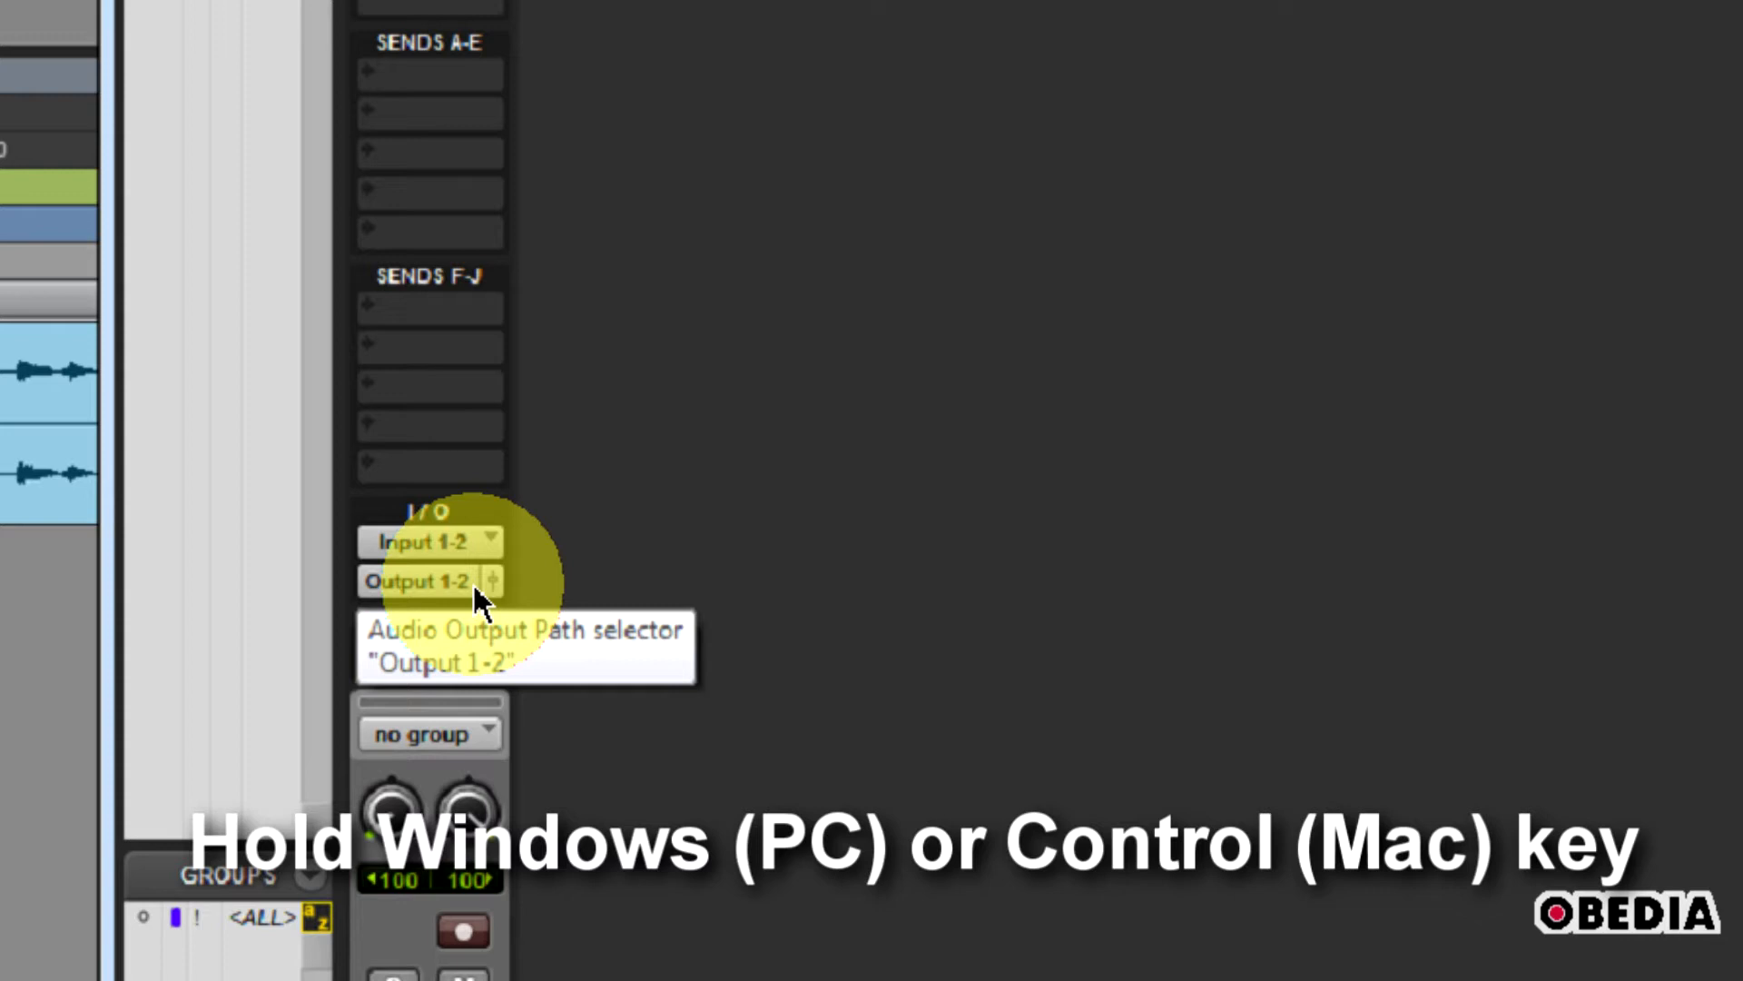
- Add Output 3-4 (Stereo) as a second output on the track alongside Output 1-2
click(422, 580)
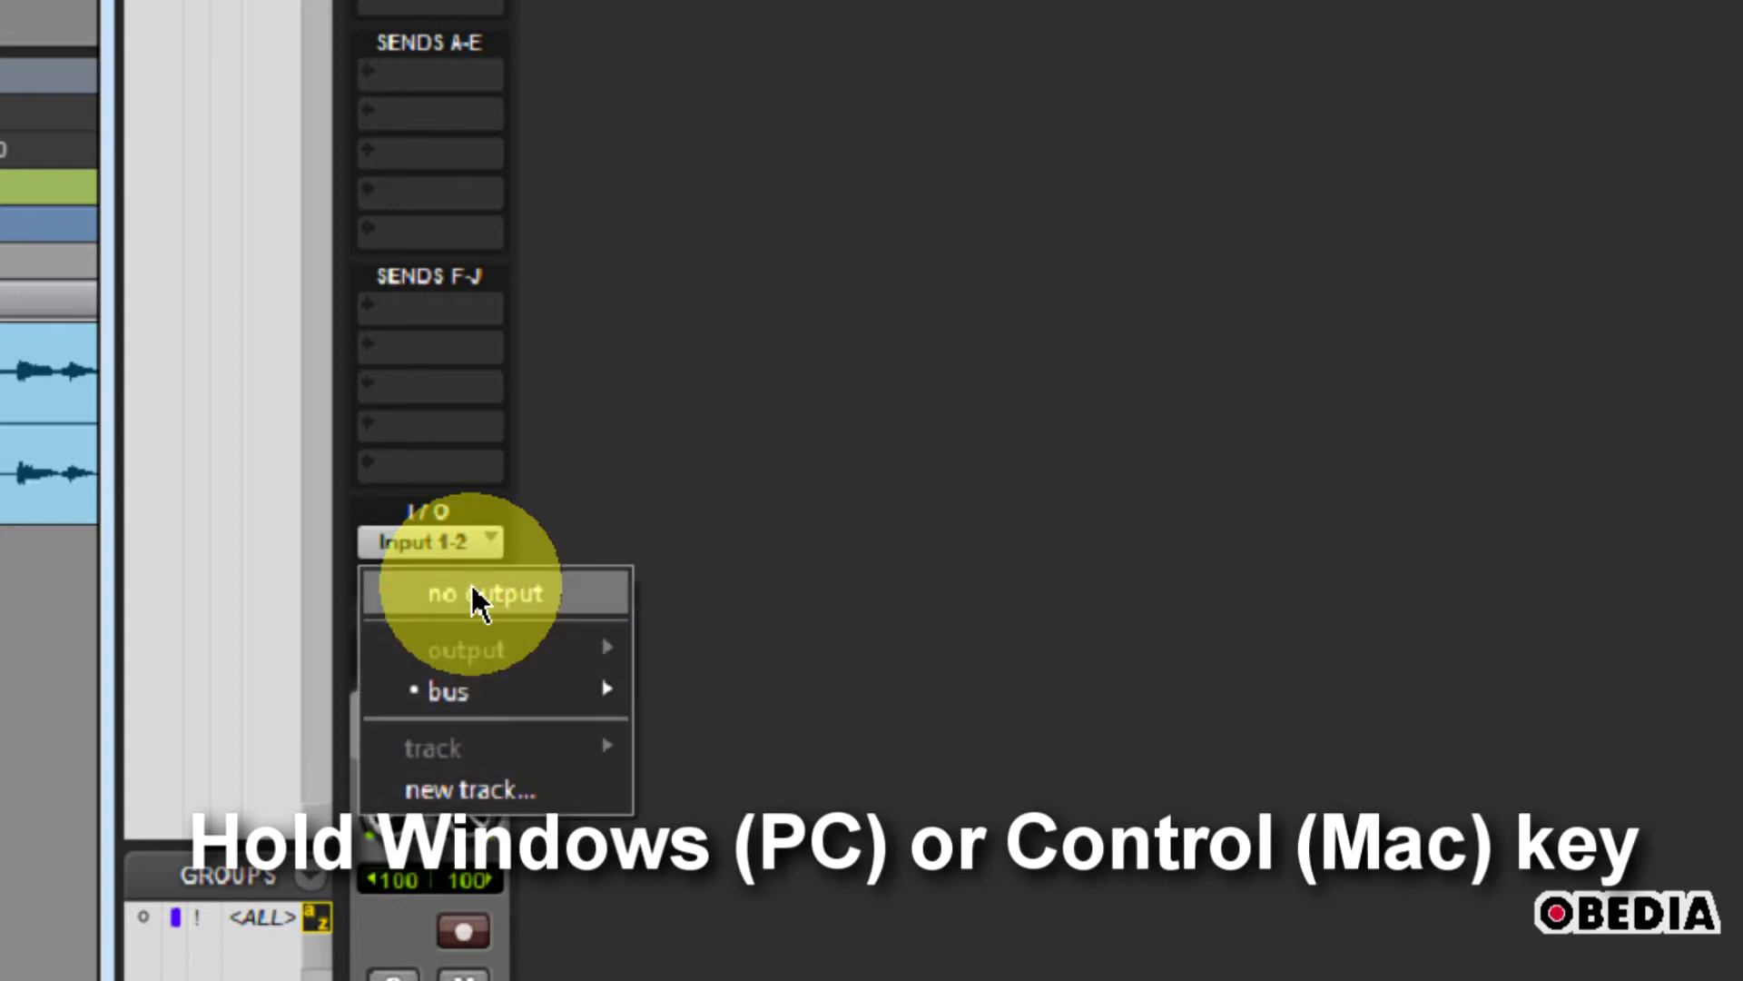
mouse_move(448, 691)
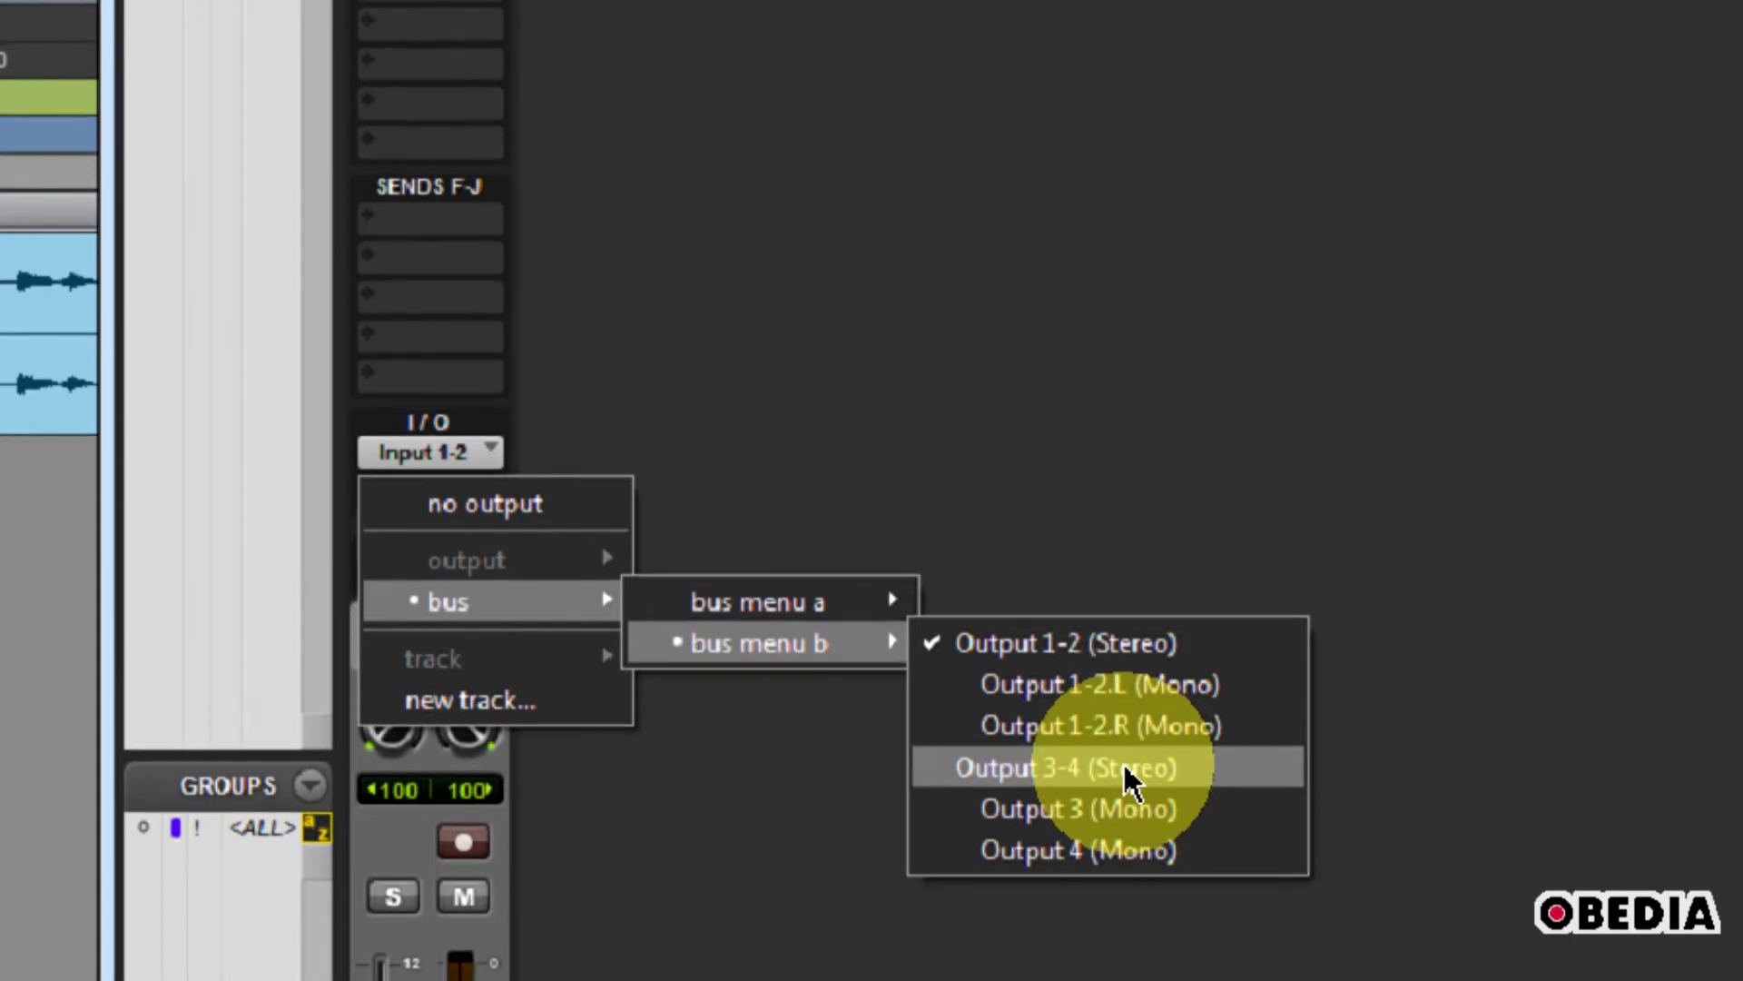
click(1074, 768)
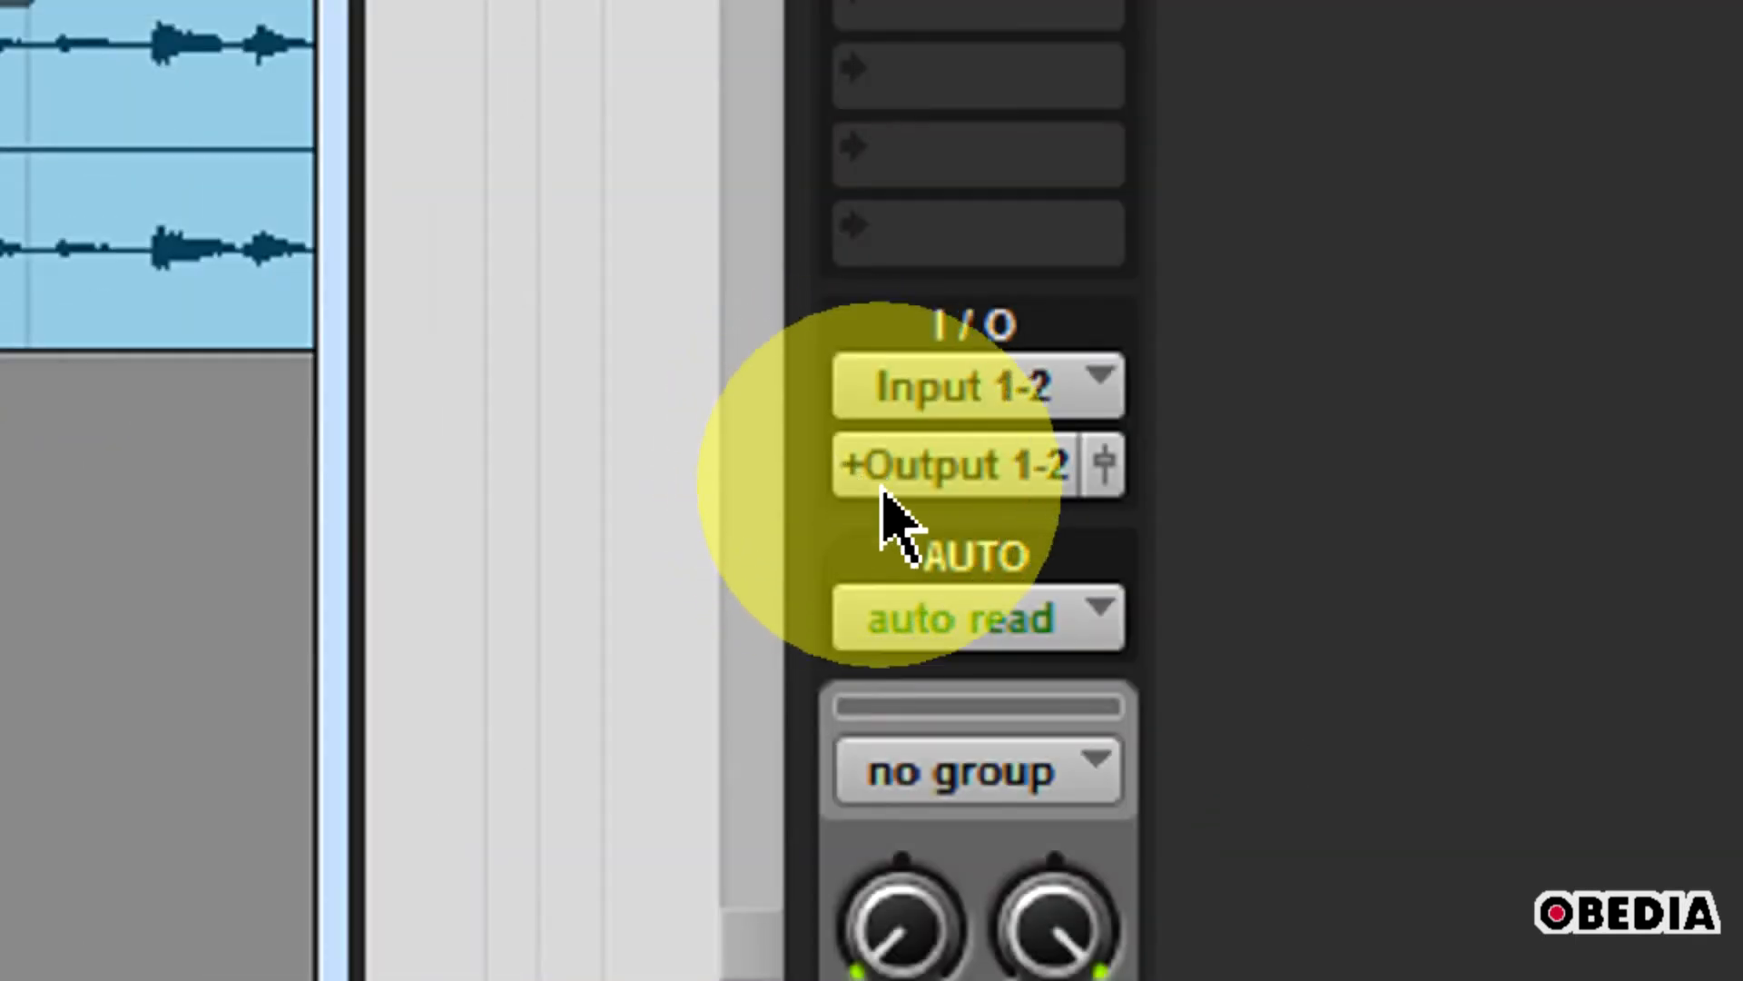
mouse_move(851, 523)
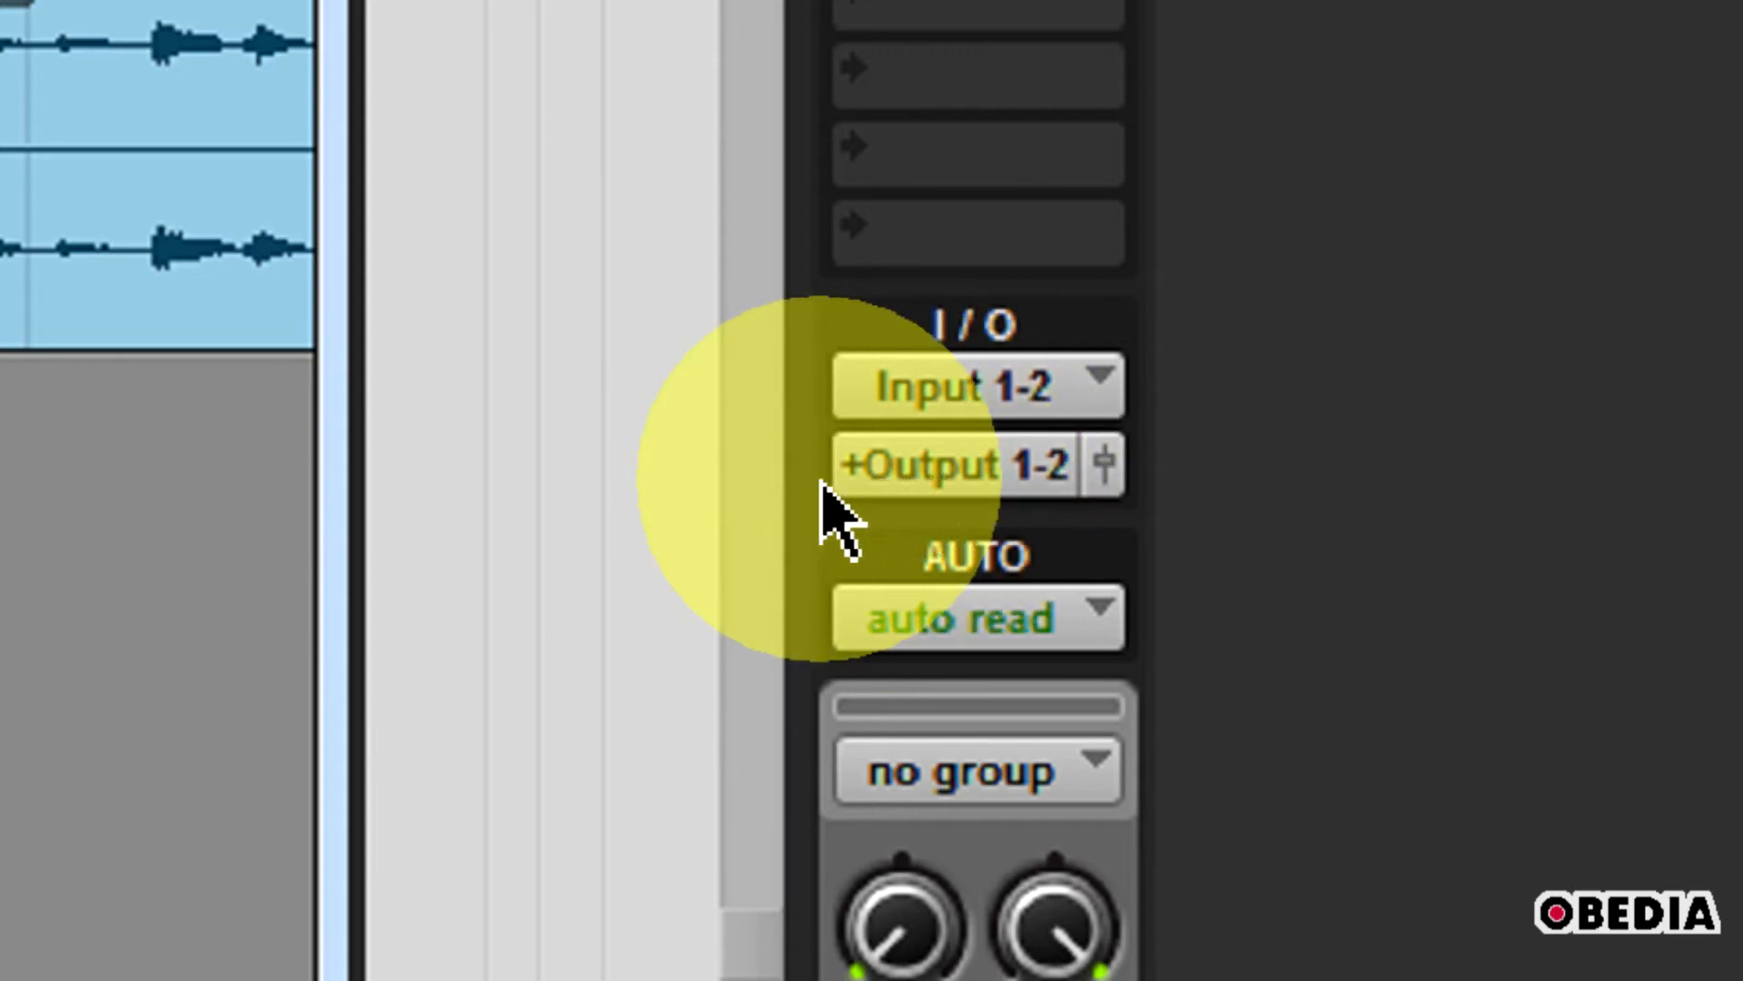
mouse_move(945, 573)
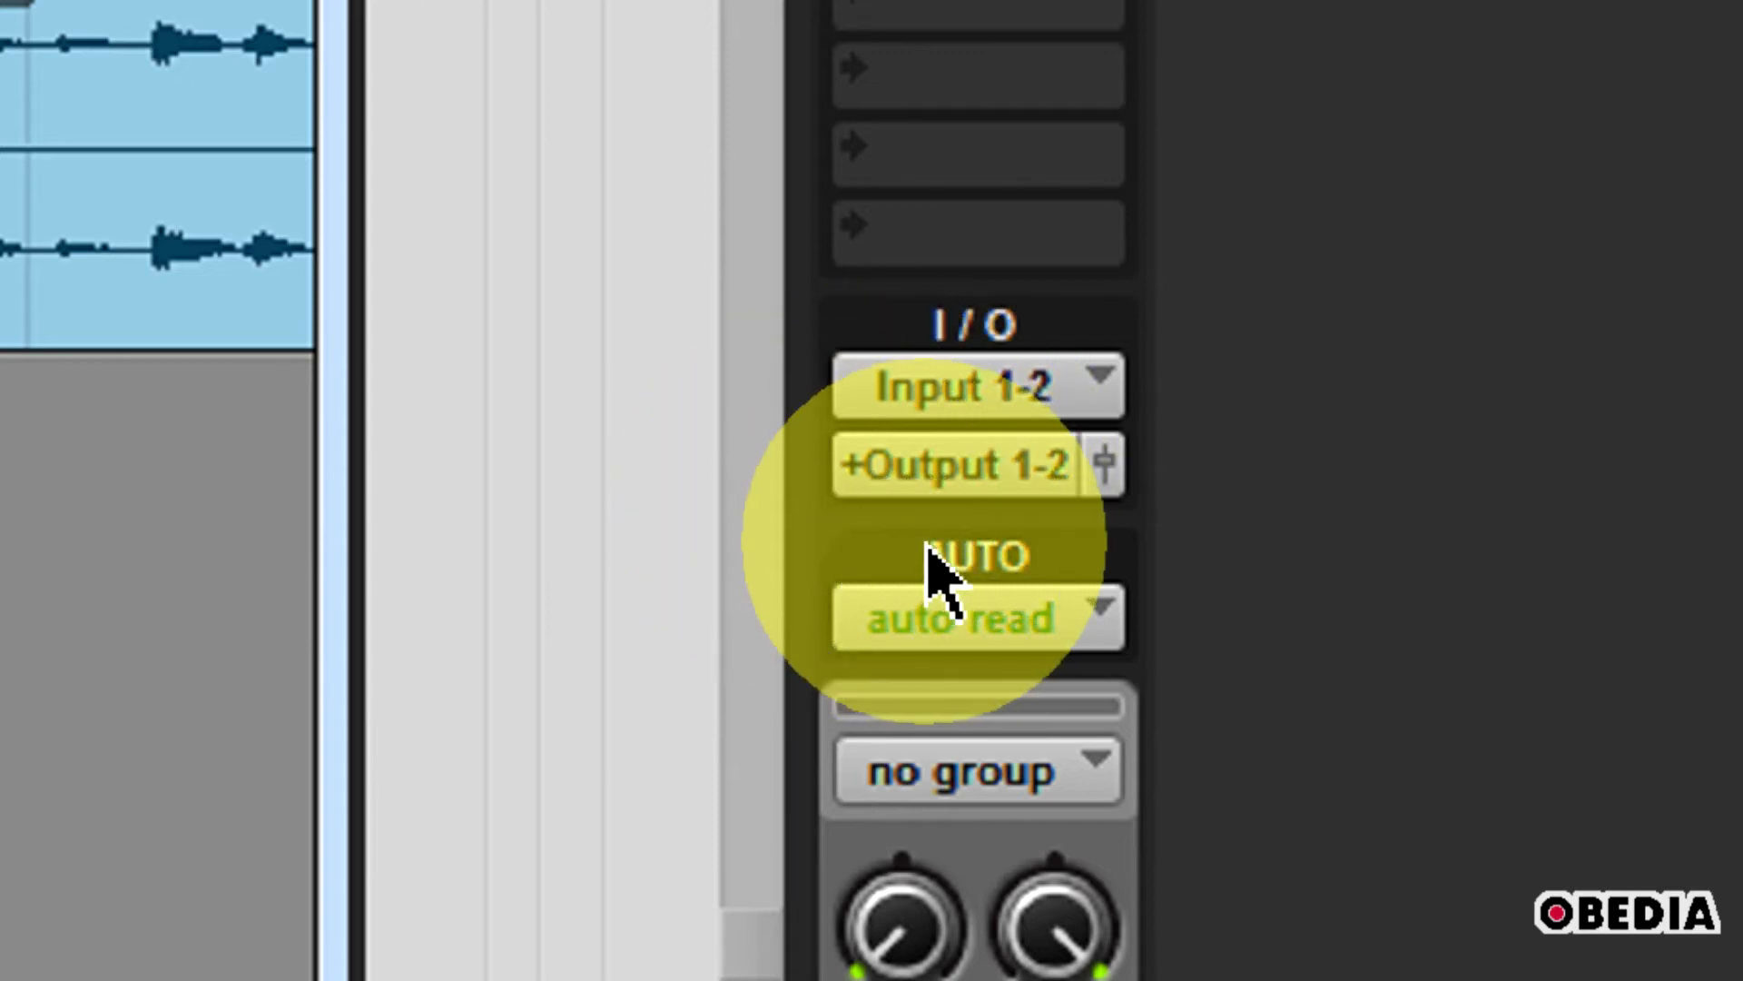
mouse_move(1045, 523)
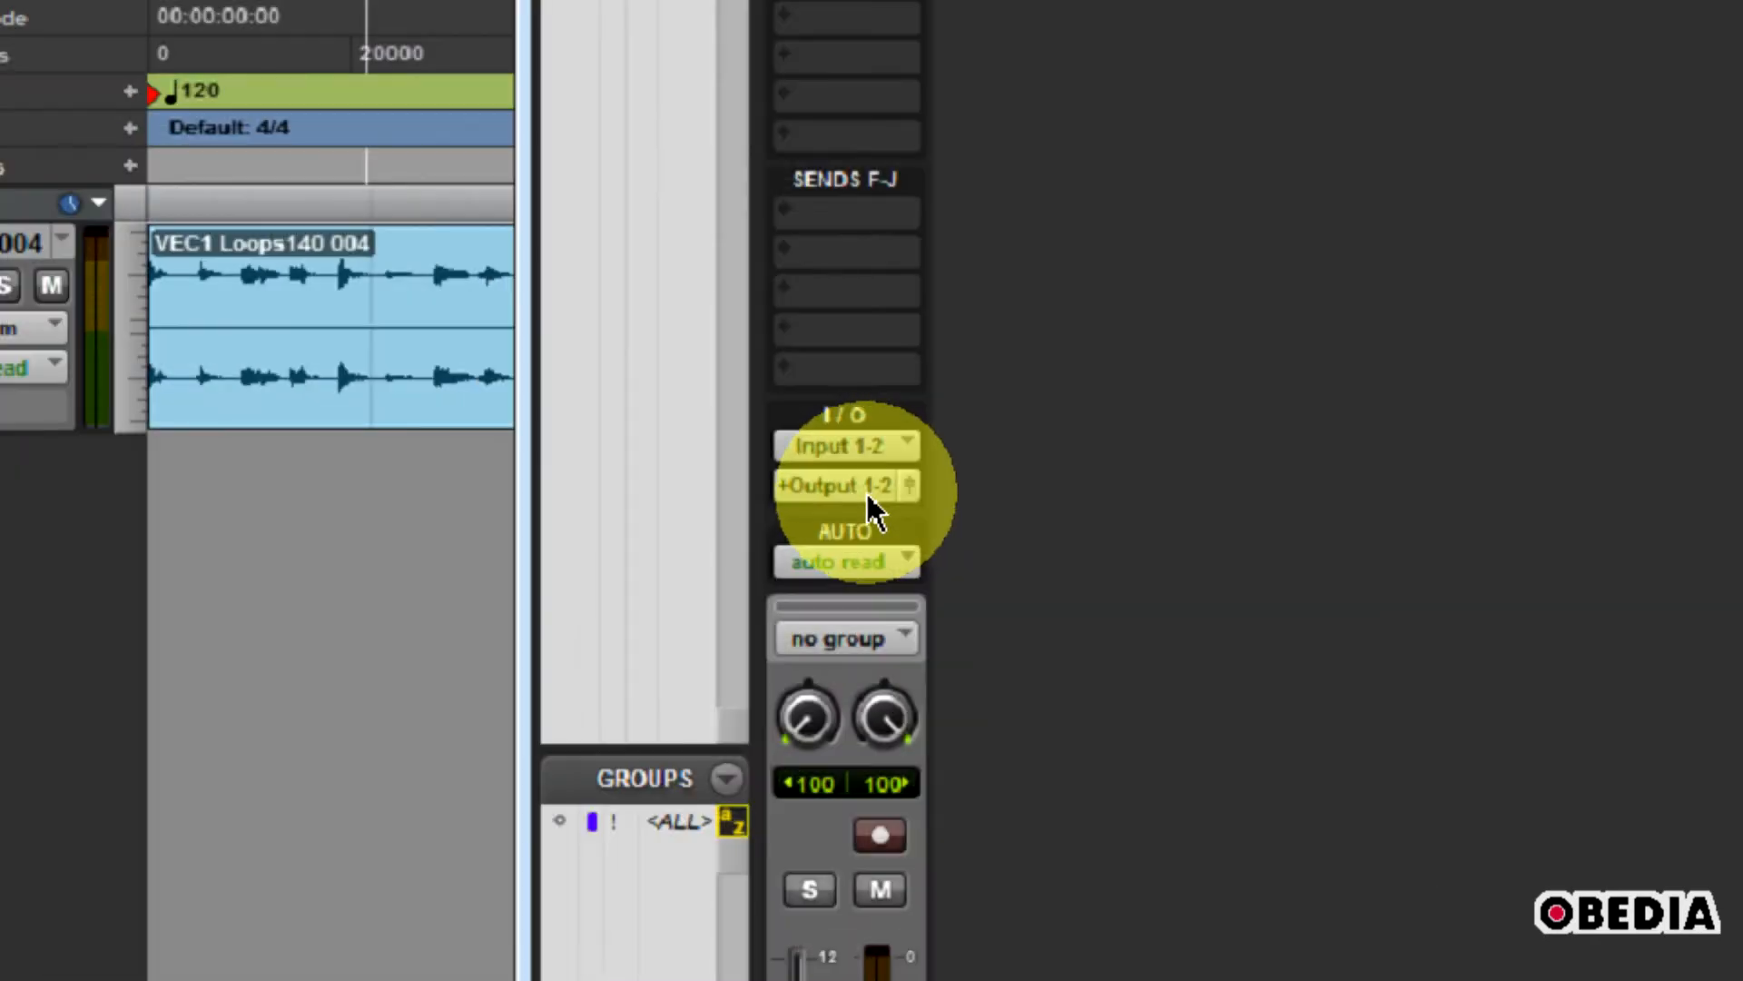
- Confirm the track's output menu has both Output 1-2 and 3-4 checked
click(847, 485)
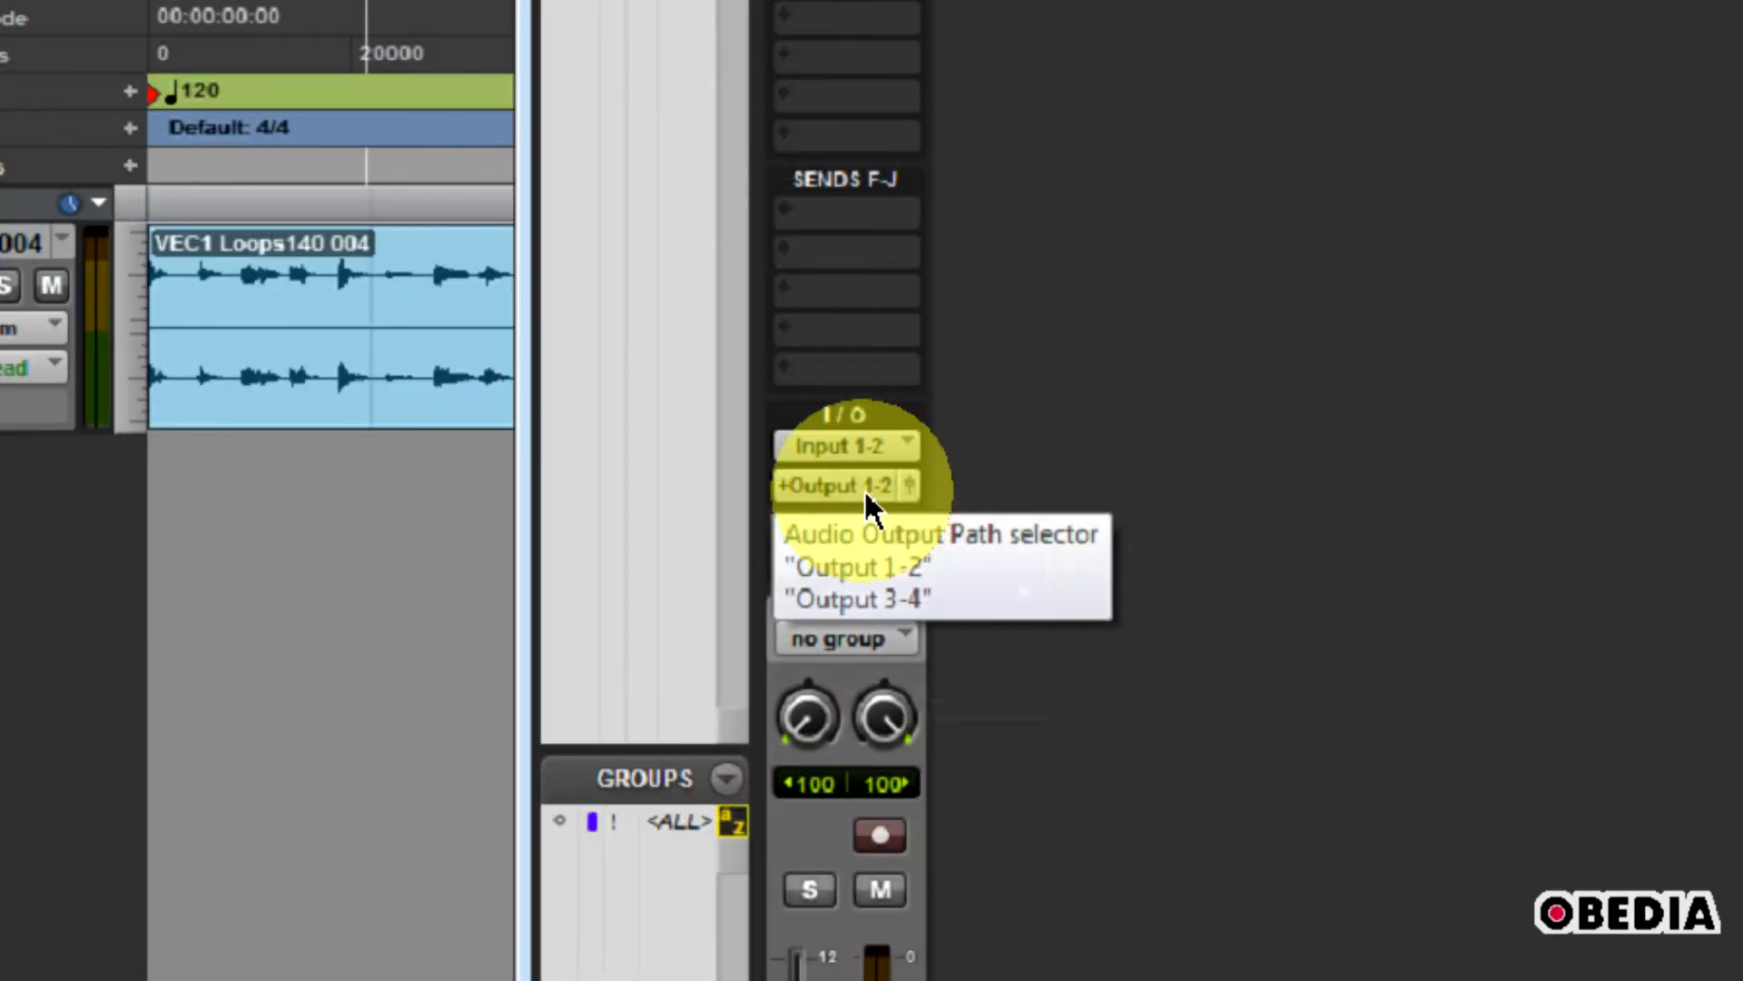
click(845, 484)
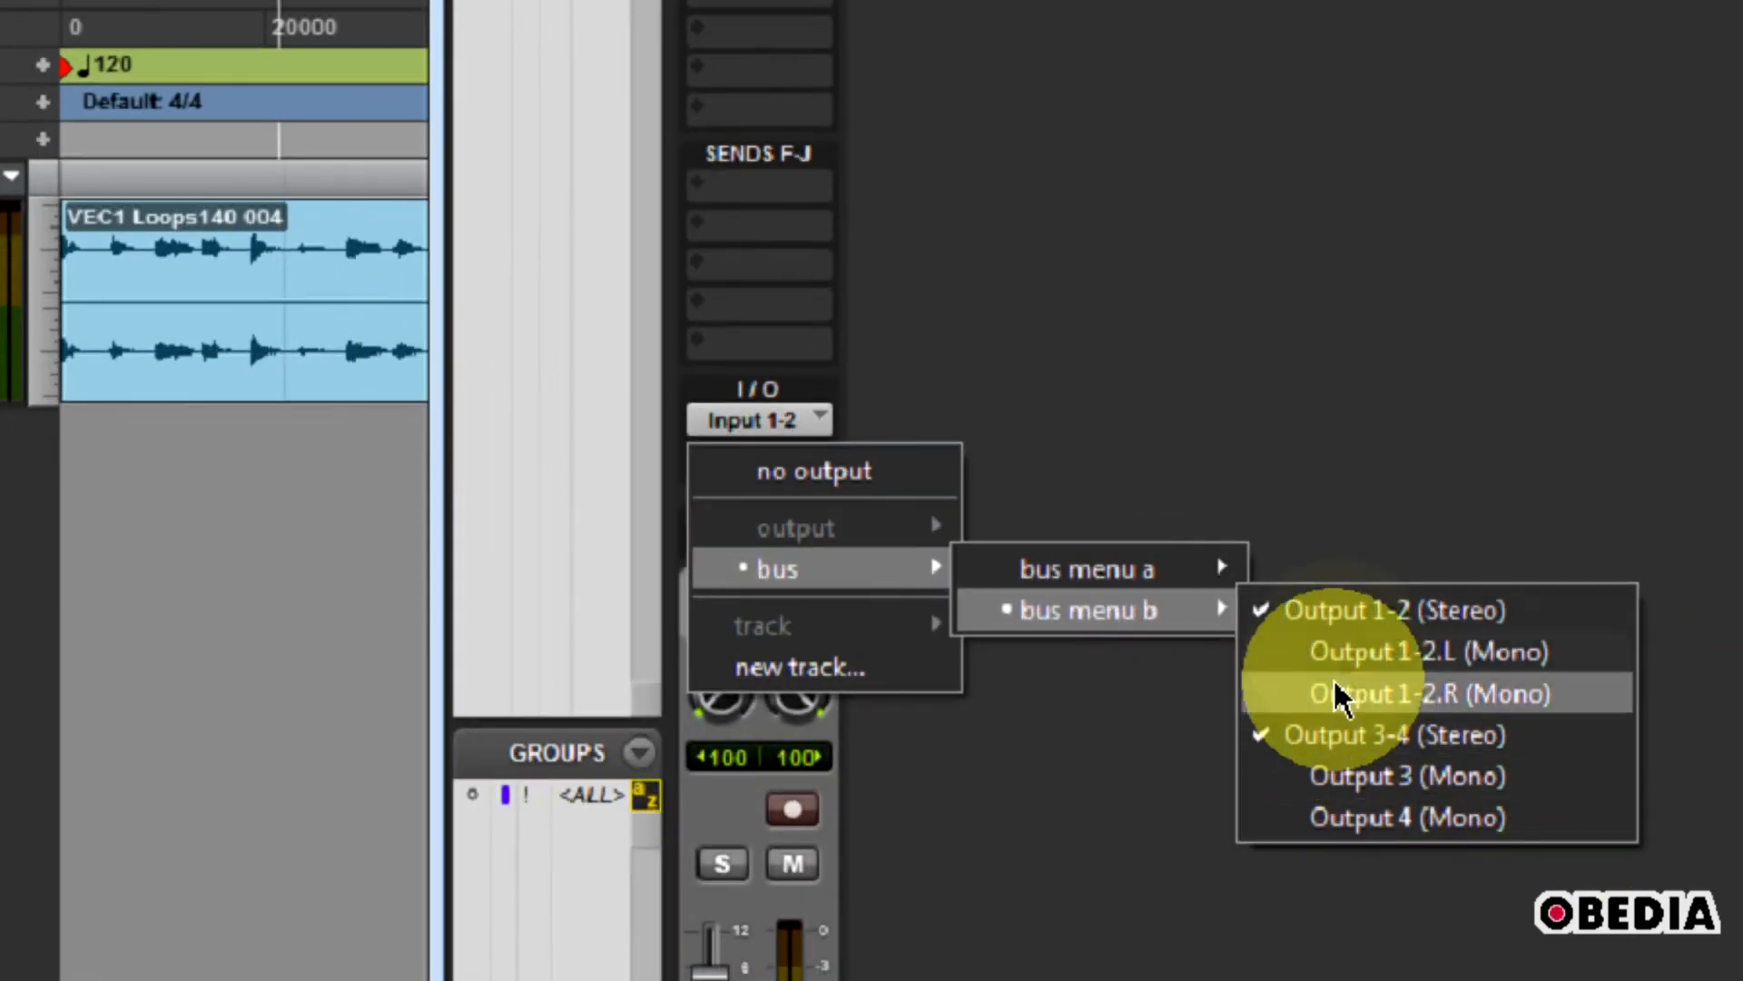
mouse_move(1351, 609)
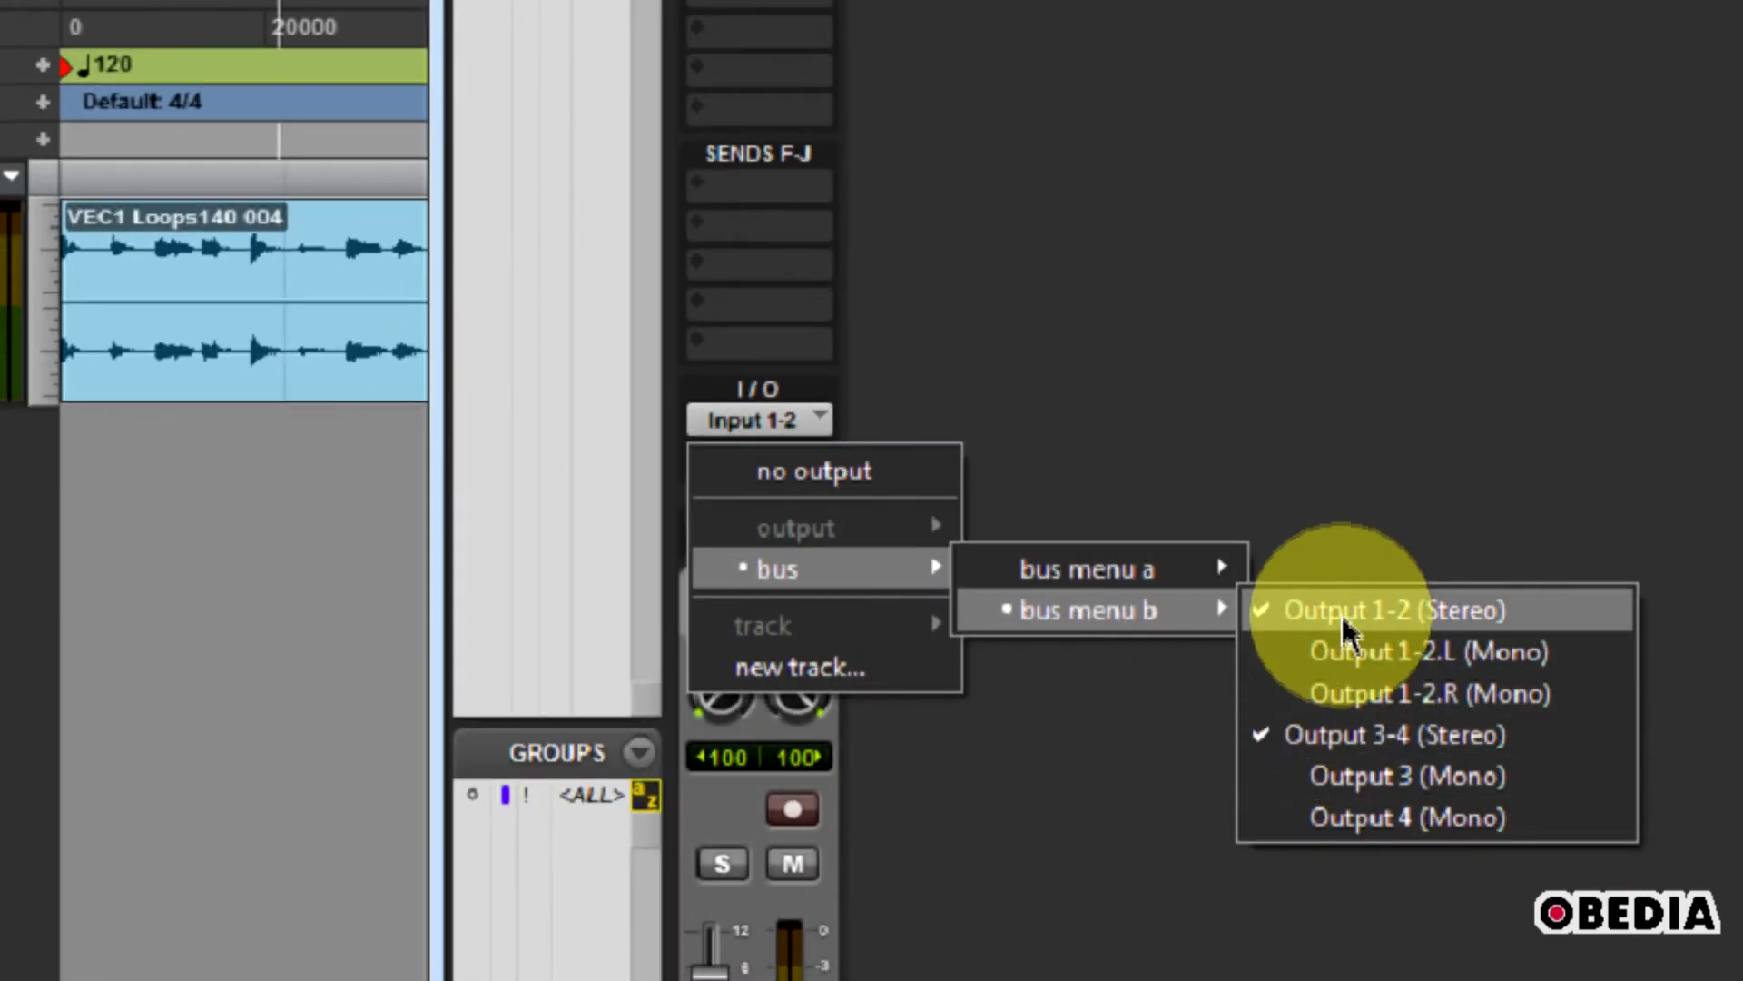
mouse_move(1384, 734)
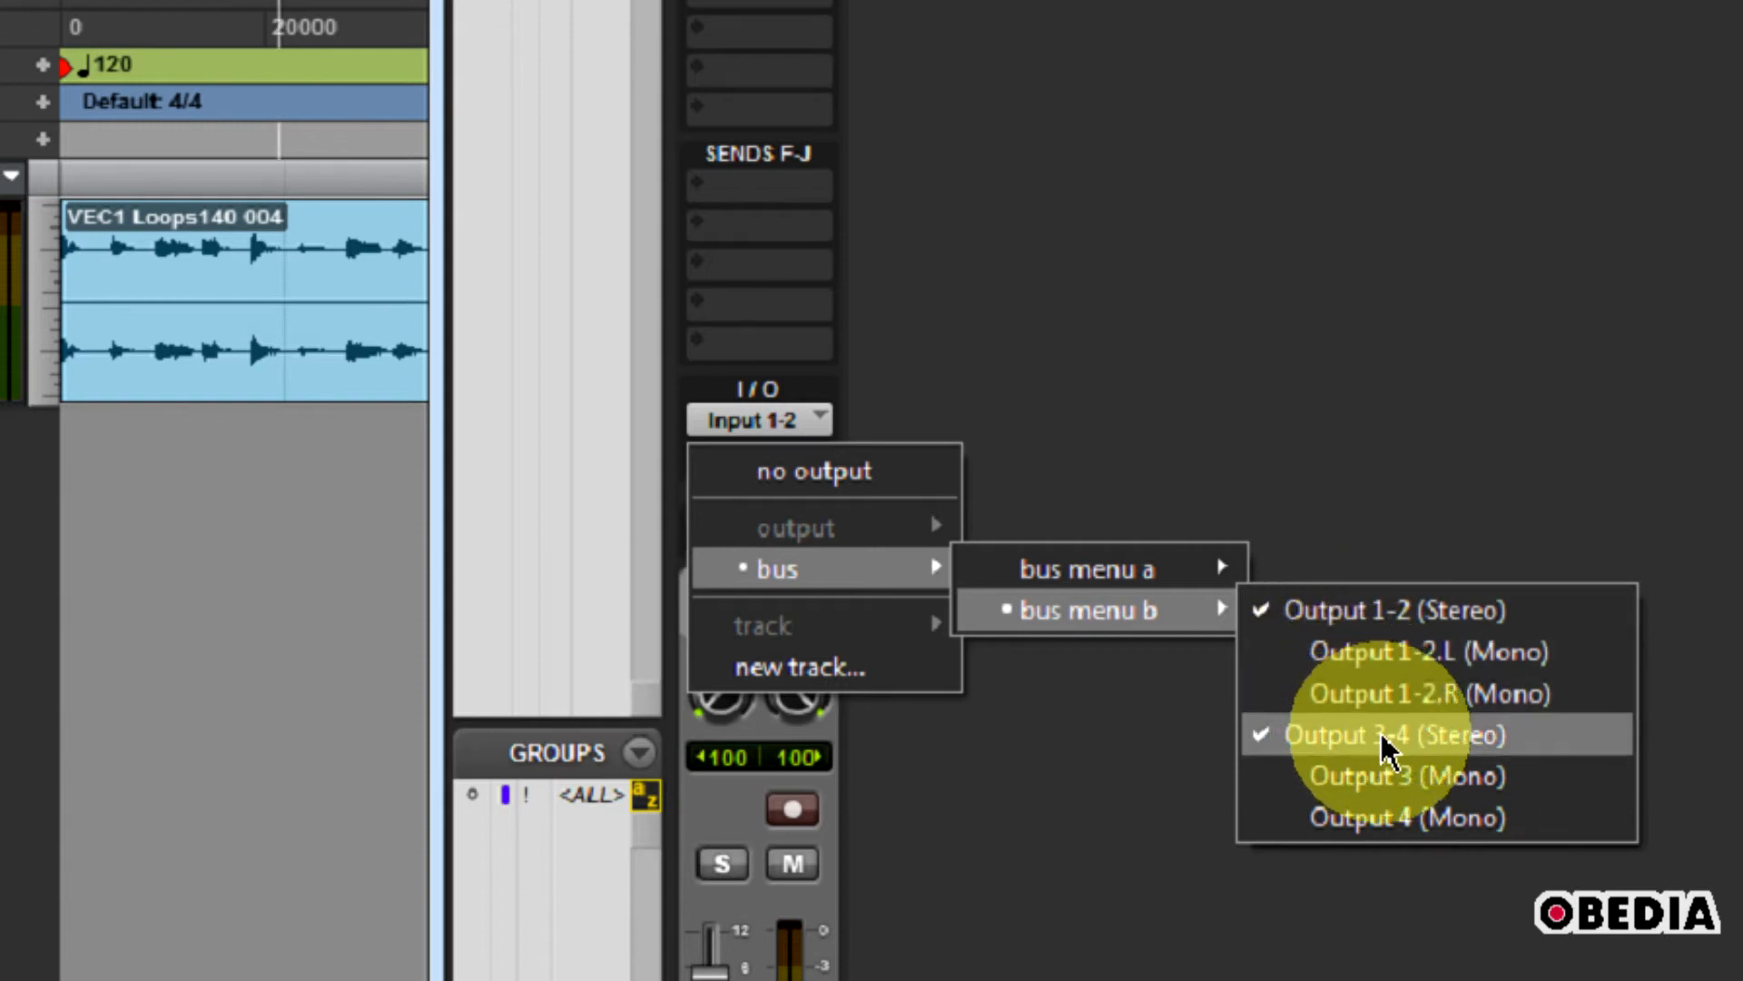
mouse_move(1278, 312)
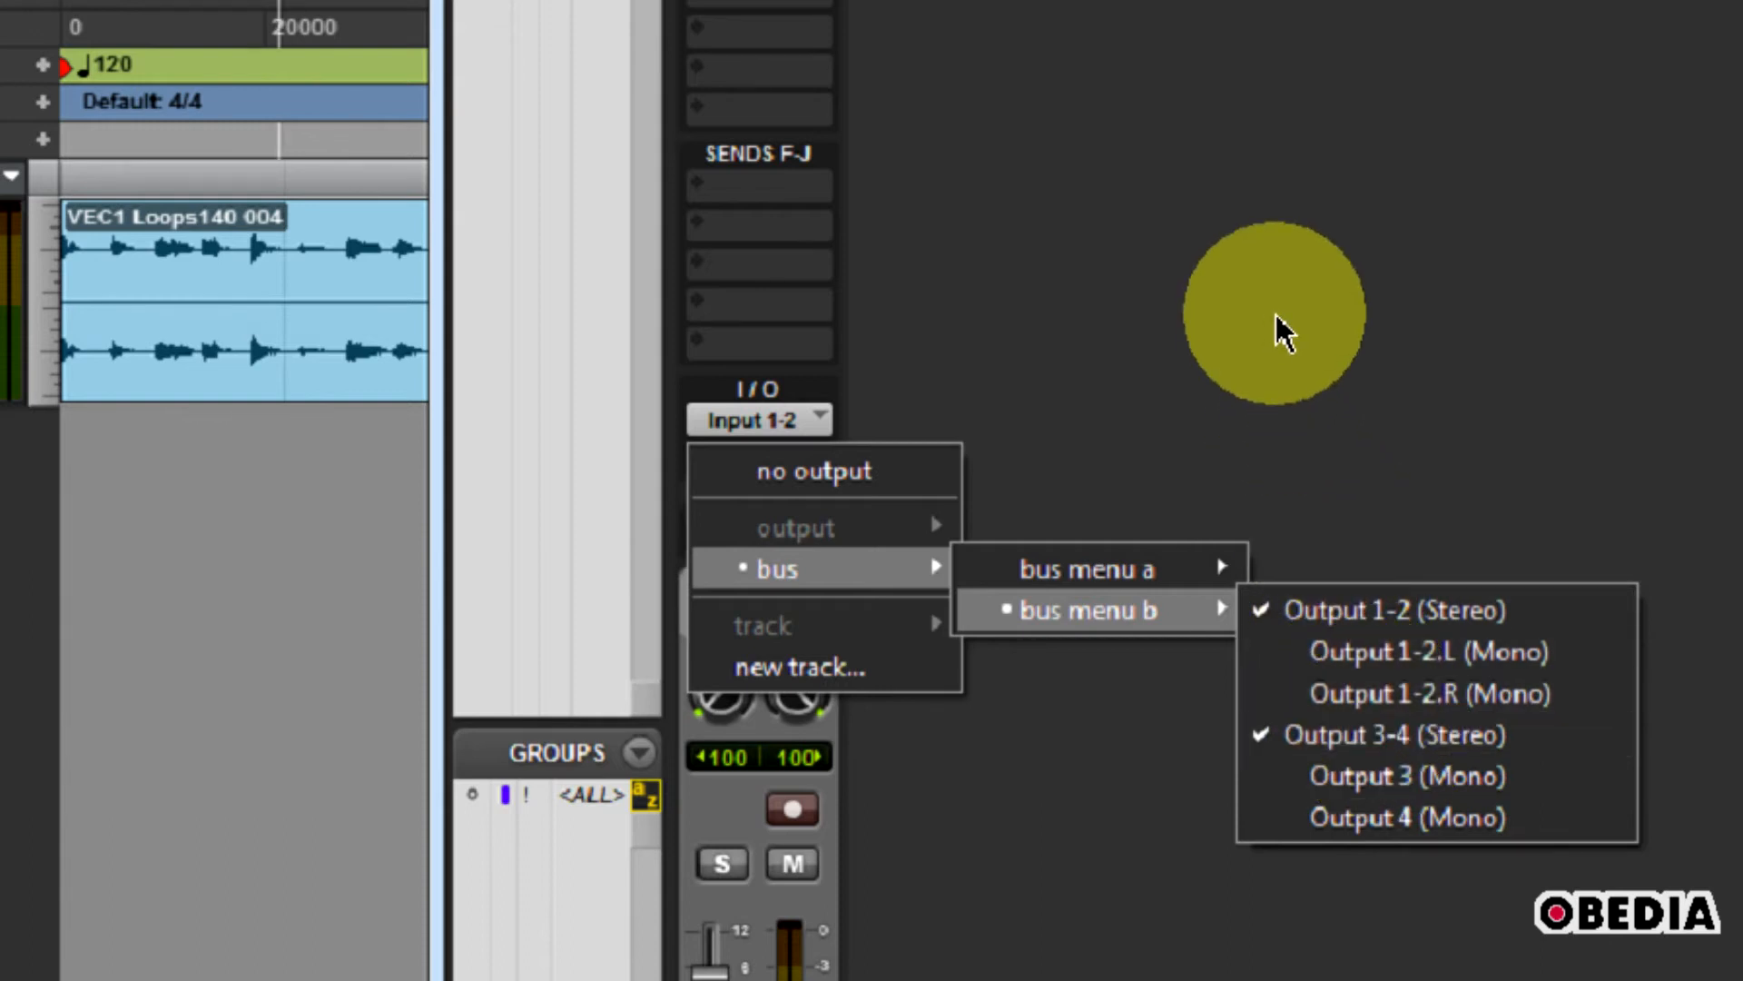
mouse_move(1279, 339)
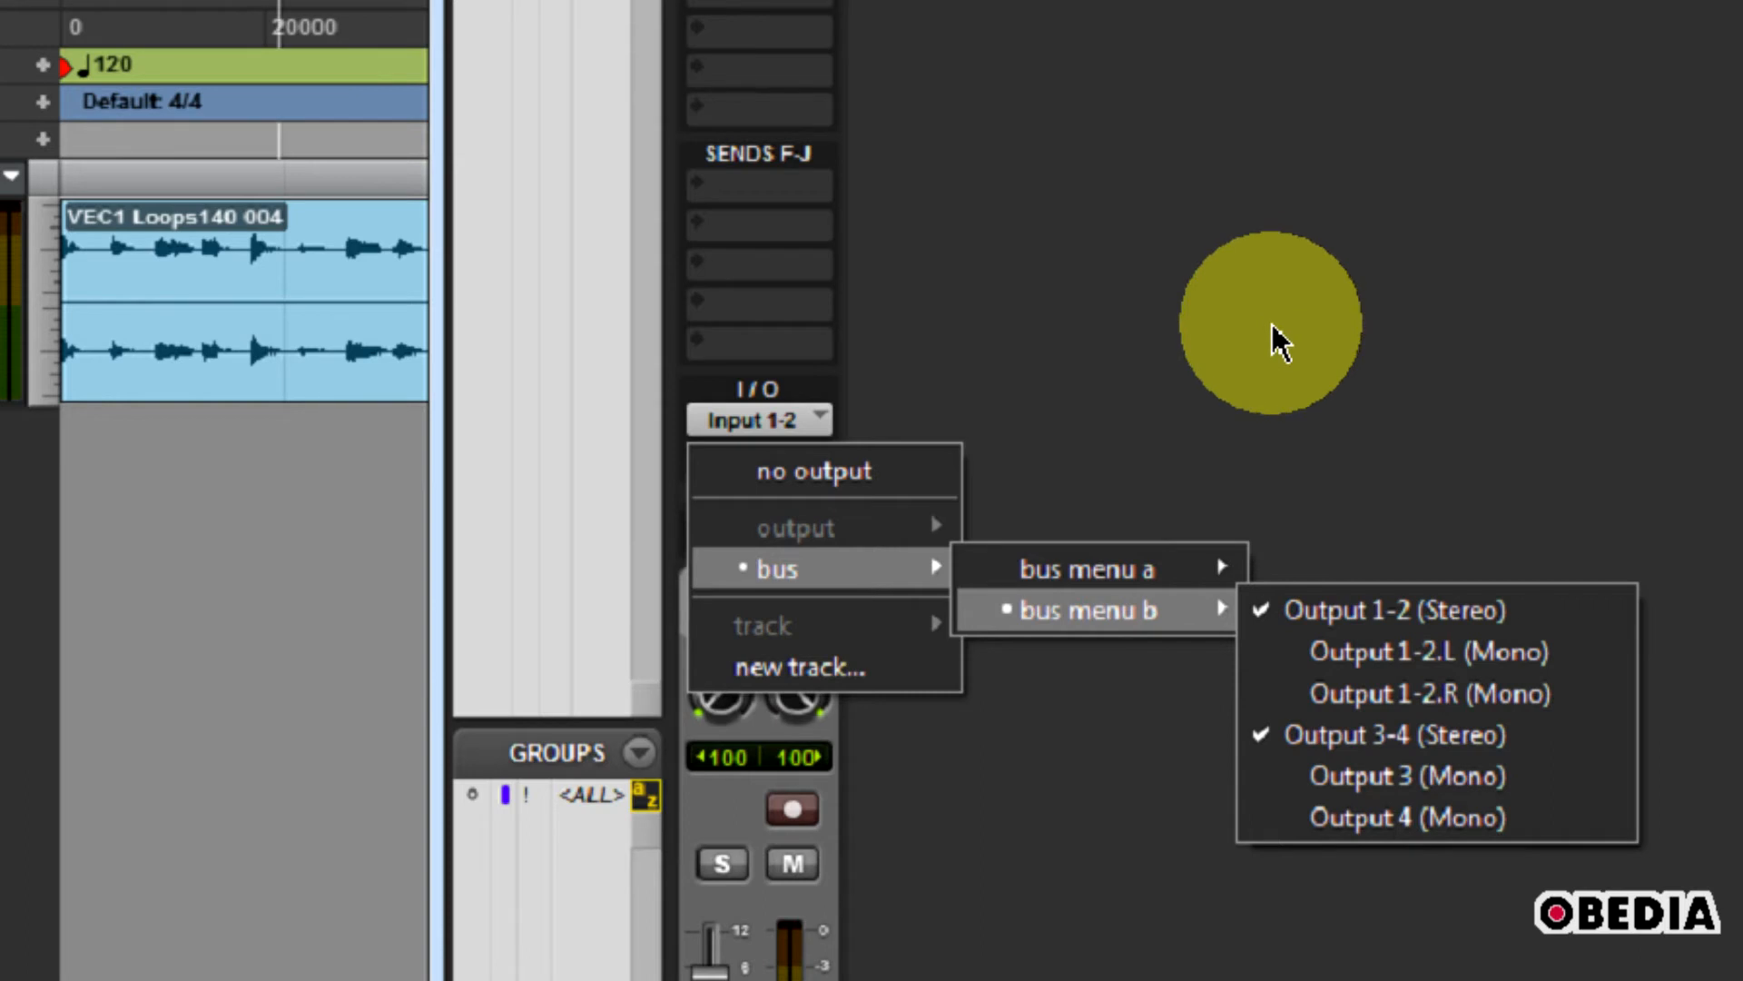
mouse_move(1383, 610)
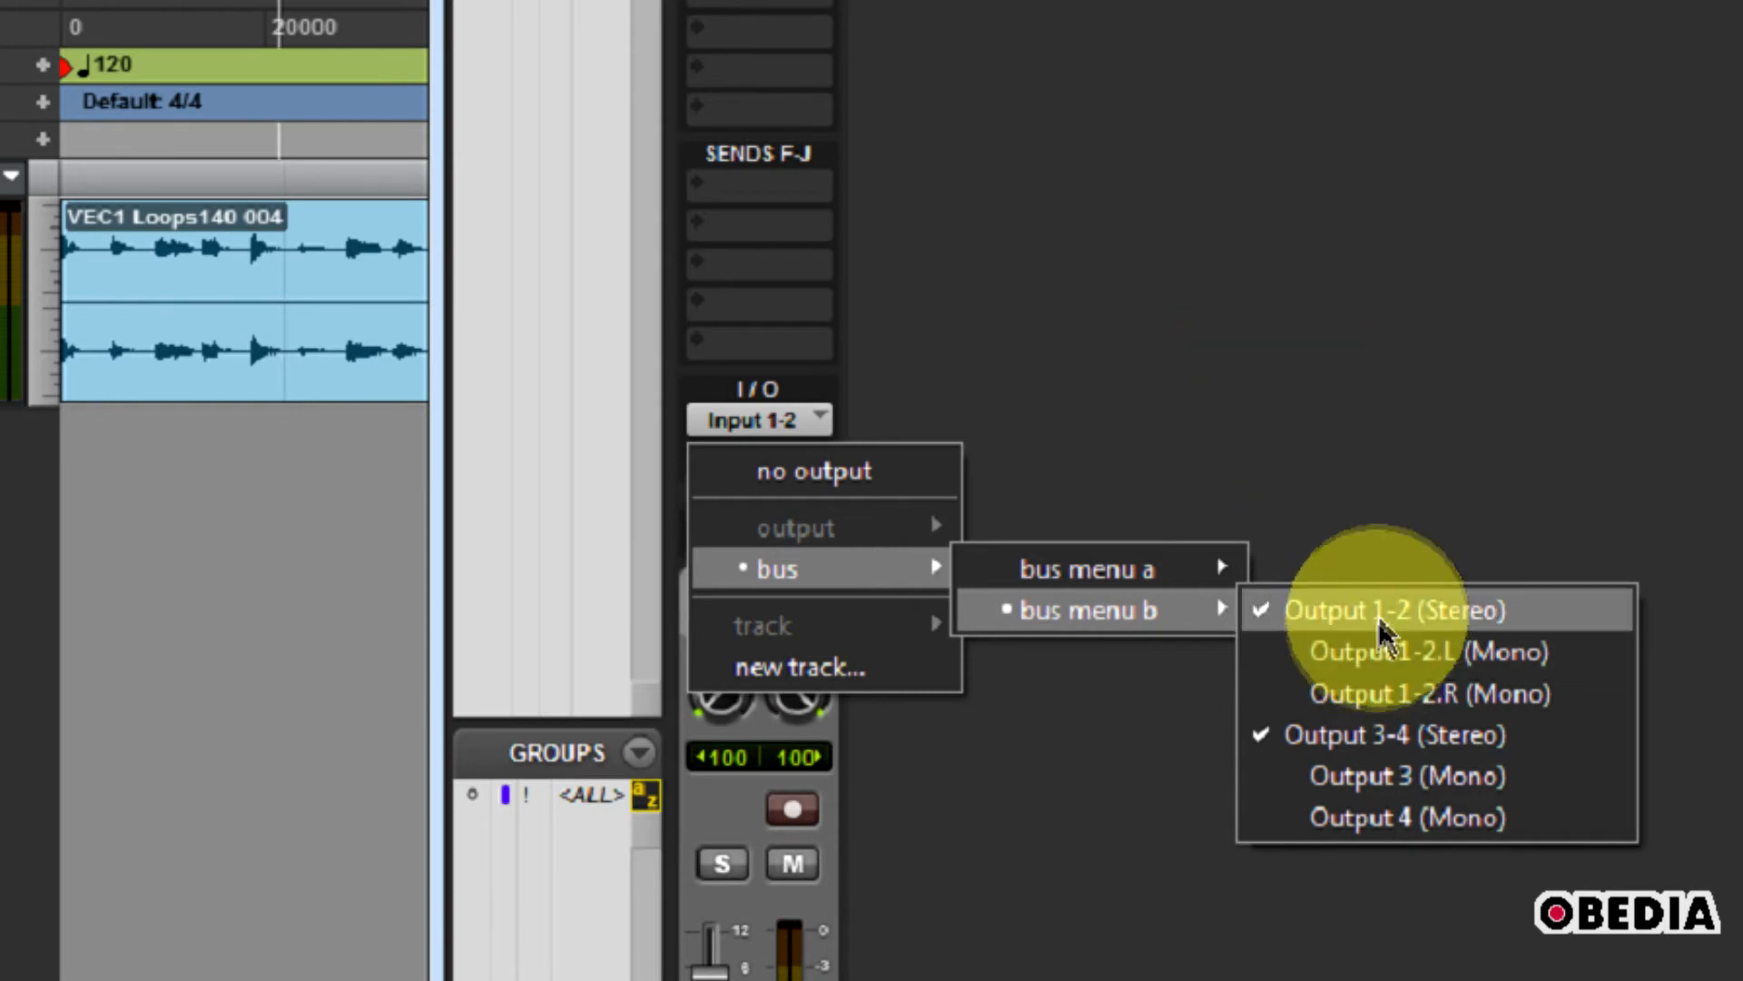
mouse_move(1173, 281)
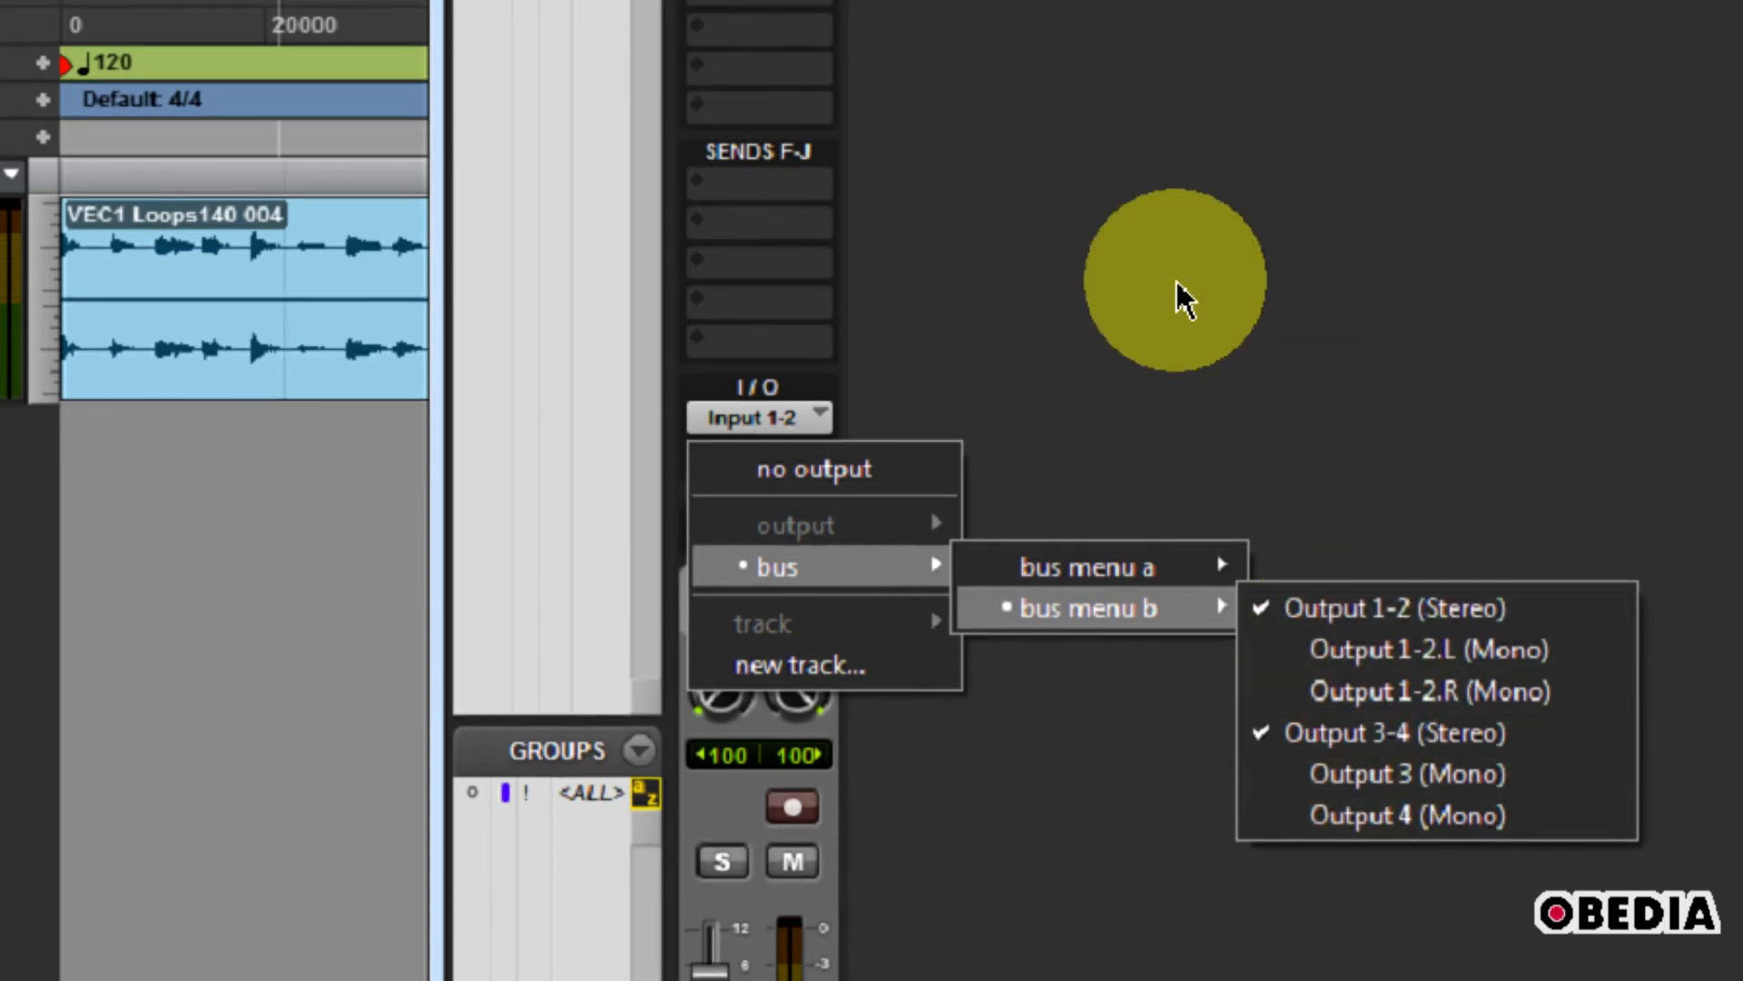
click(1376, 607)
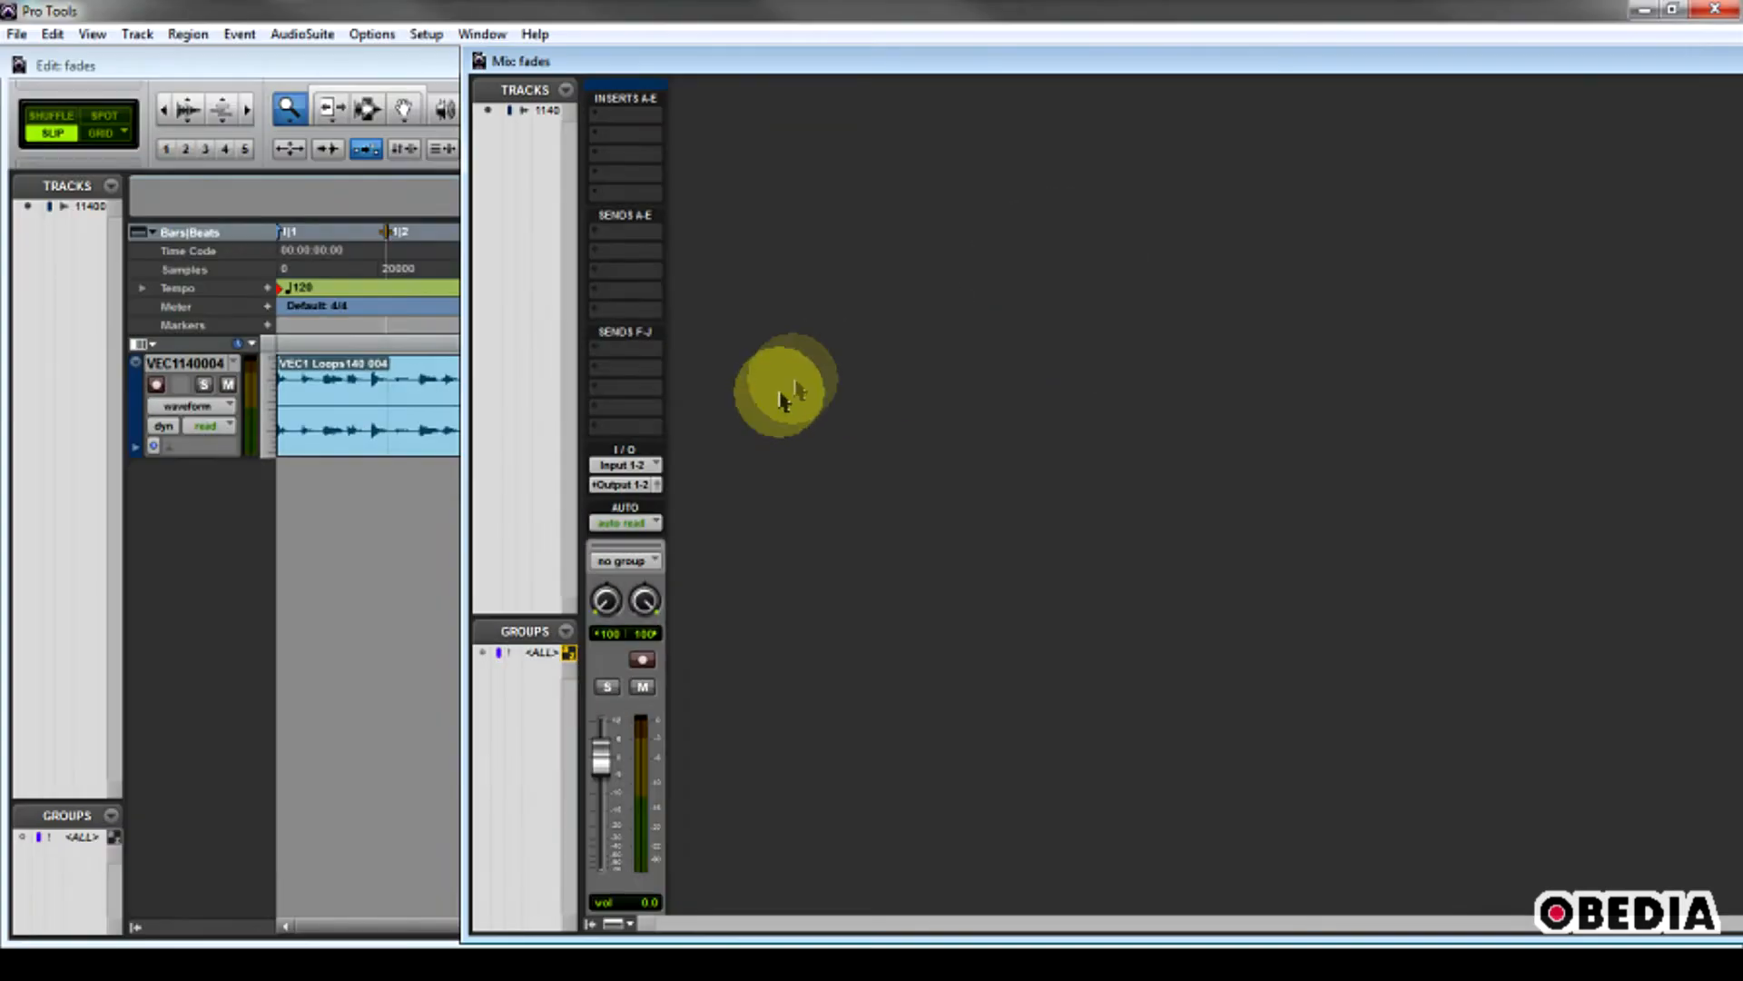
mouse_move(723, 178)
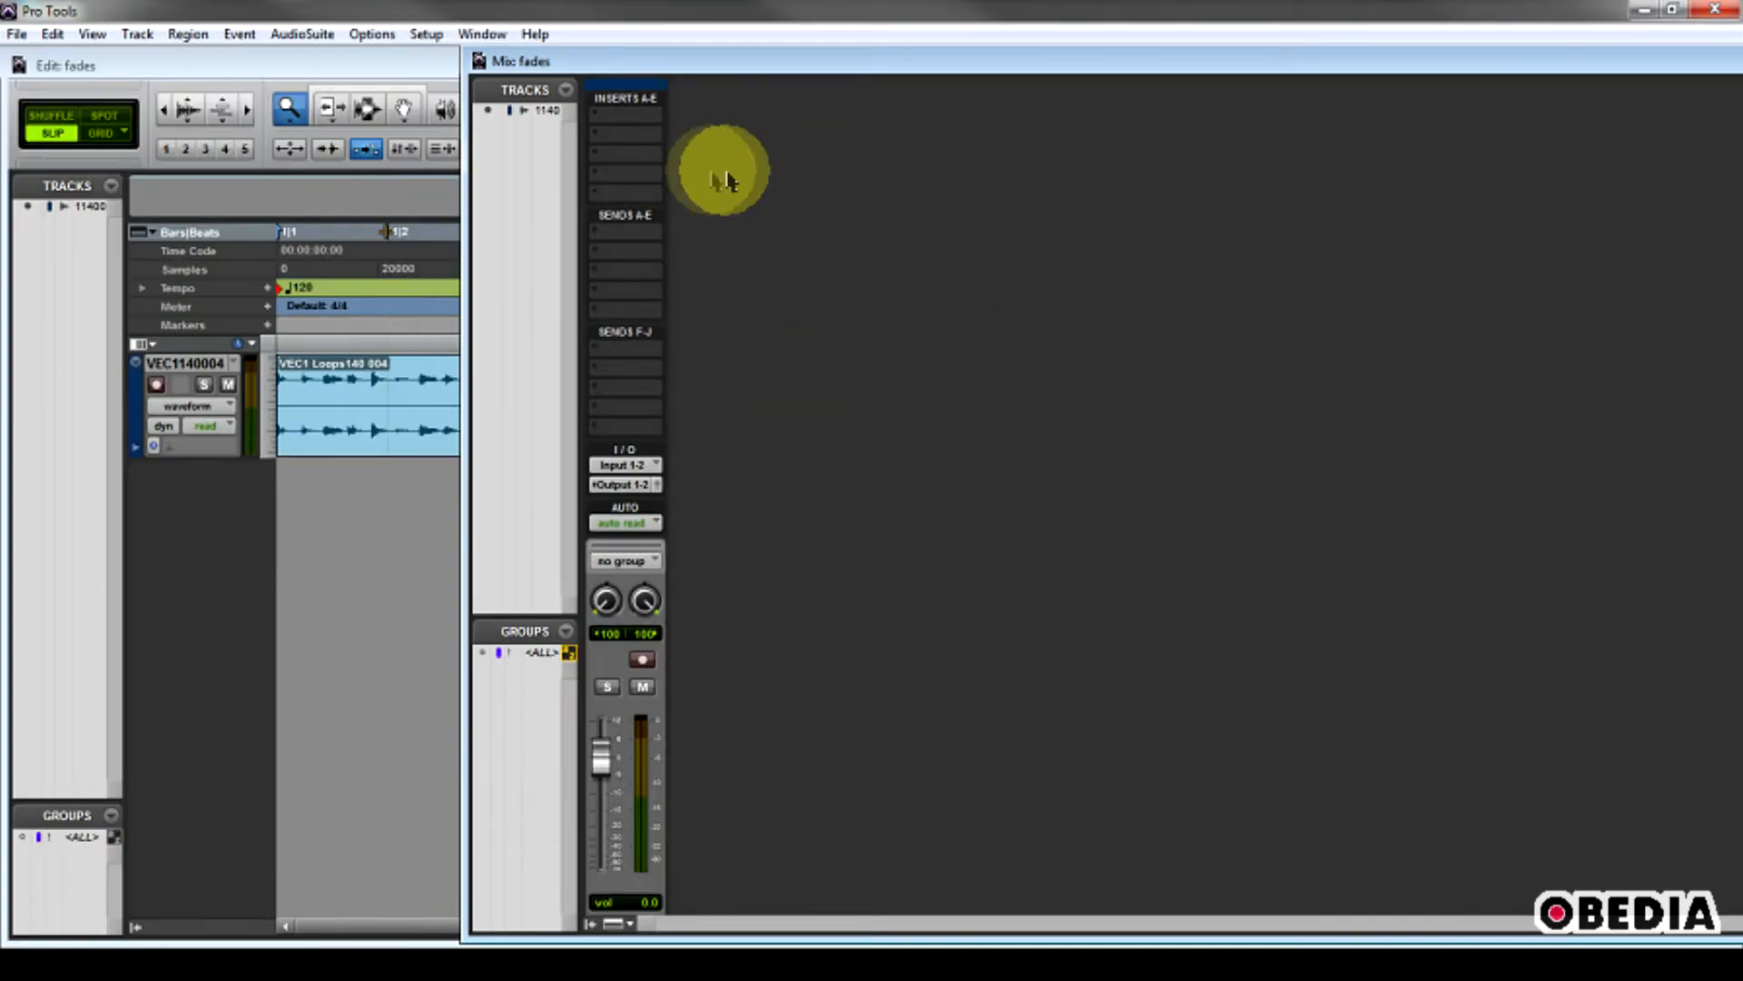
- Create one new stereo Master Fader track
click(275, 69)
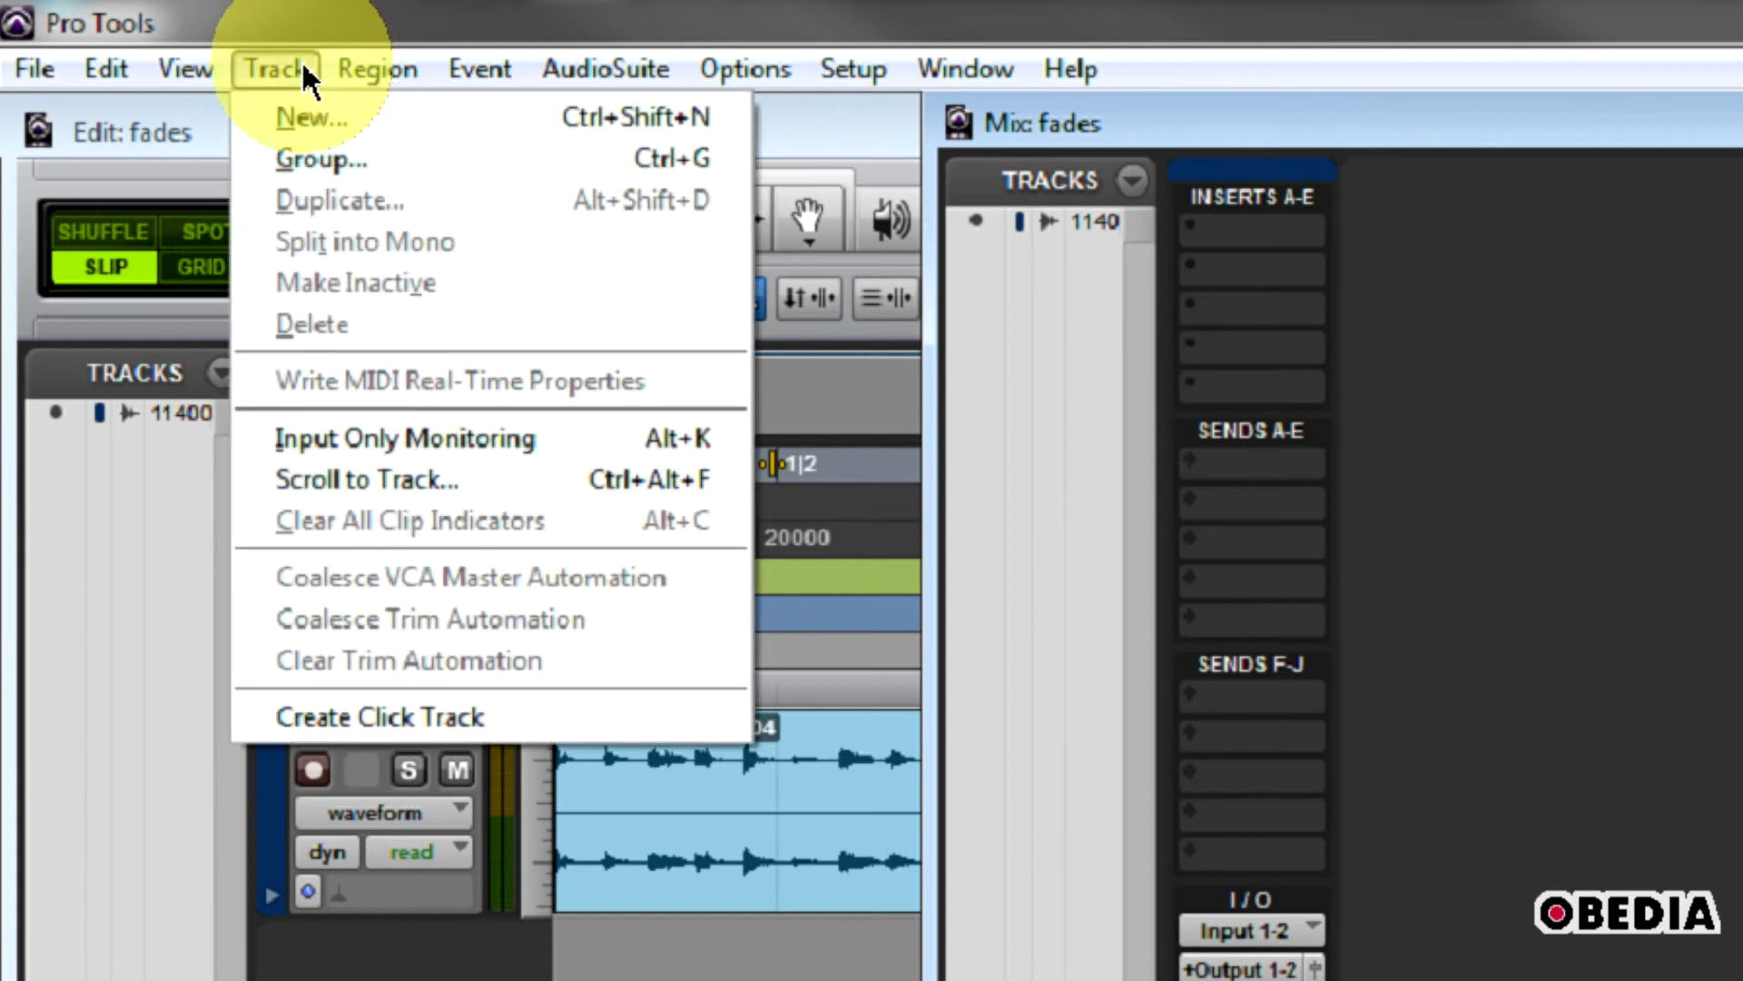
click(315, 117)
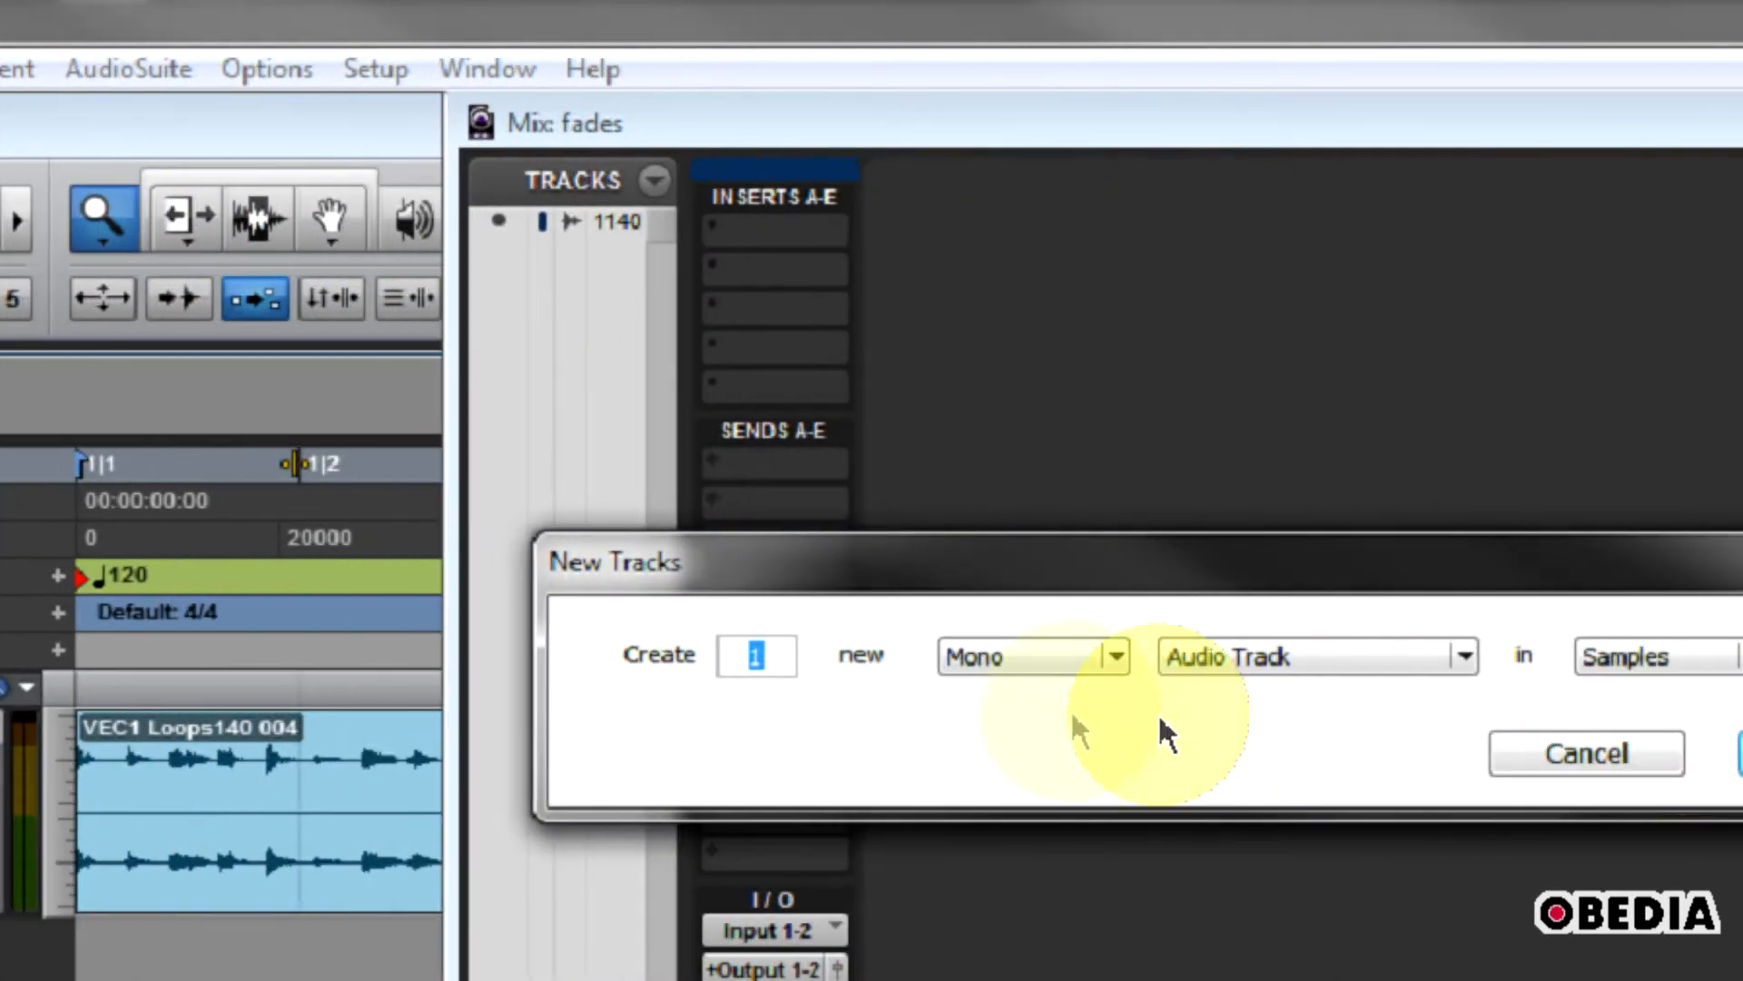
click(1032, 656)
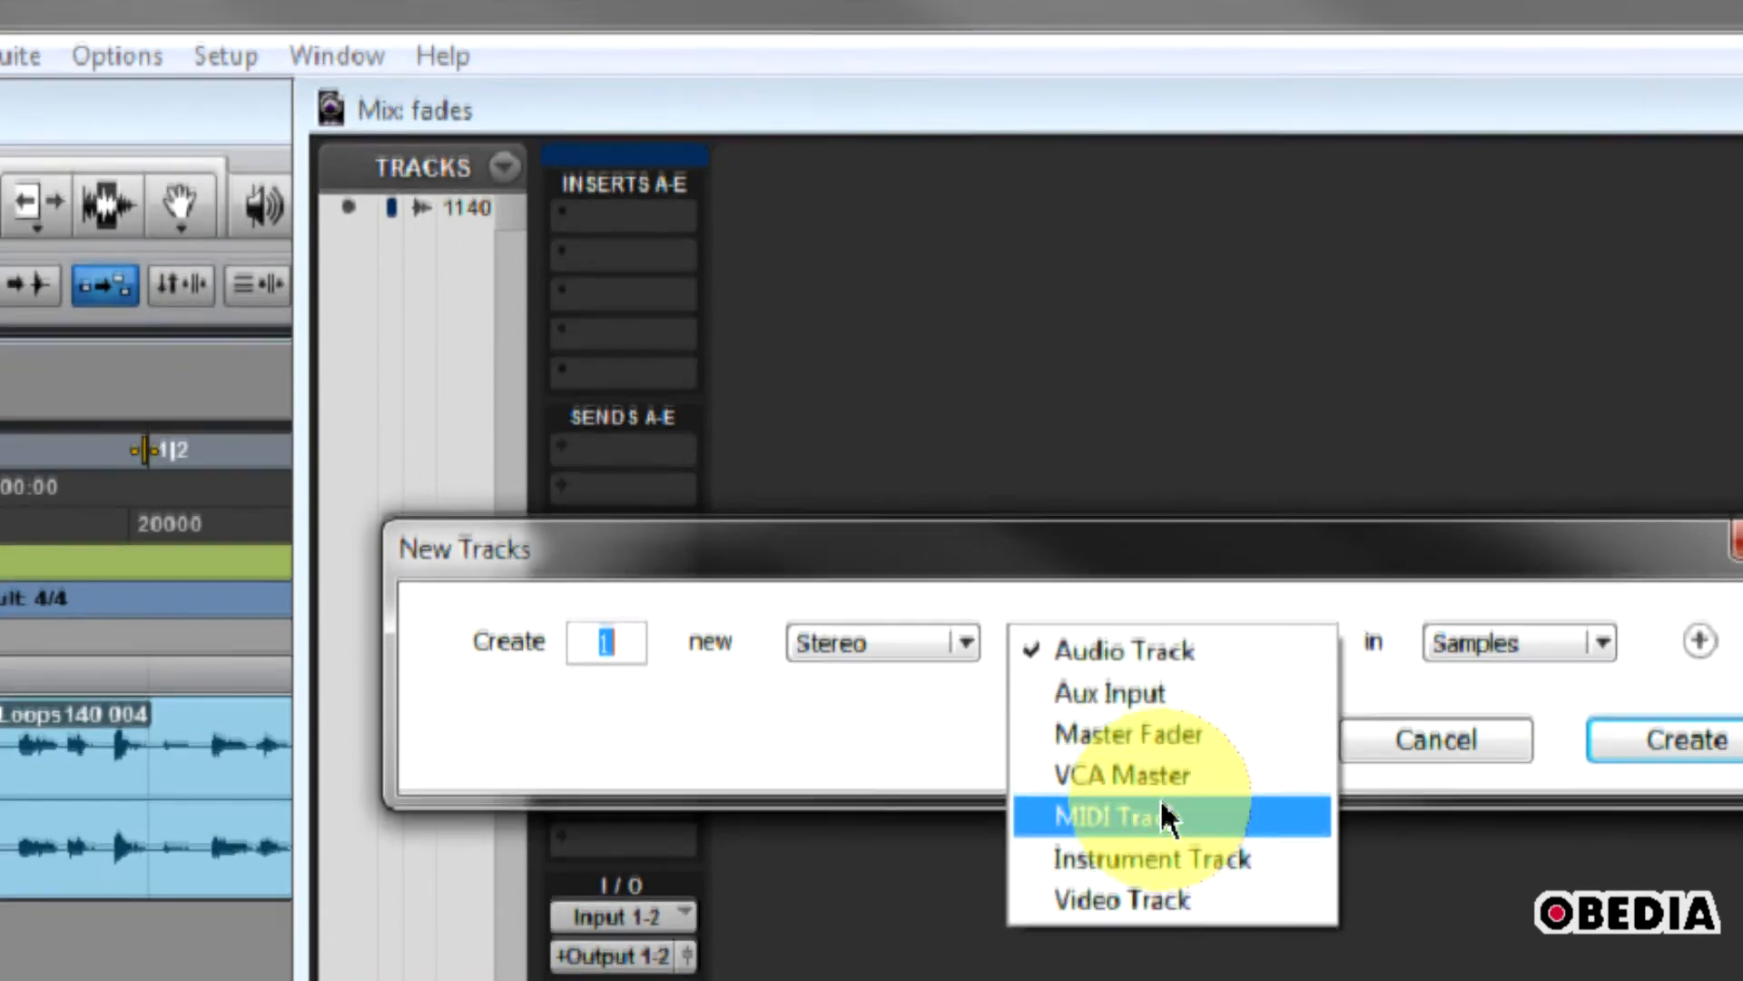
click(1129, 734)
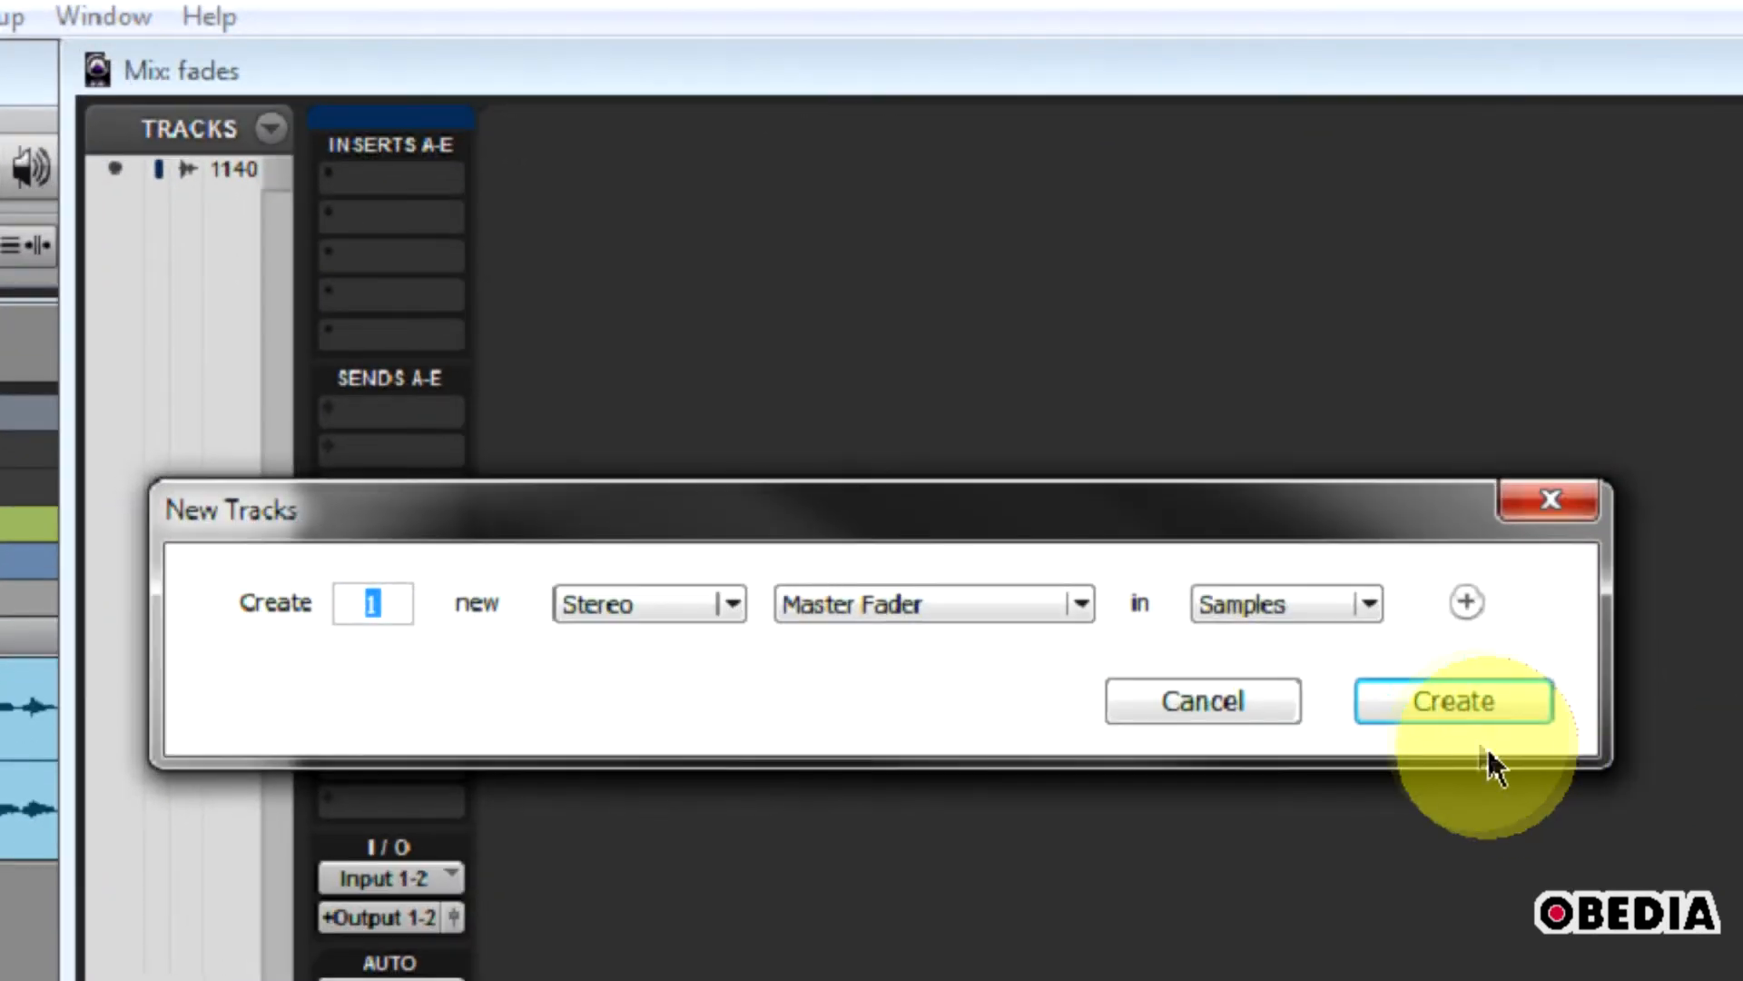
click(1452, 700)
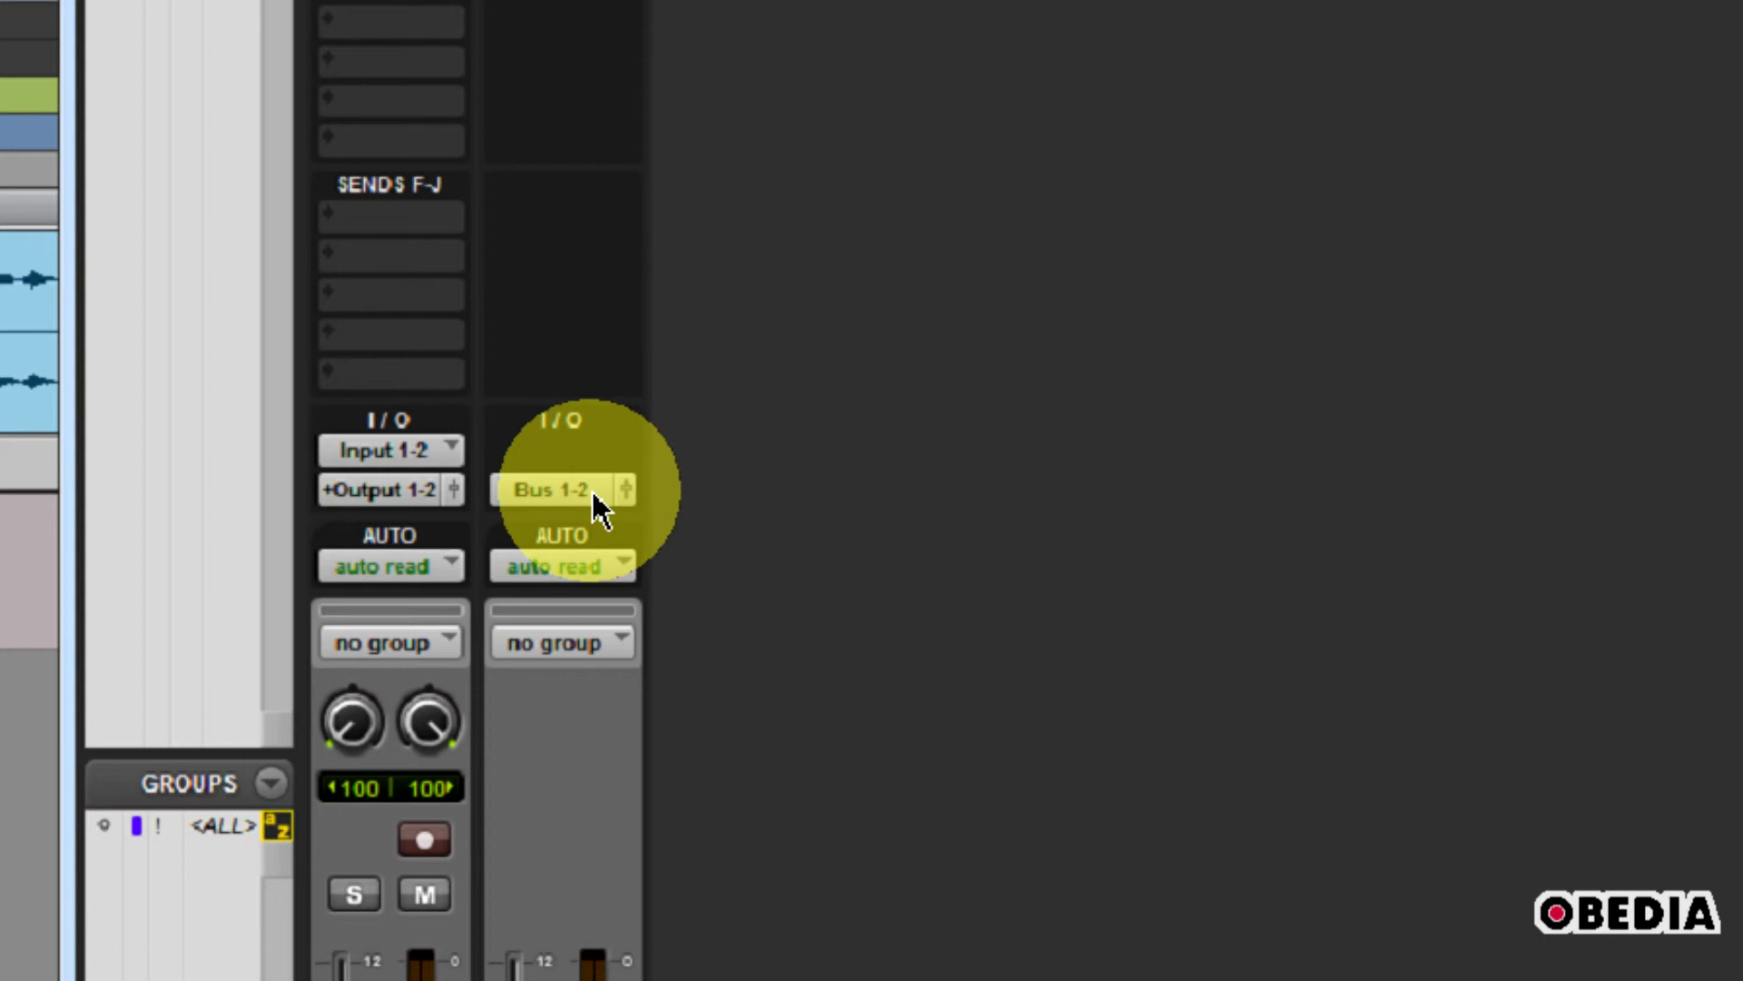
- Route the new master fader's output to Output 3-4 (Stereo)
click(549, 490)
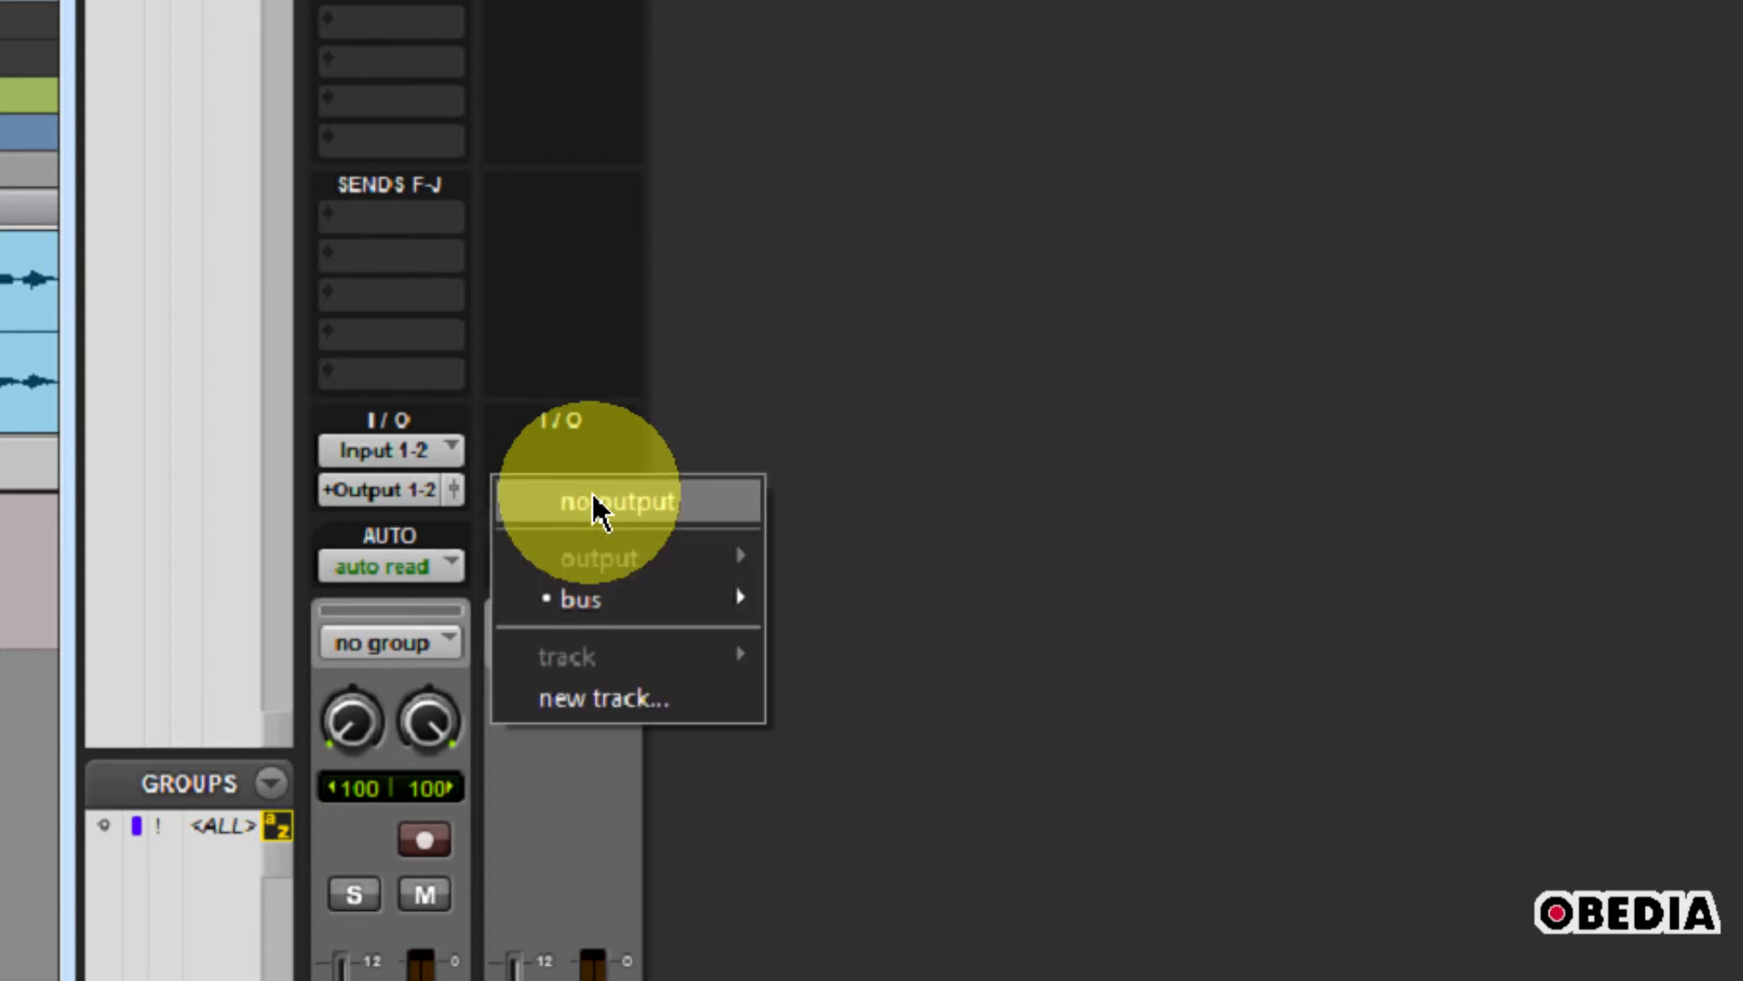
mouse_move(581, 599)
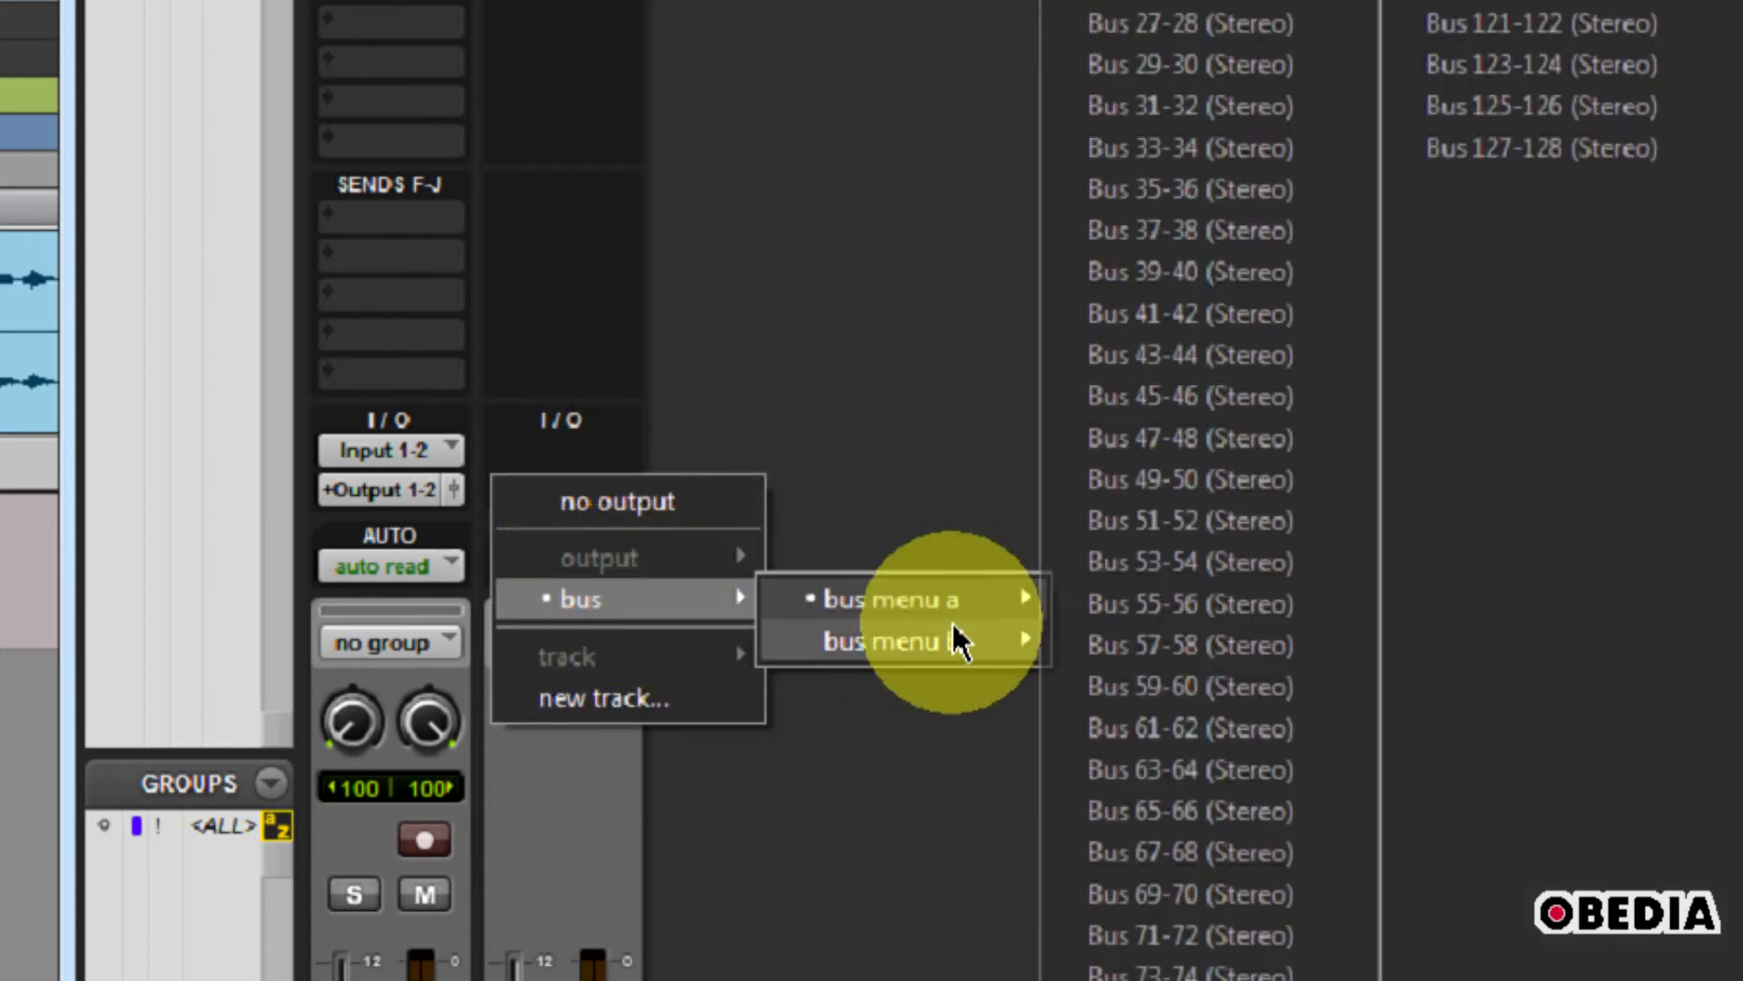
mouse_move(895, 640)
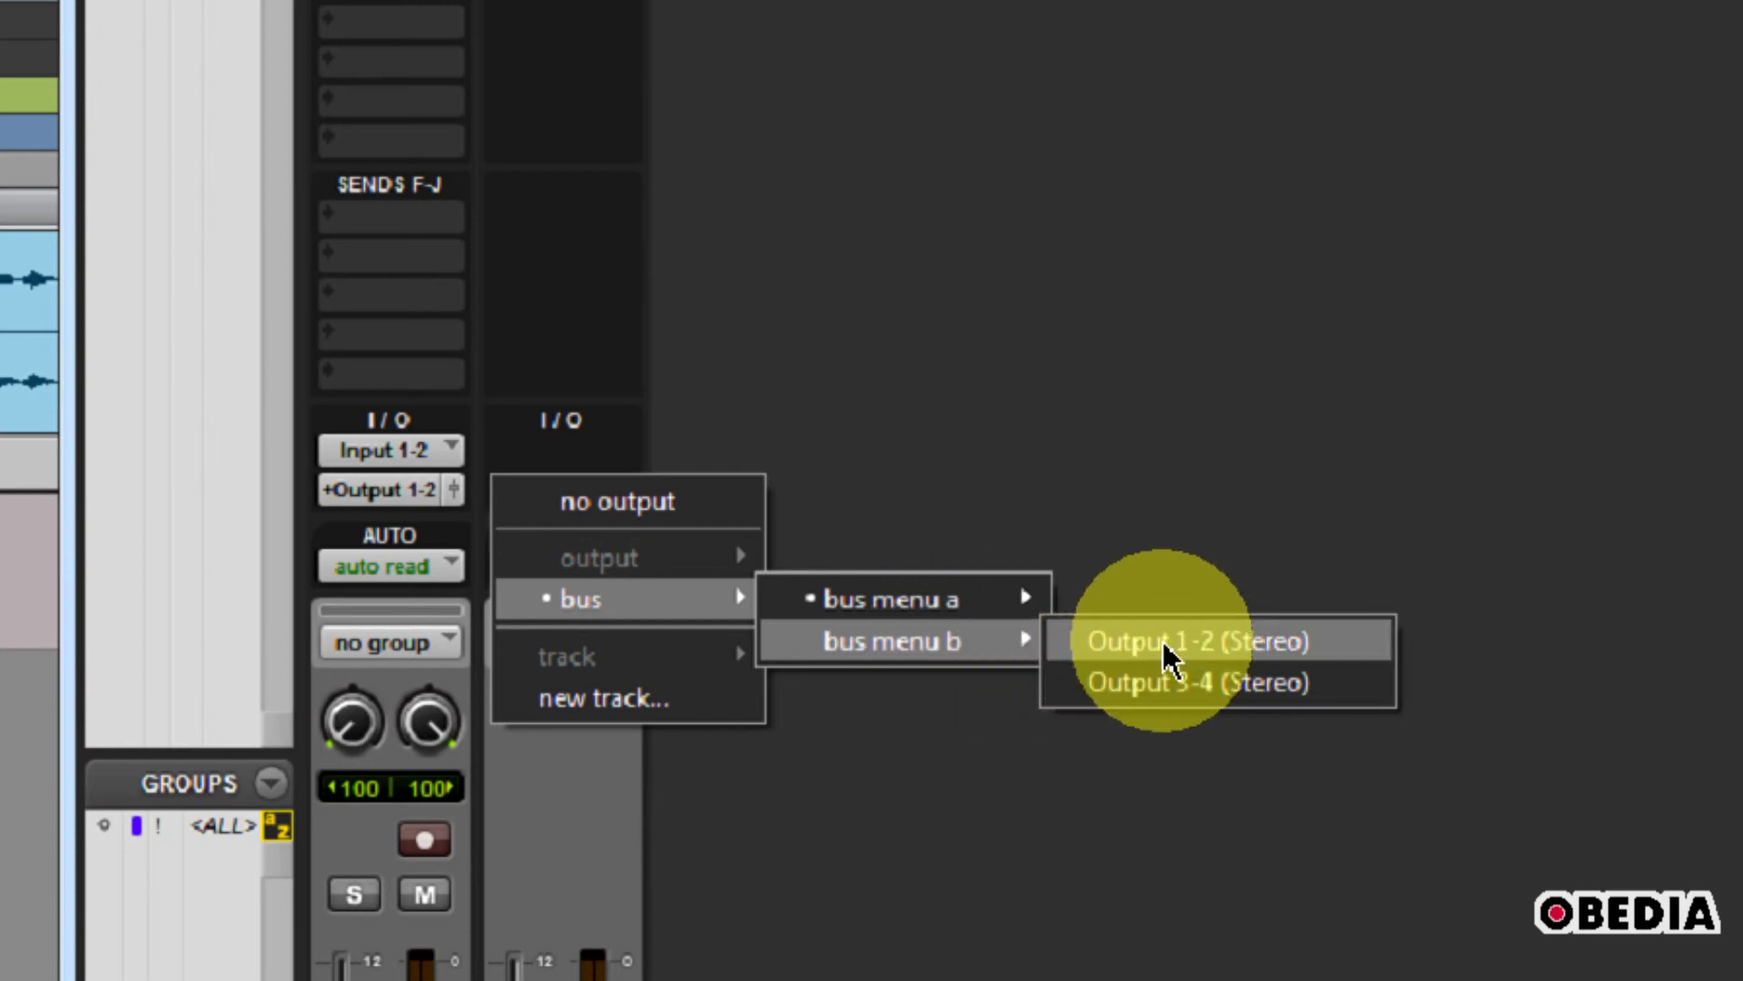
mouse_move(1194, 682)
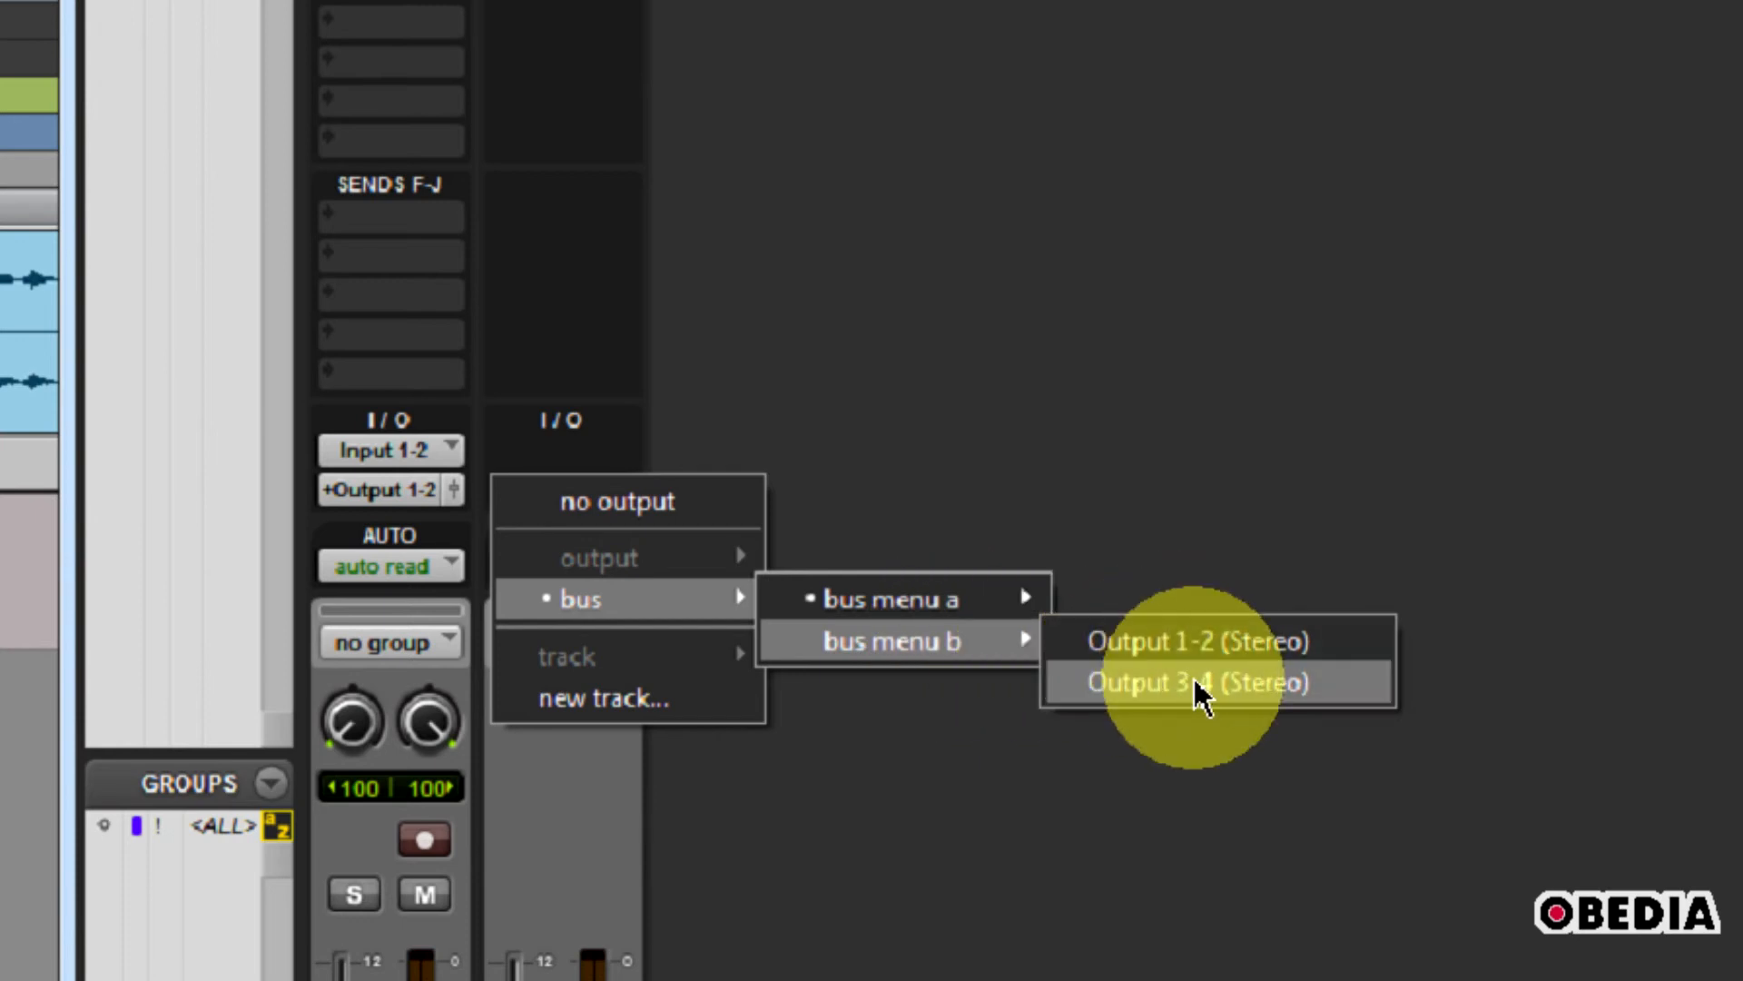
click(1193, 682)
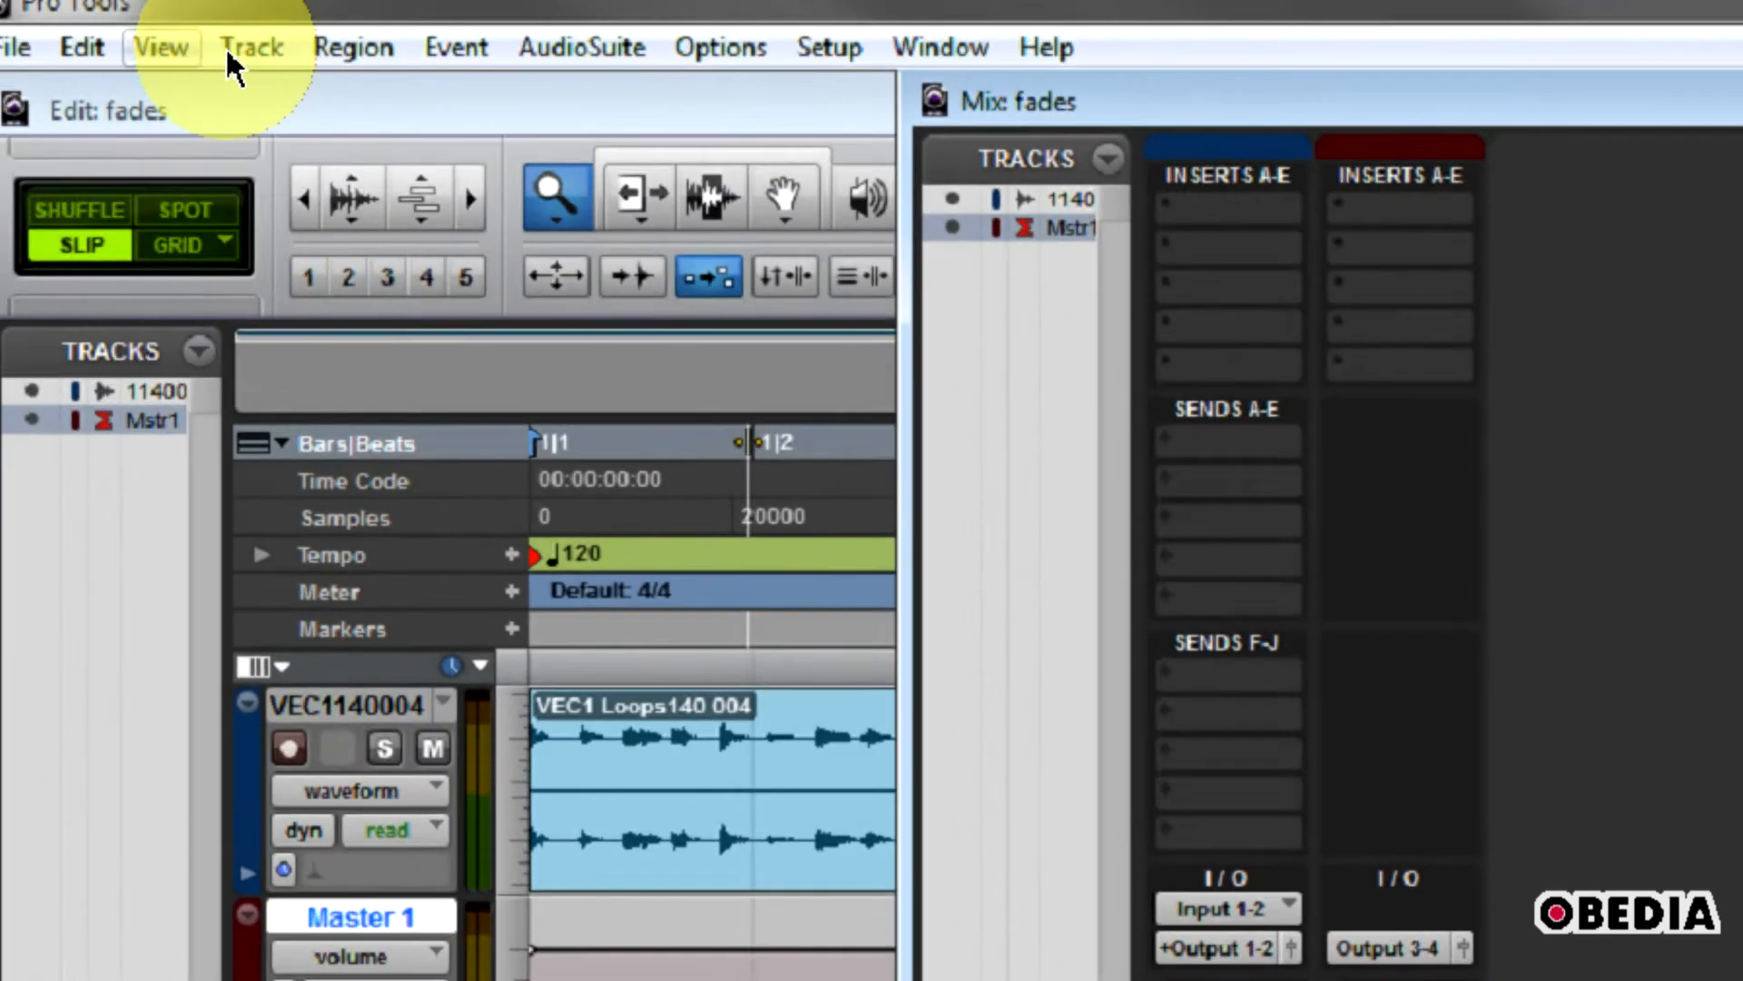
- Create another stereo Master Fader track via Track > New
click(252, 48)
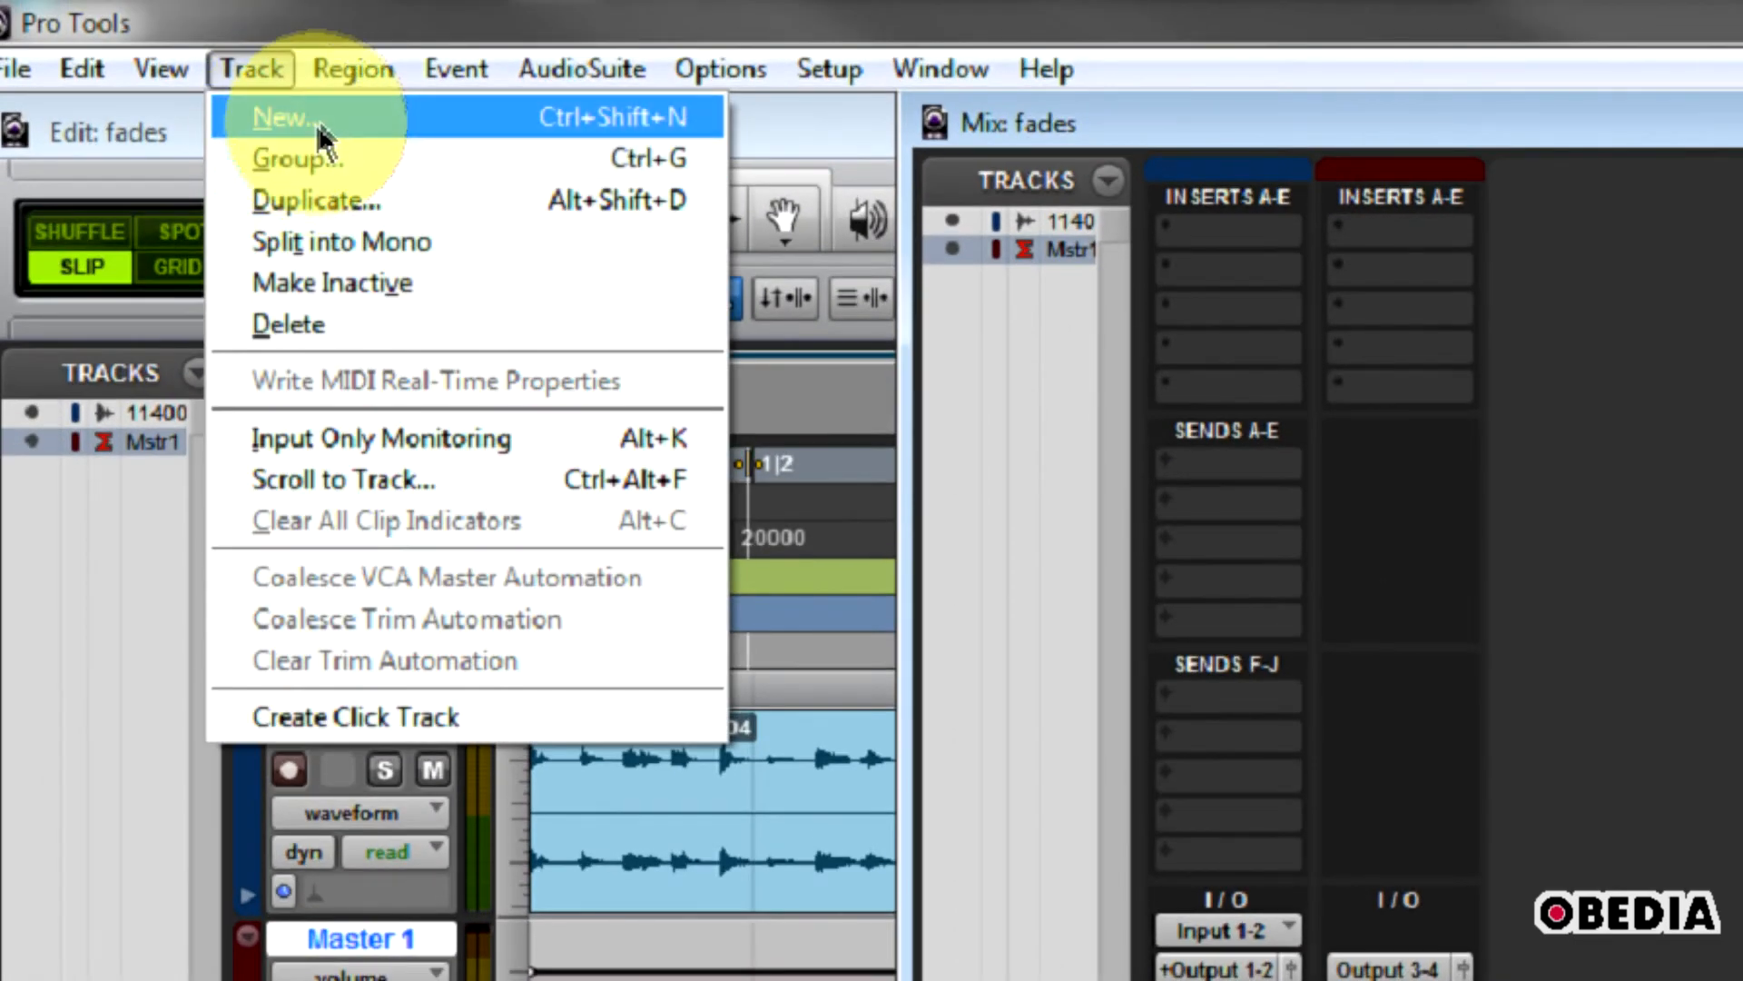
click(287, 118)
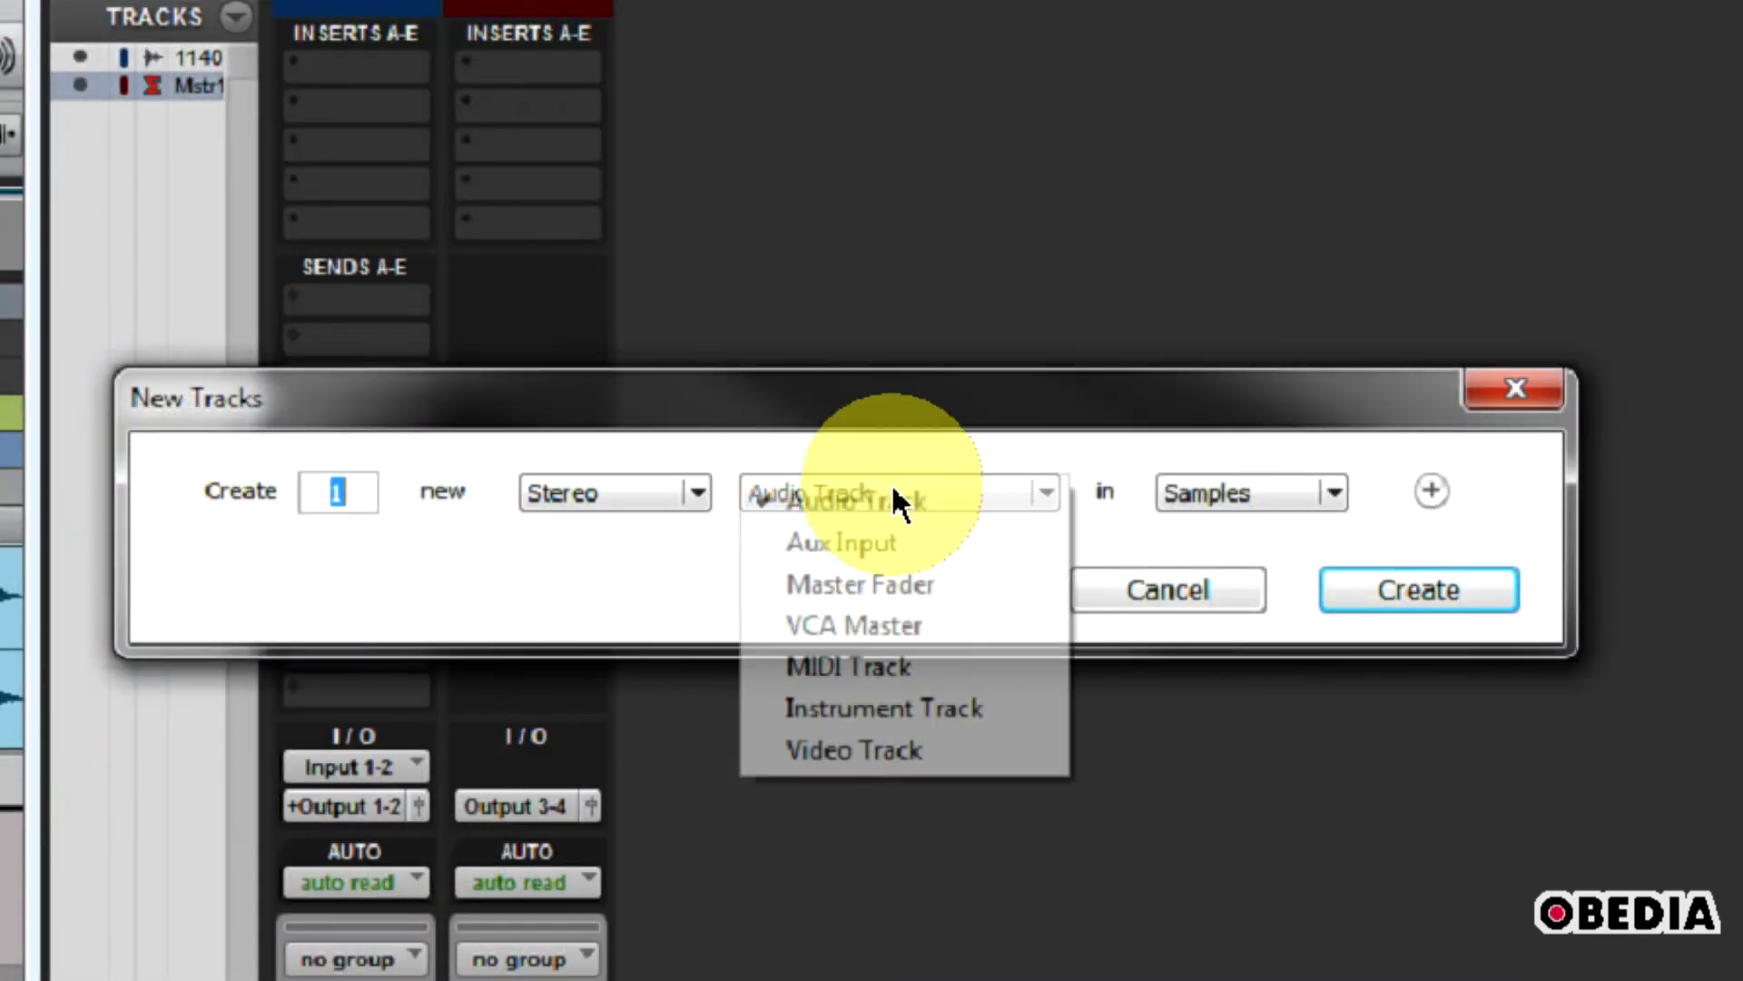
click(860, 584)
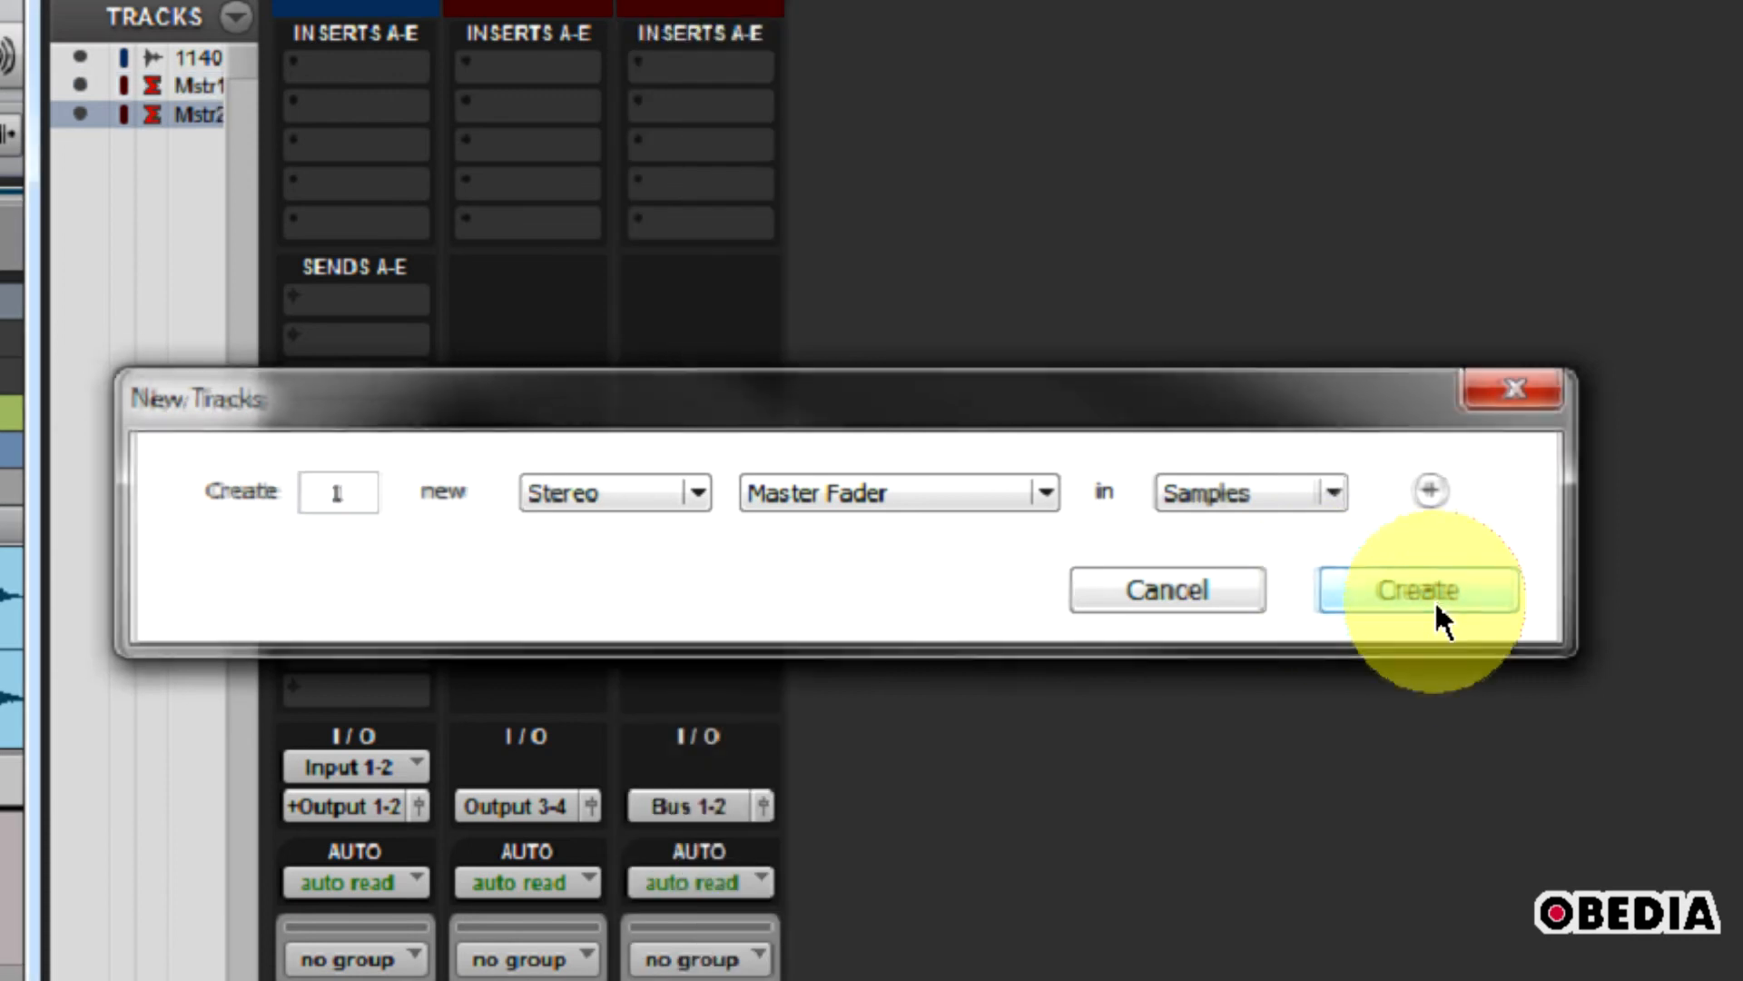
click(1417, 590)
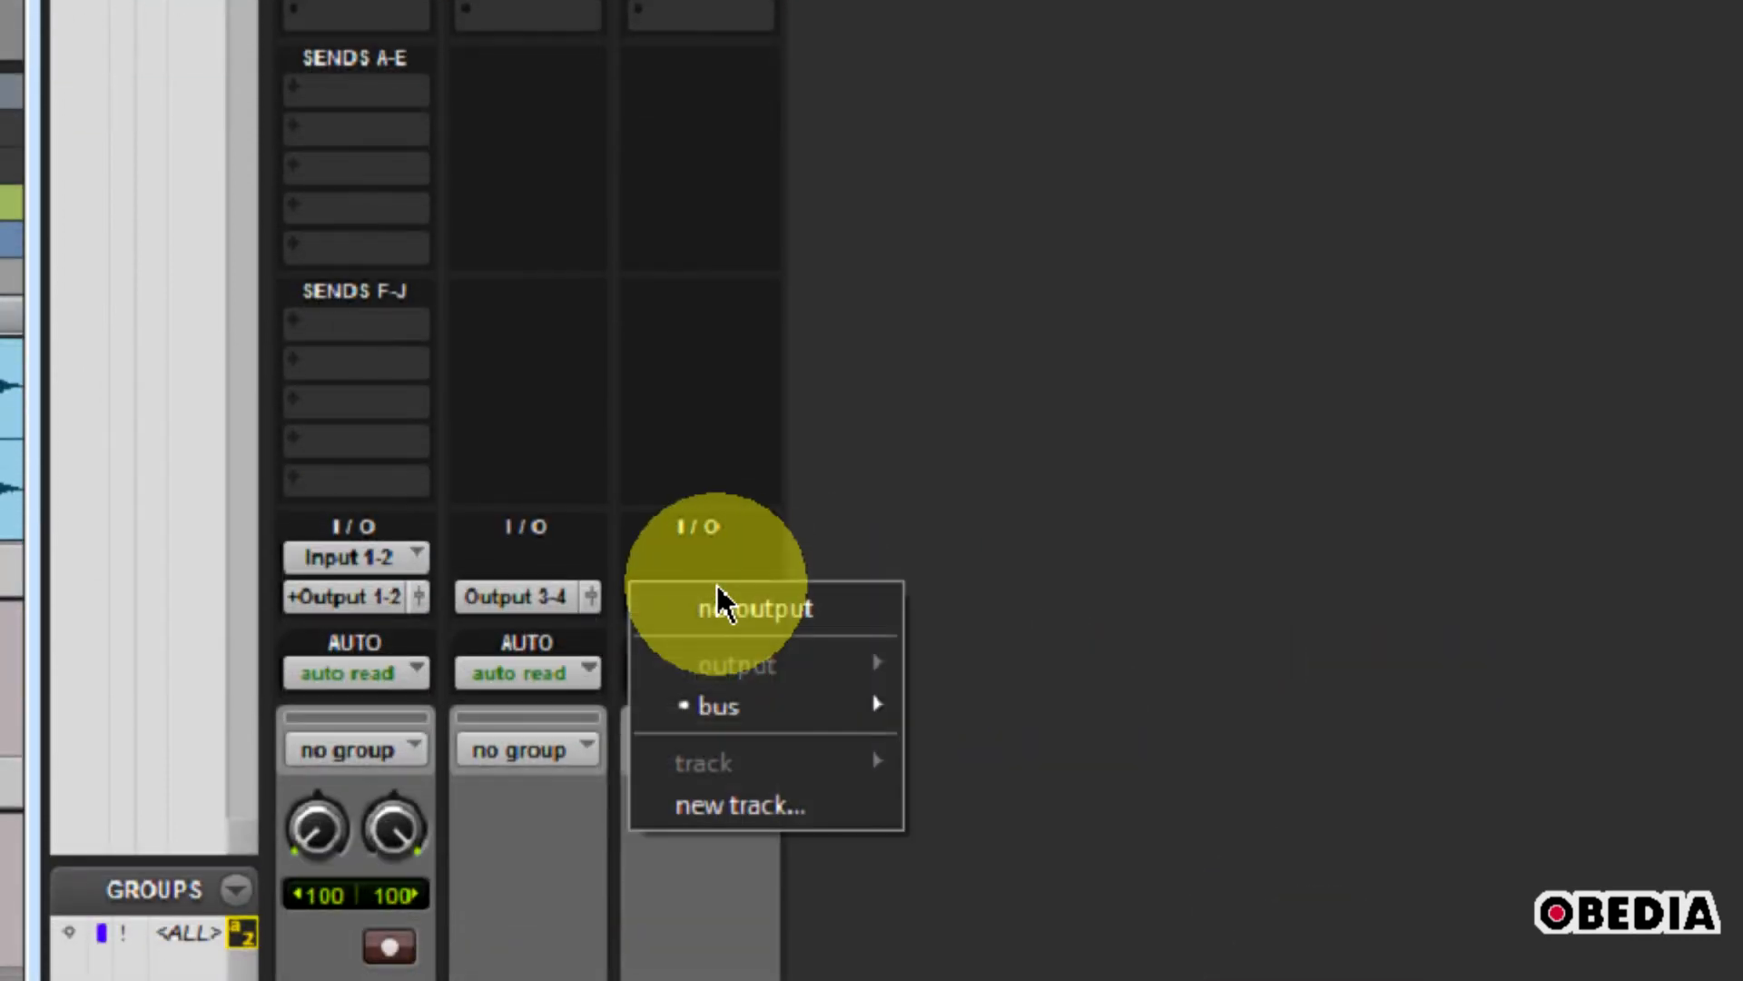
mouse_move(719, 704)
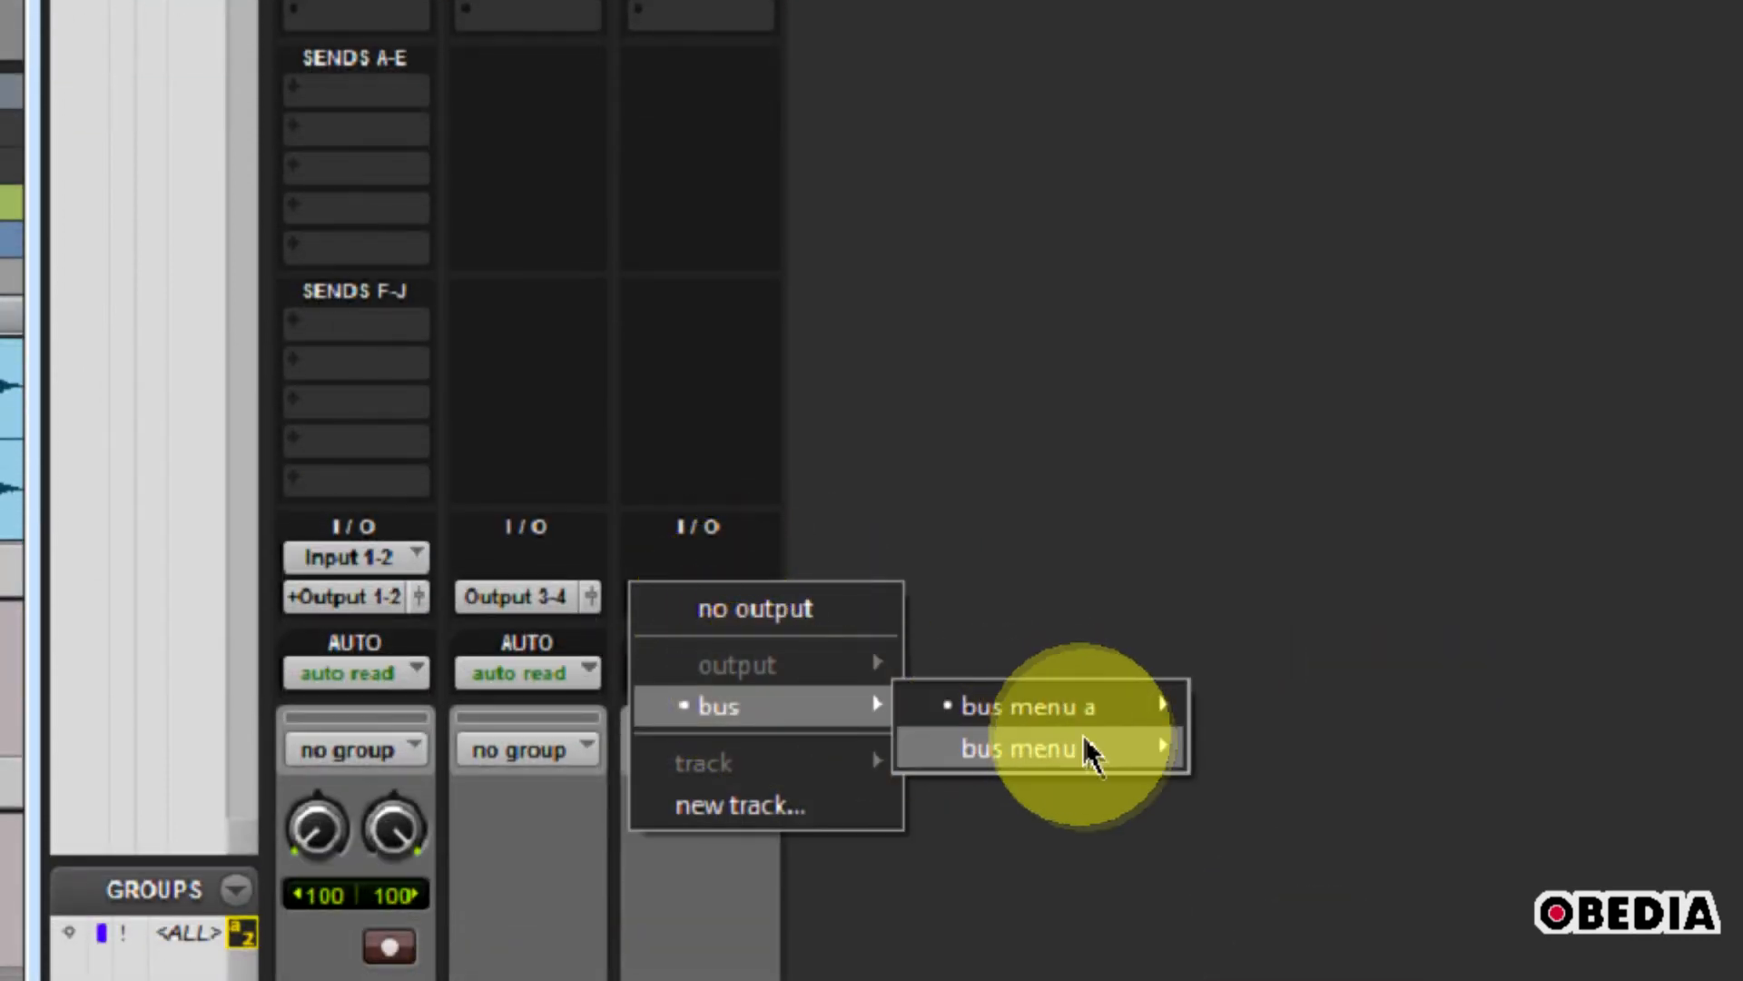
- Set the second master fader's output to Output 1-2 (Stereo)
click(1014, 748)
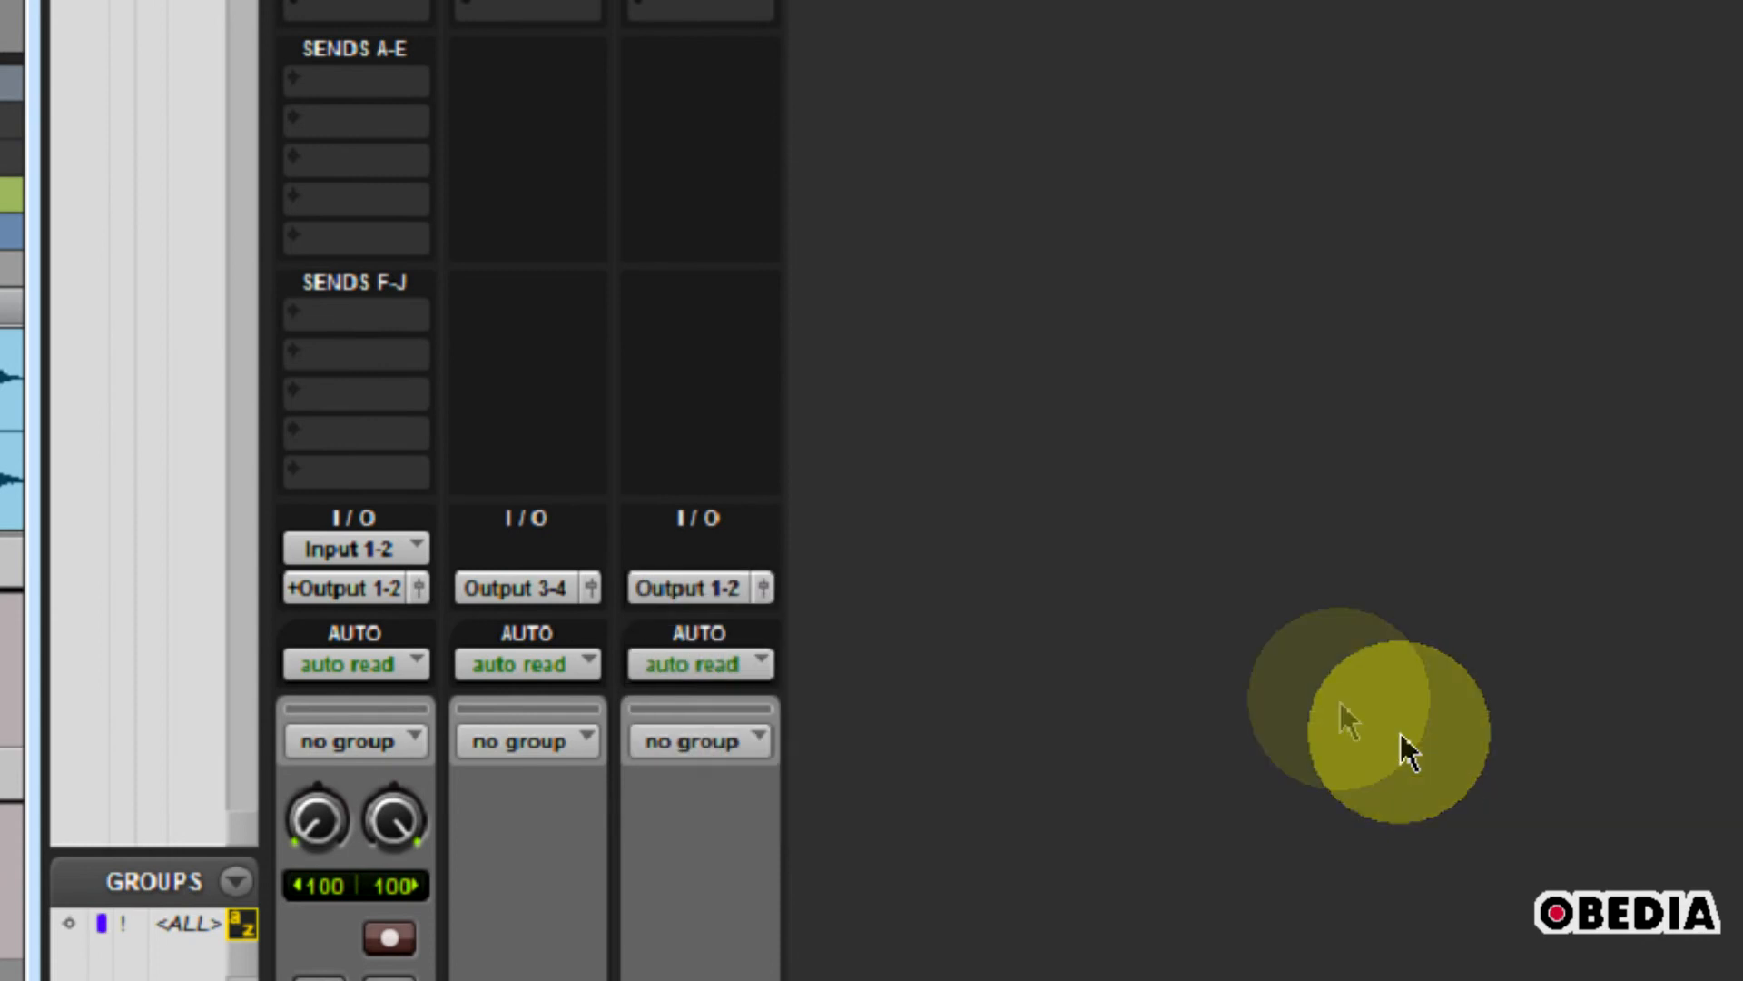
scroll(down, 3)
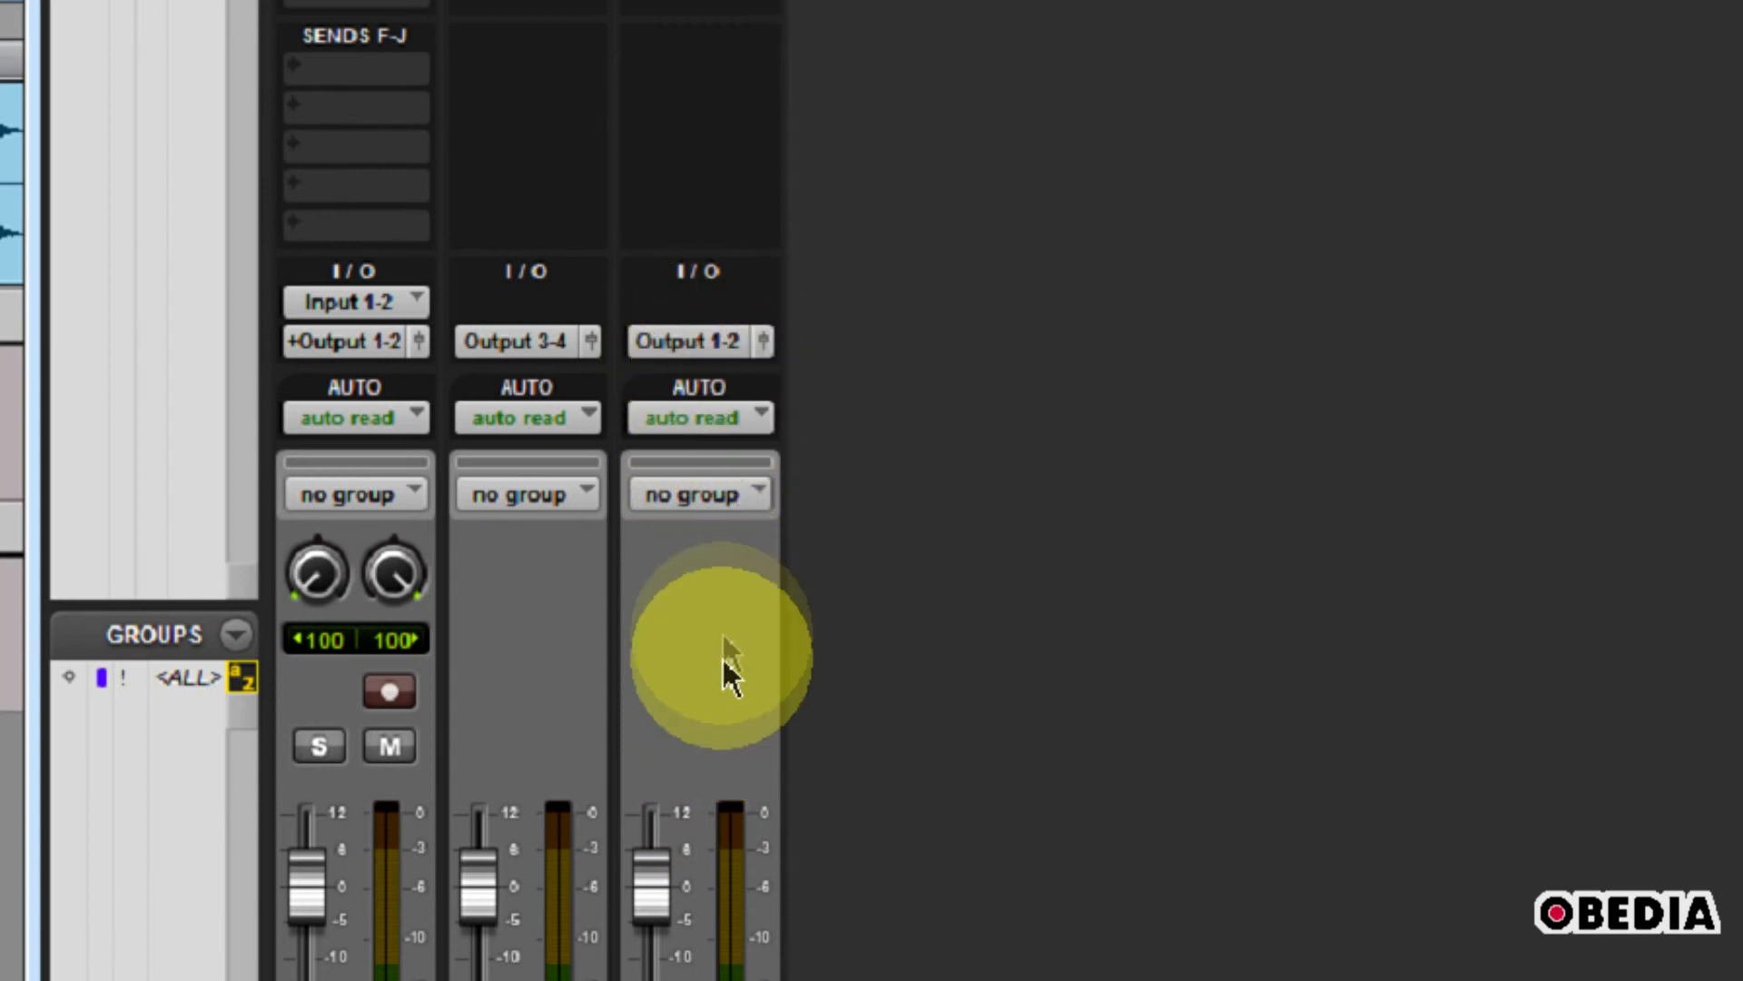
mouse_move(239, 301)
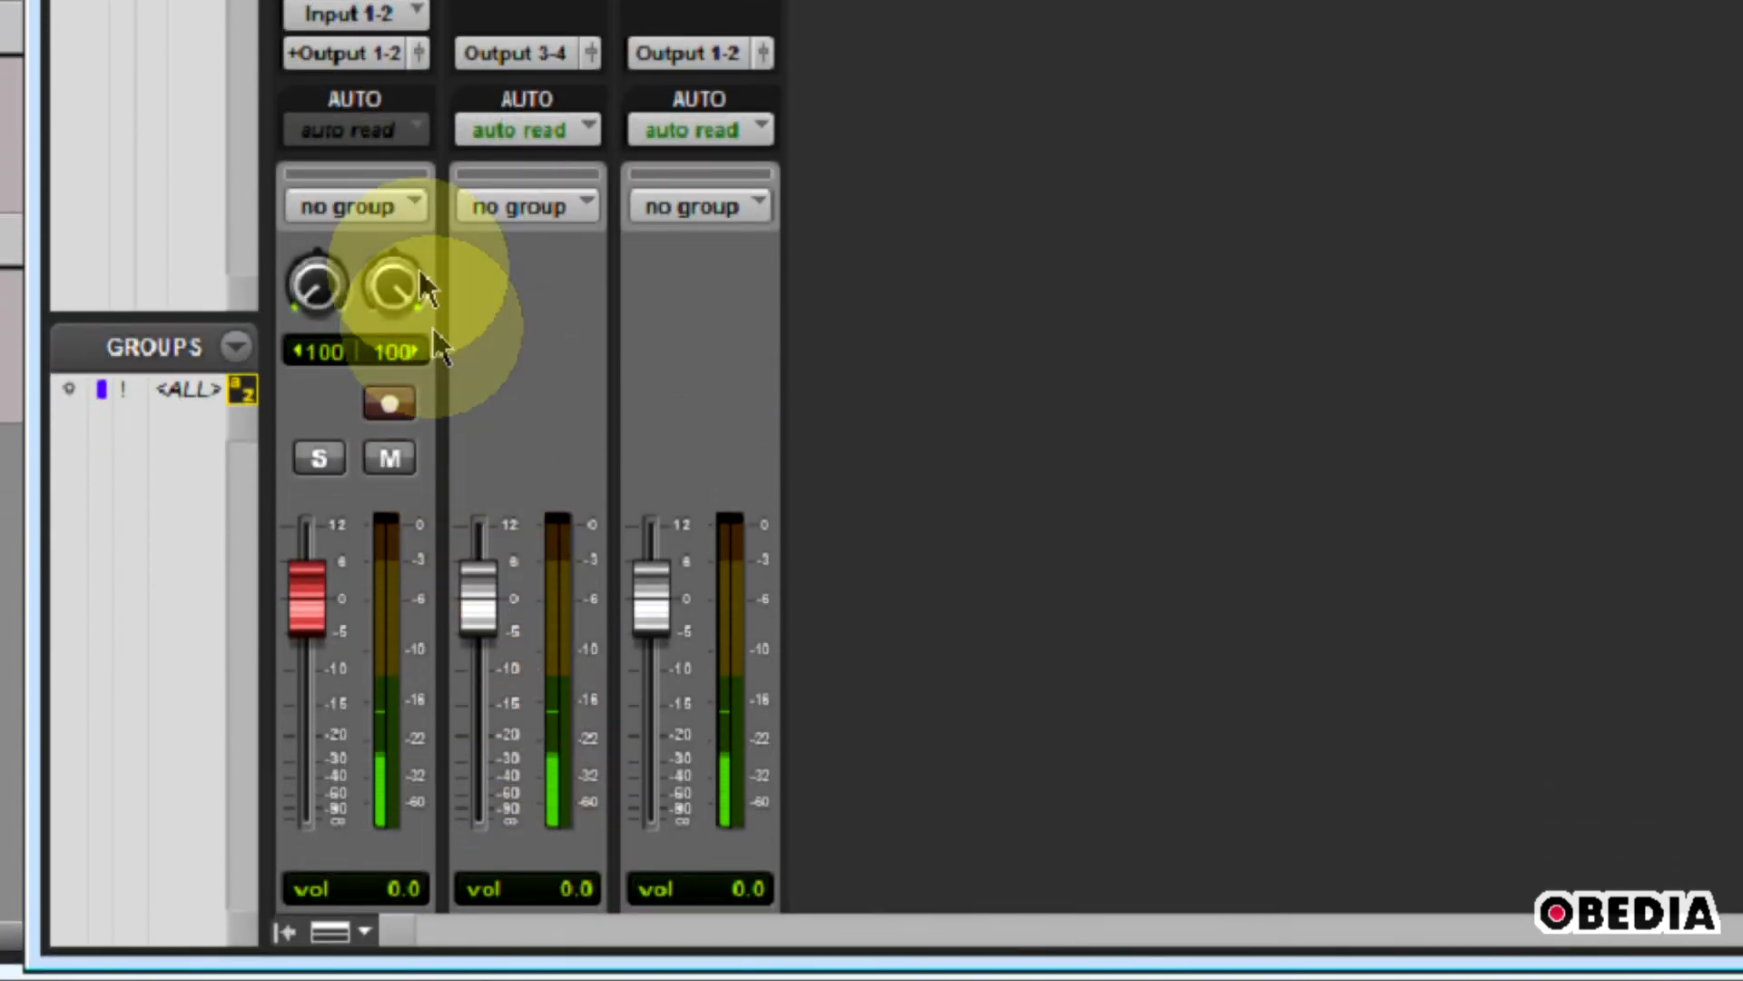
- Scroll up in the mixer while watching signal on both master faders
scroll(up, 3)
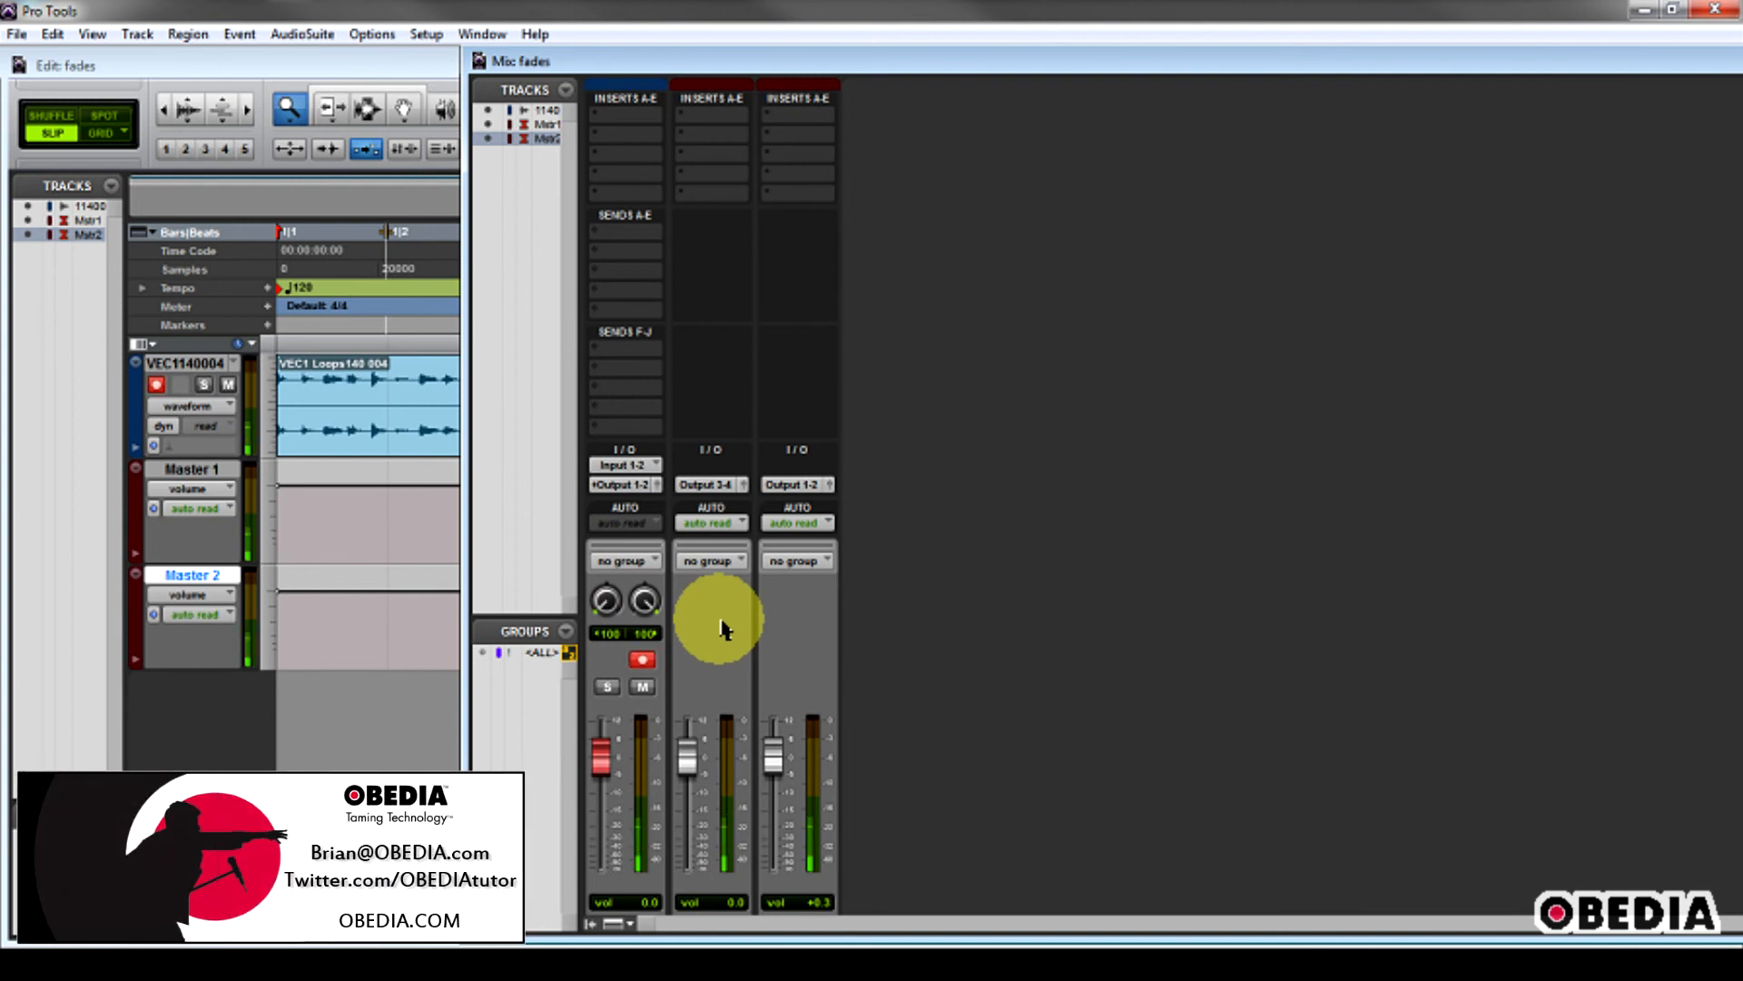
mouse_move(1254, 311)
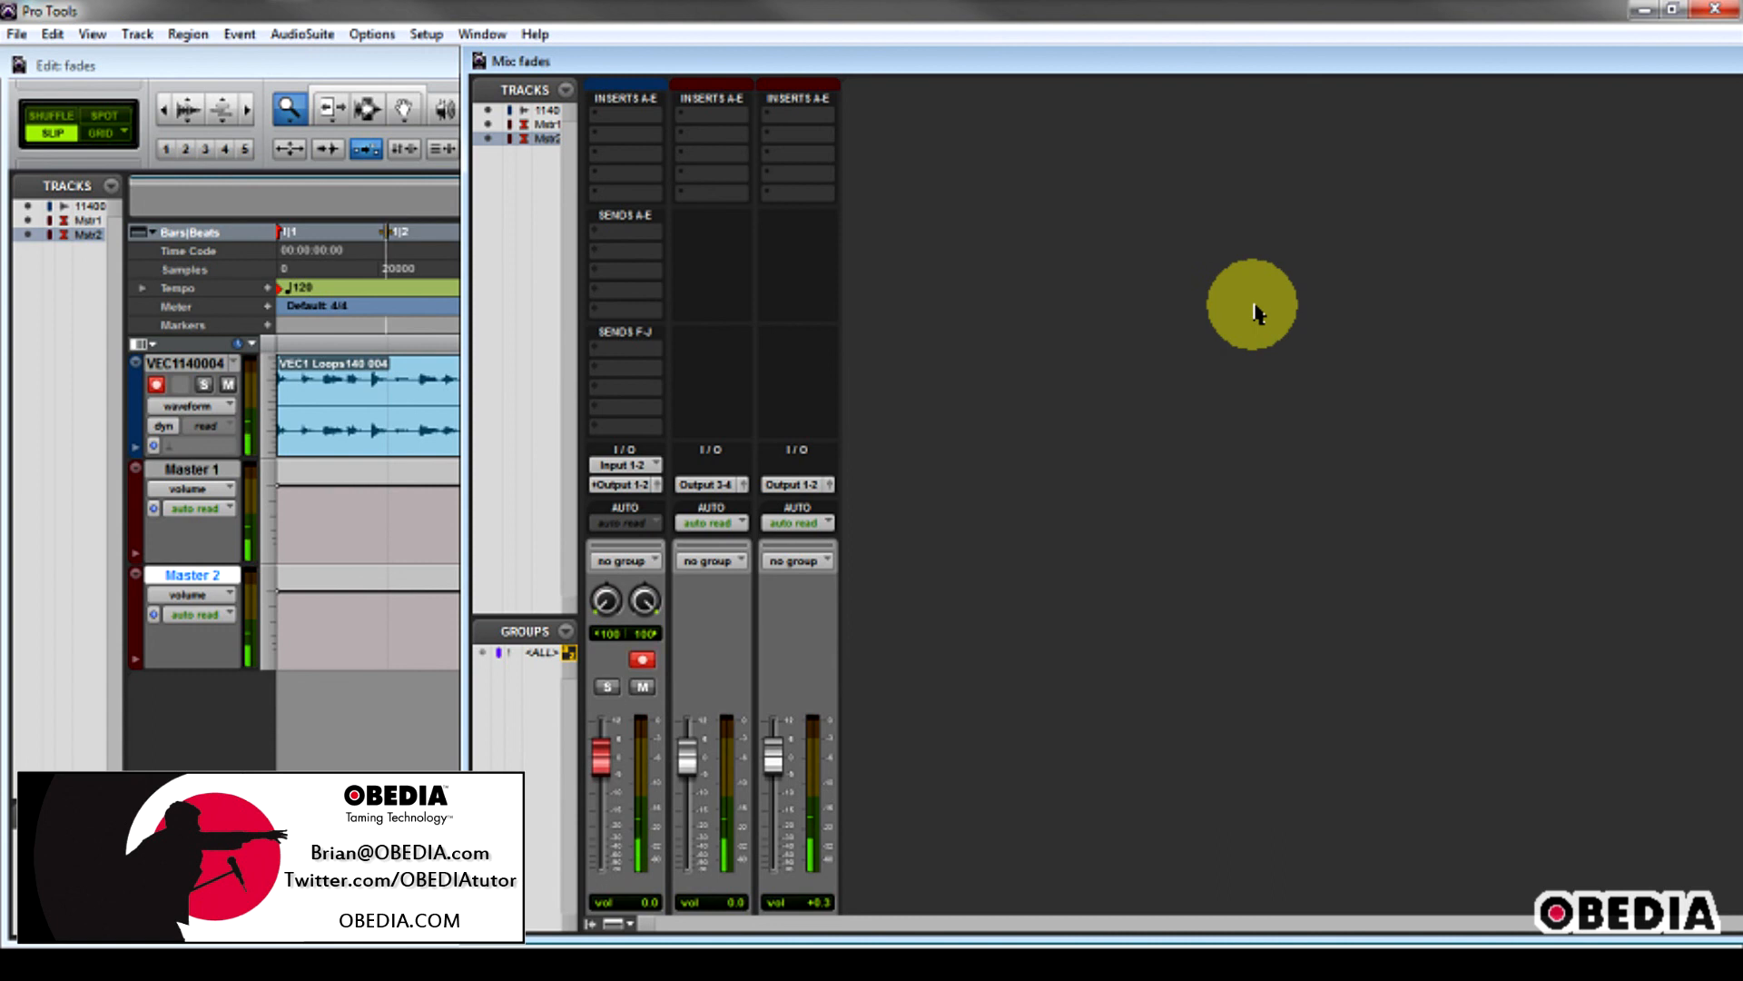
mouse_move(1346, 277)
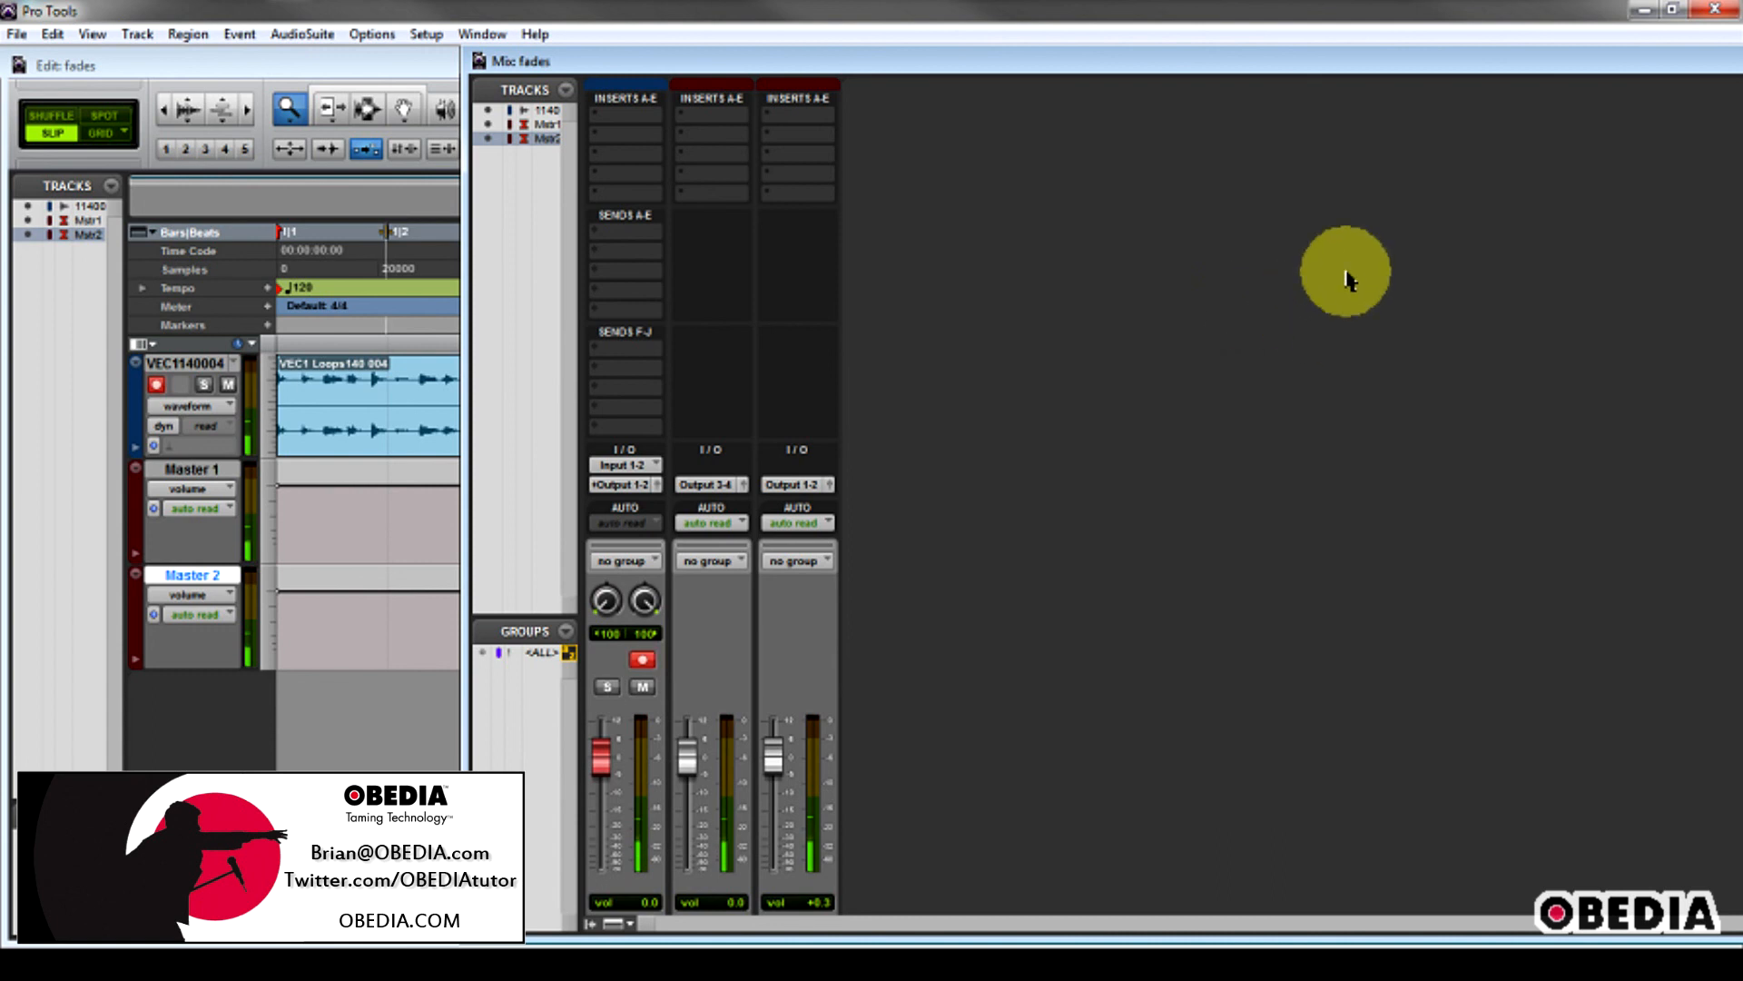